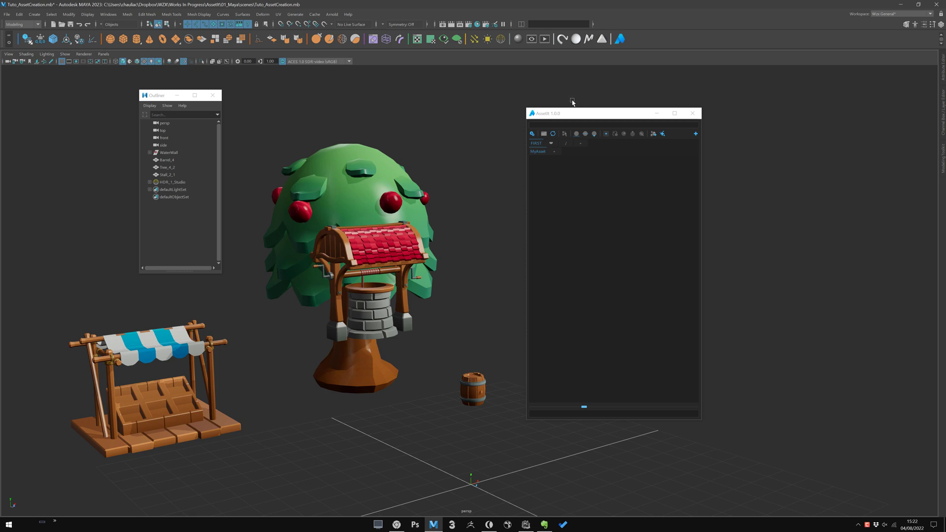
mouse_move(566, 103)
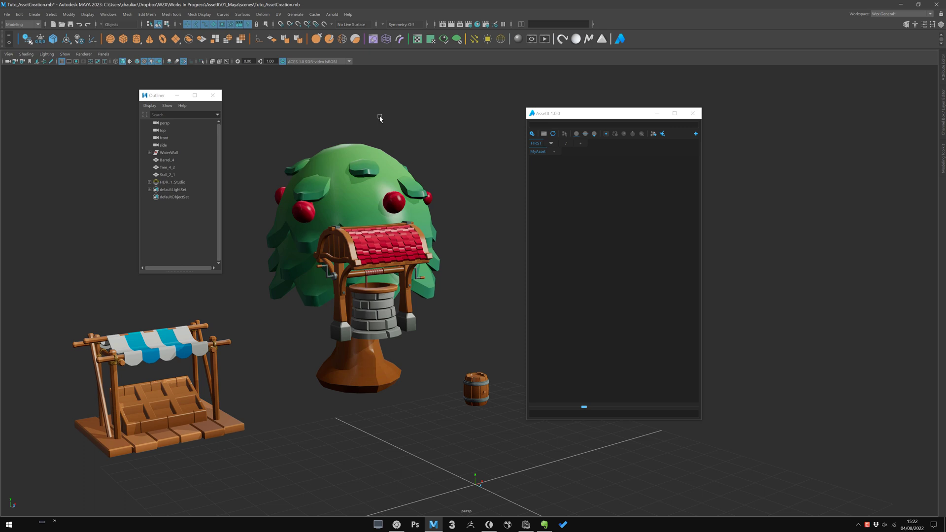
mouse_move(422, 193)
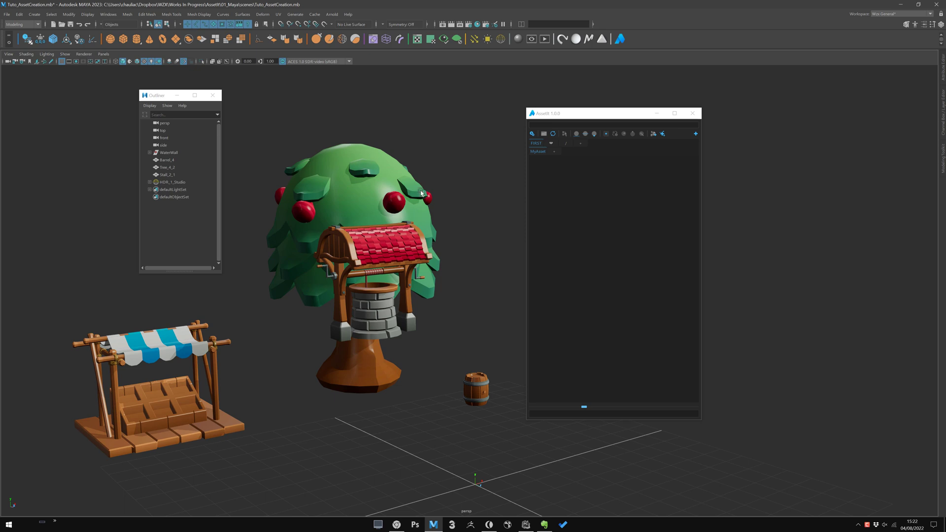
mouse_move(416, 195)
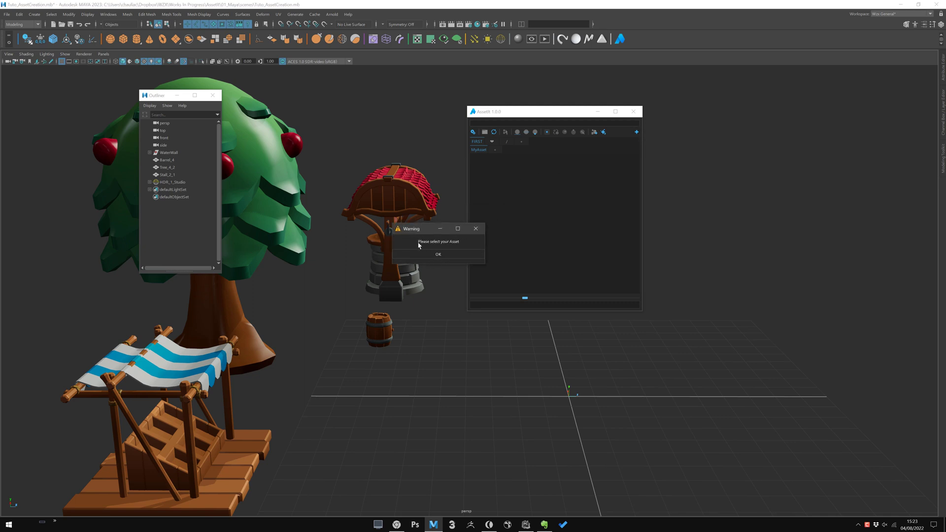
Step: Dismiss the asset warning, then select the WaterWall group in the Outliner and expand it
left_click(437, 254)
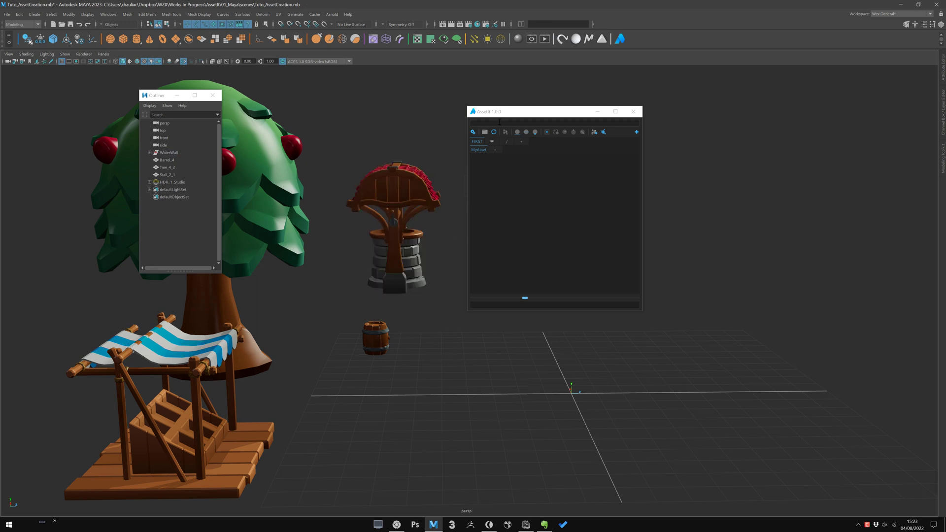
left_click_drag(525, 112, 624, 83)
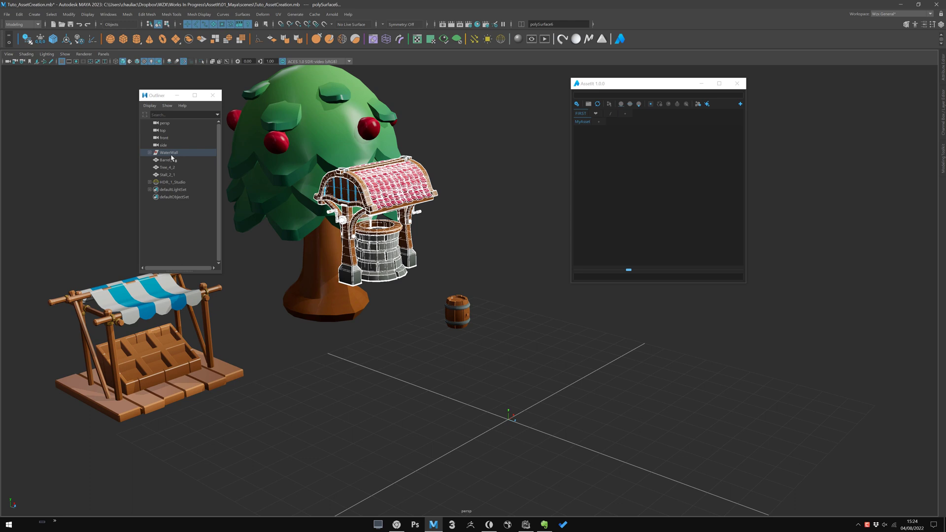
left_click(151, 152)
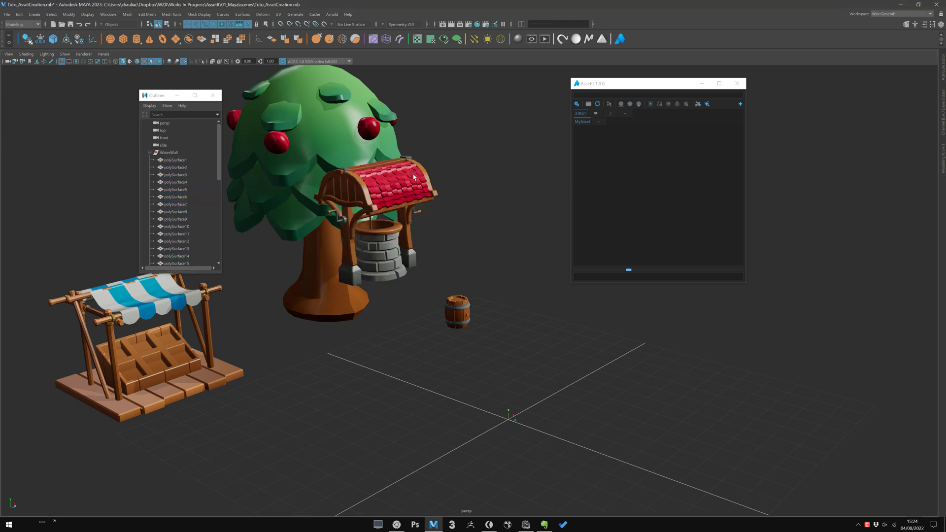
mouse_move(410, 225)
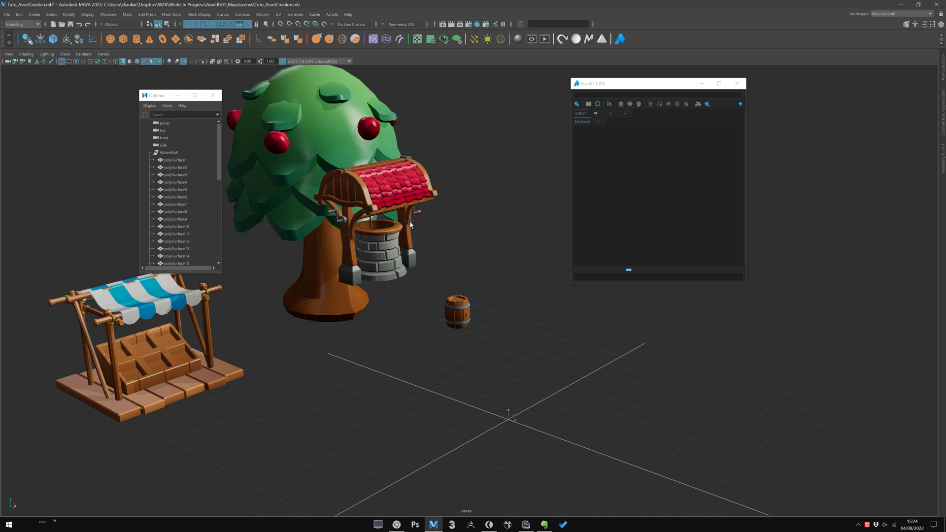
left_click(149, 152)
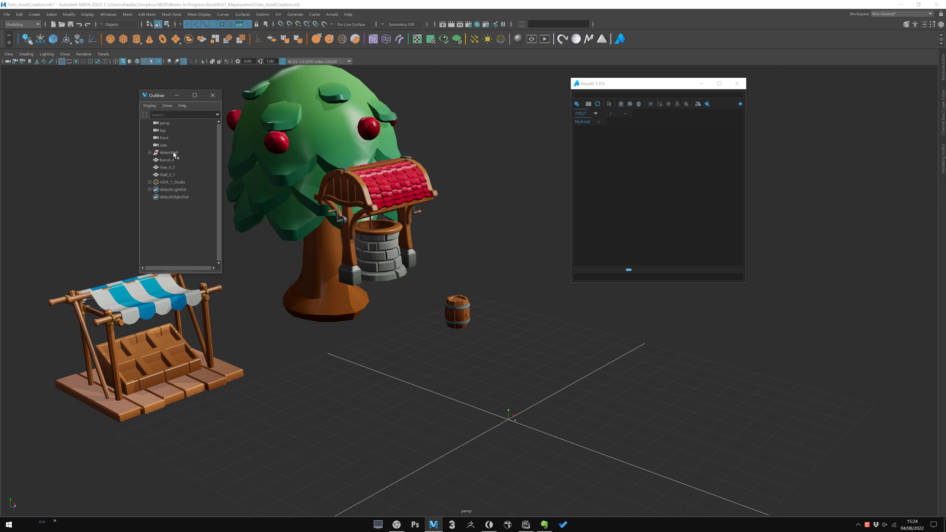
left_click(169, 152)
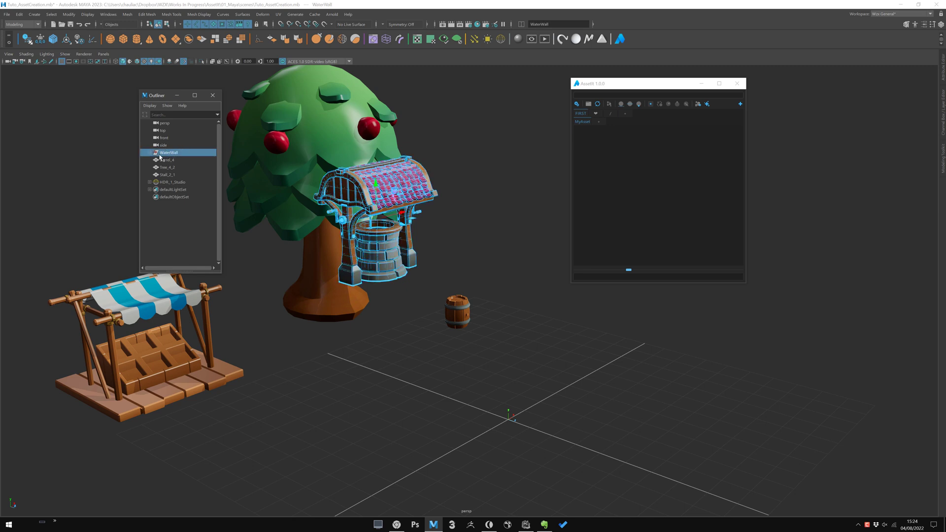
left_click(156, 153)
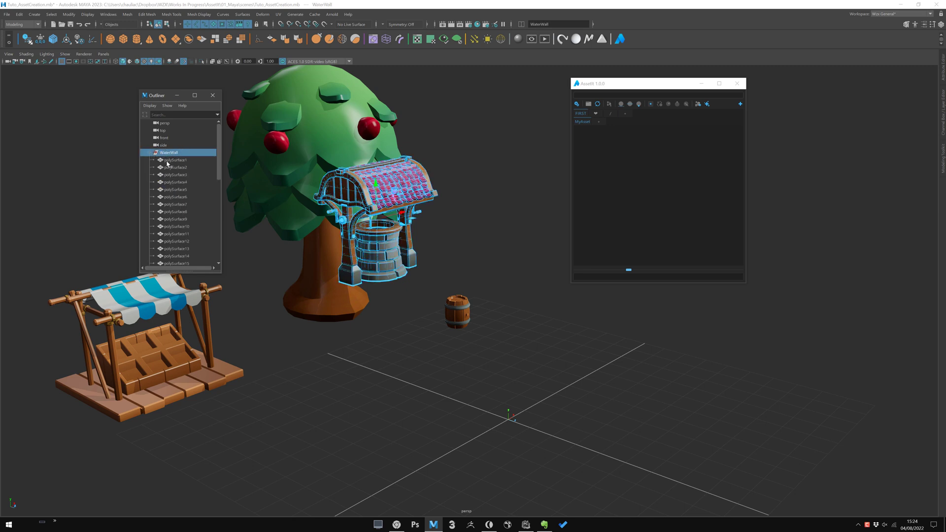
mouse_move(190, 170)
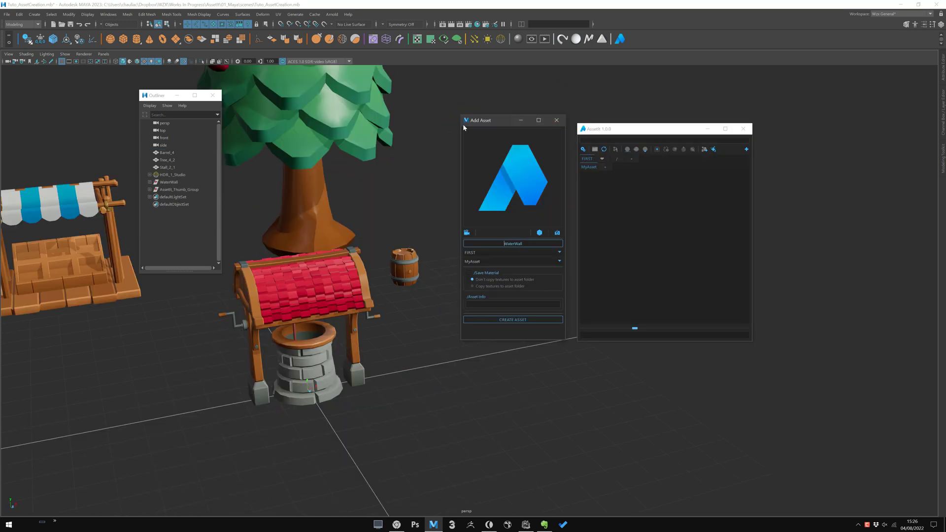
mouse_move(545, 131)
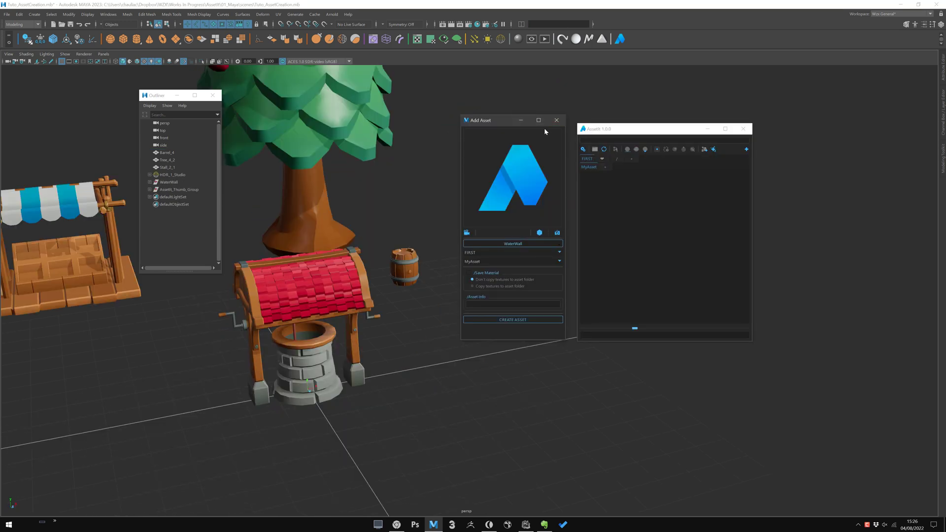
mouse_move(464, 127)
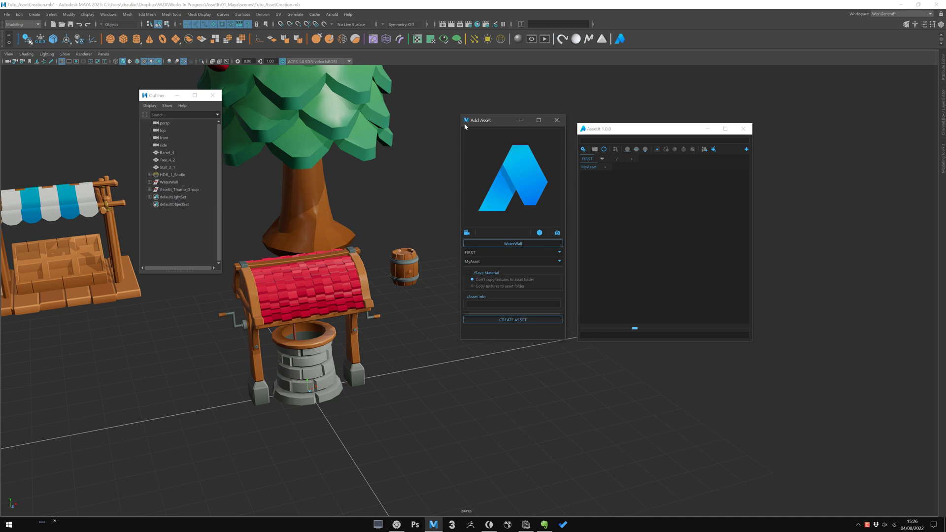
mouse_move(476, 231)
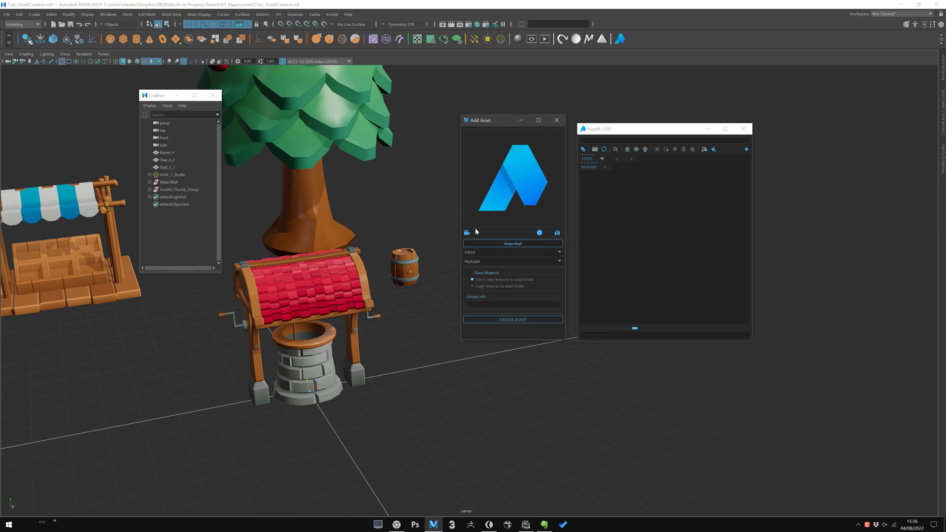
mouse_move(566, 291)
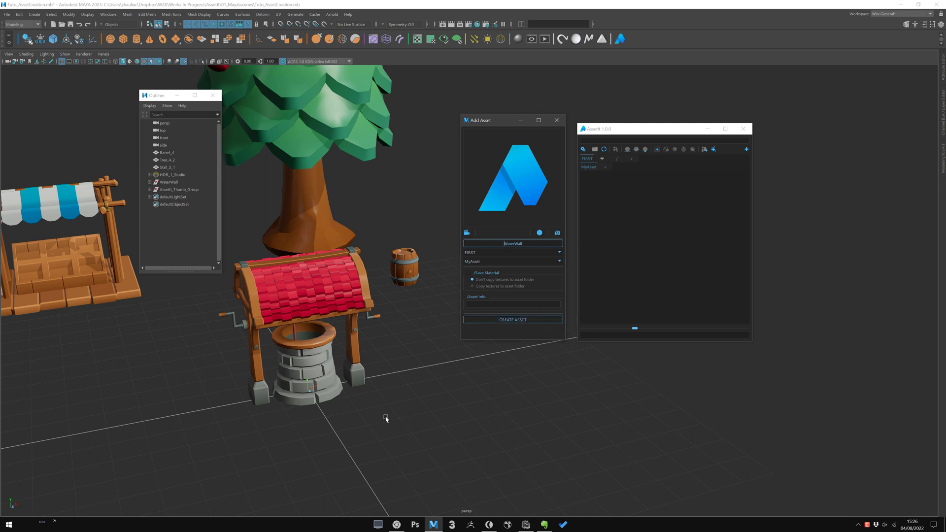
Step: Open the Add Asset dialog for WaterWall under category FIRST in library MyAsset
left_click(170, 182)
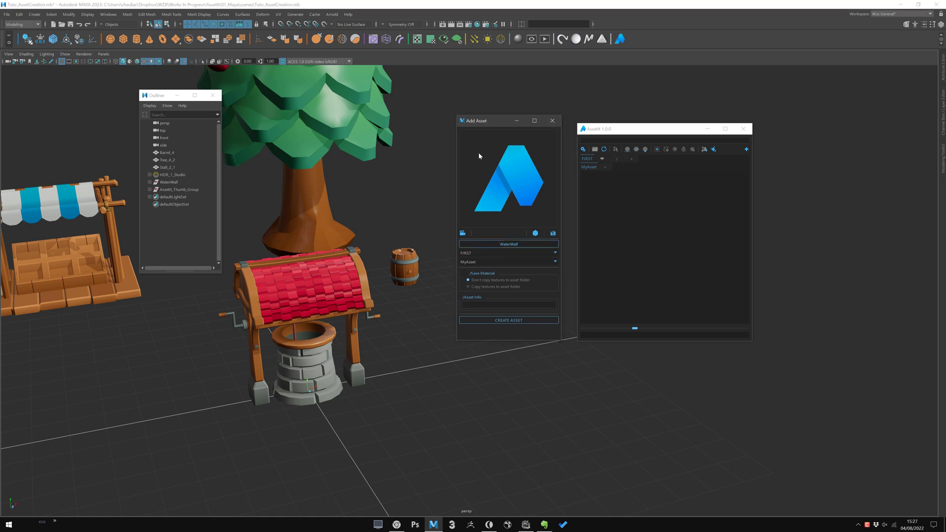
mouse_move(476, 216)
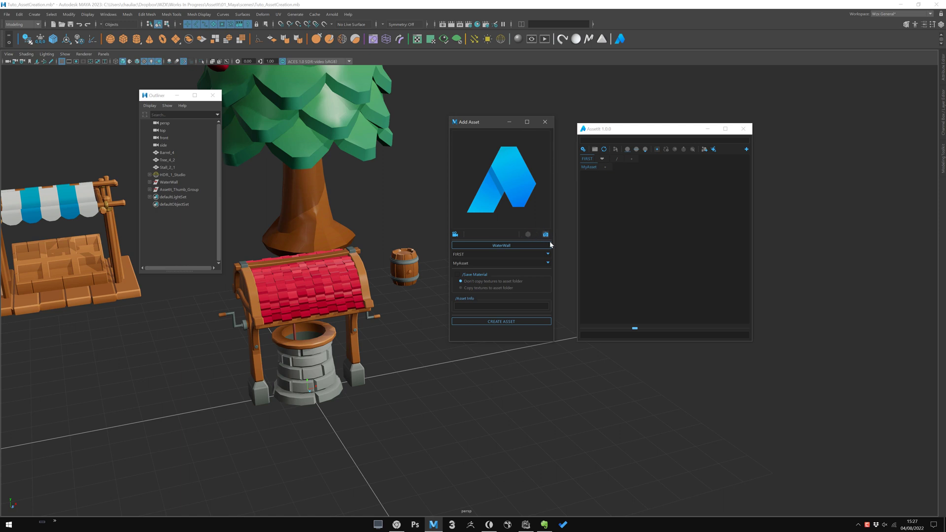
Step: Render a snapshot thumbnail of the well from the Add Asset dialog
left_click(500, 320)
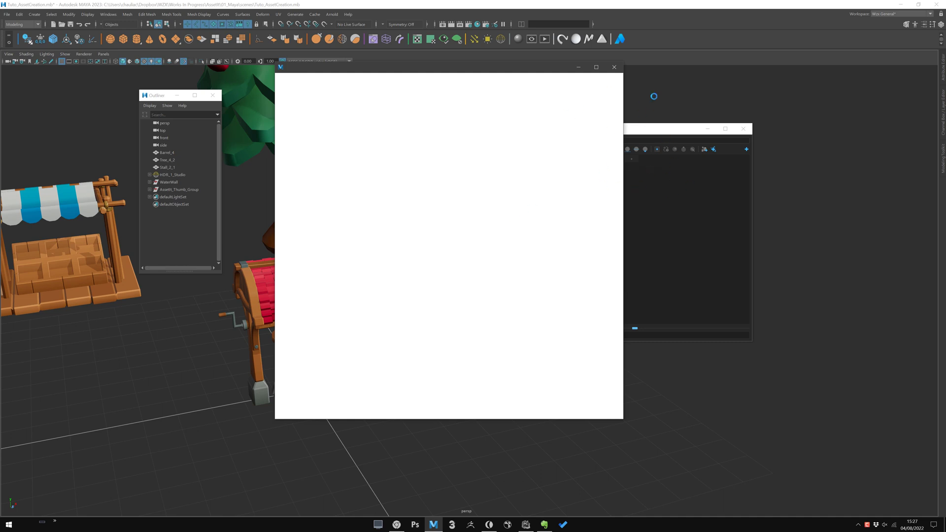
mouse_move(480, 169)
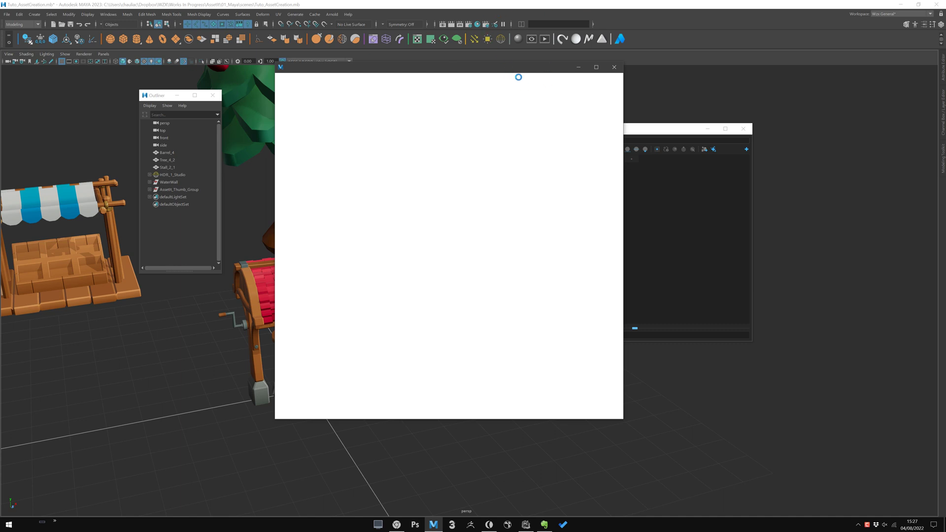
mouse_move(616, 161)
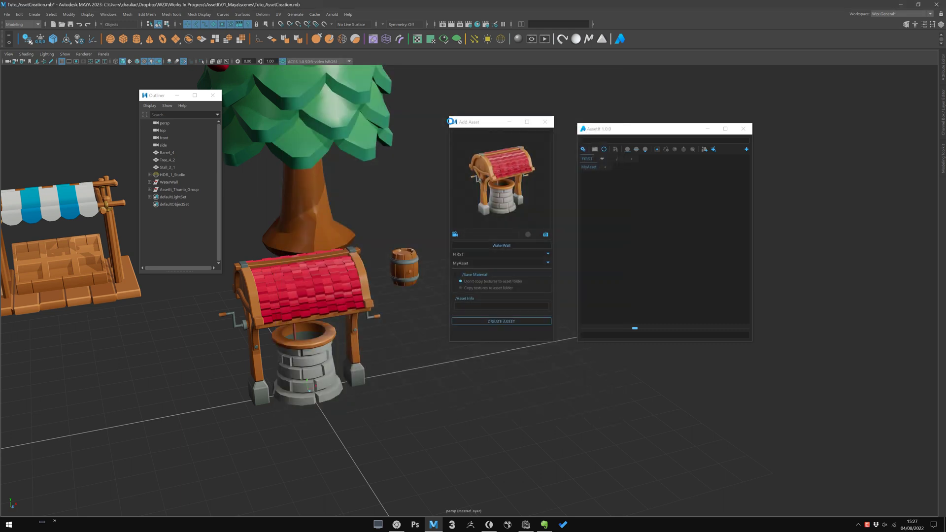
mouse_move(545, 234)
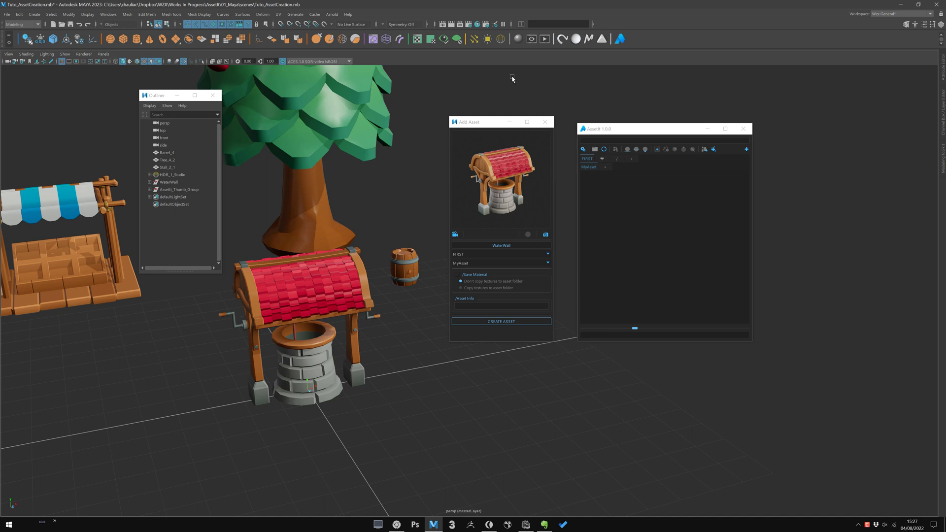
mouse_move(536, 134)
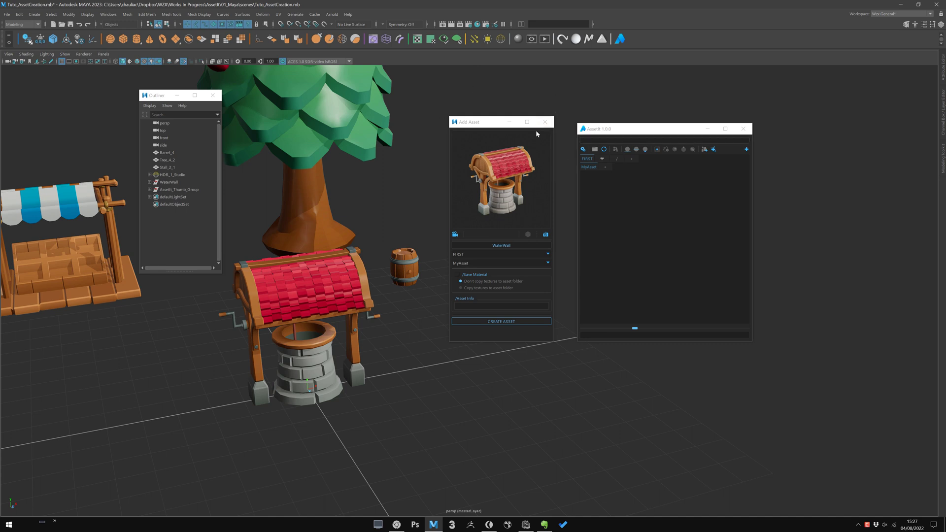
mouse_move(490, 212)
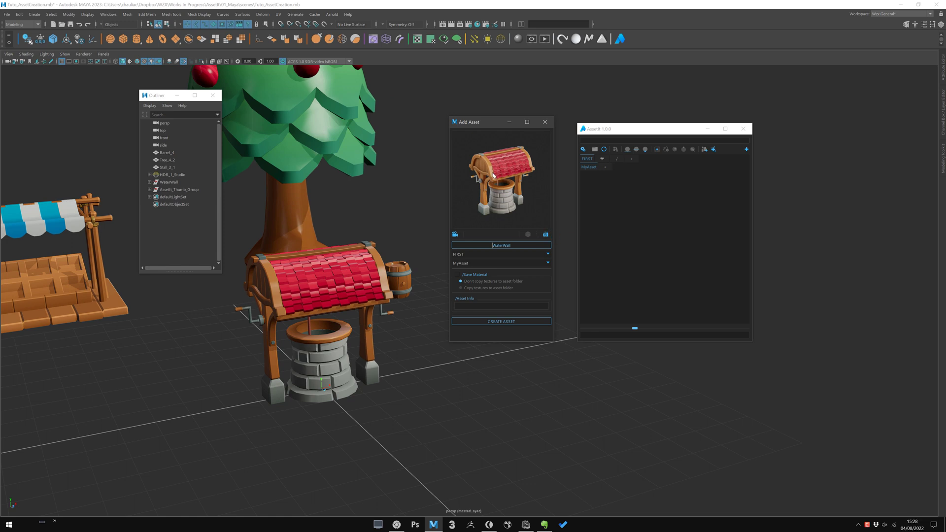
mouse_move(503, 144)
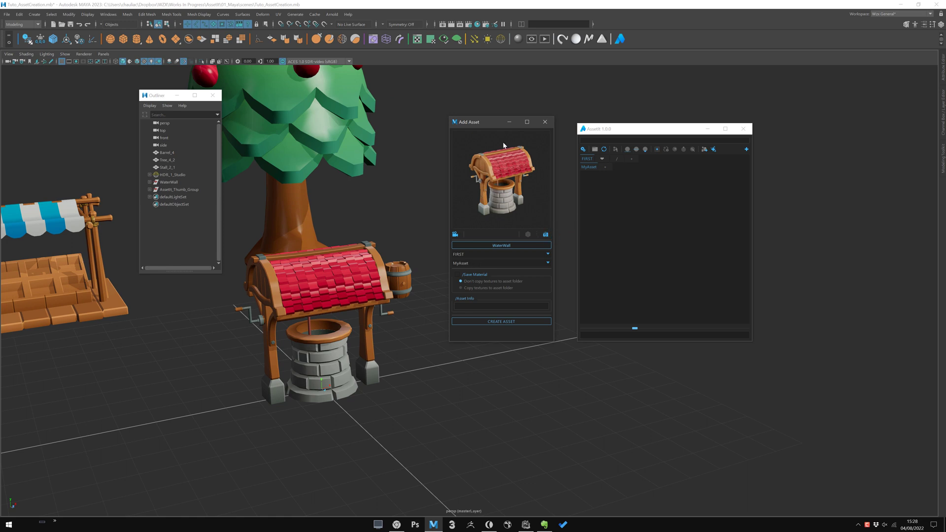
mouse_move(543, 174)
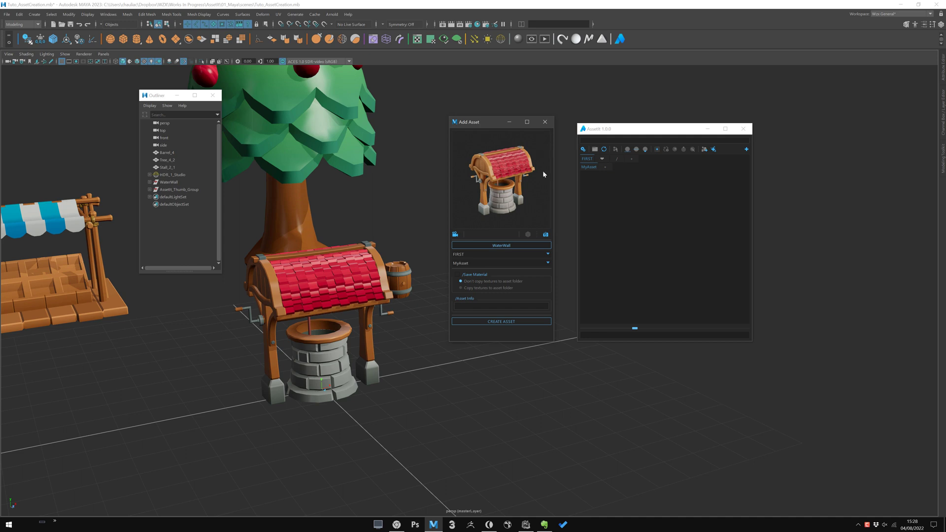
mouse_move(516, 150)
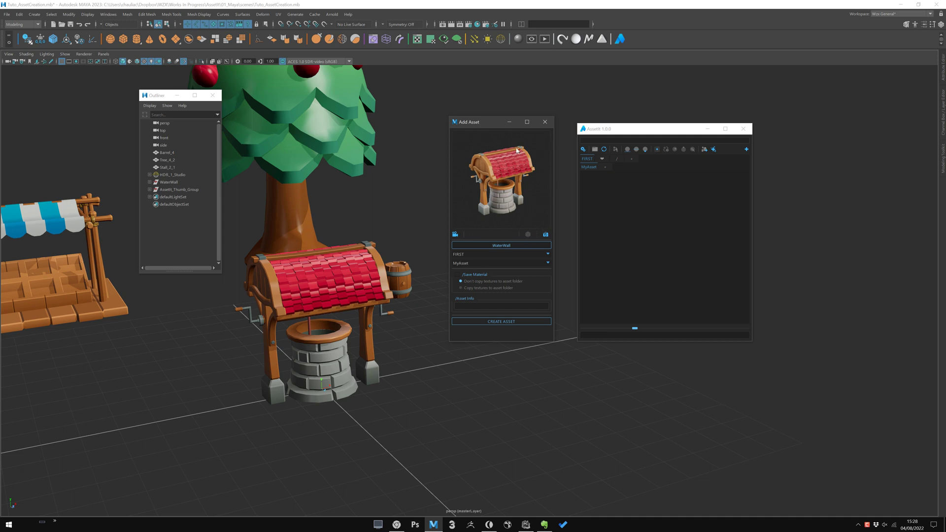
mouse_move(473, 220)
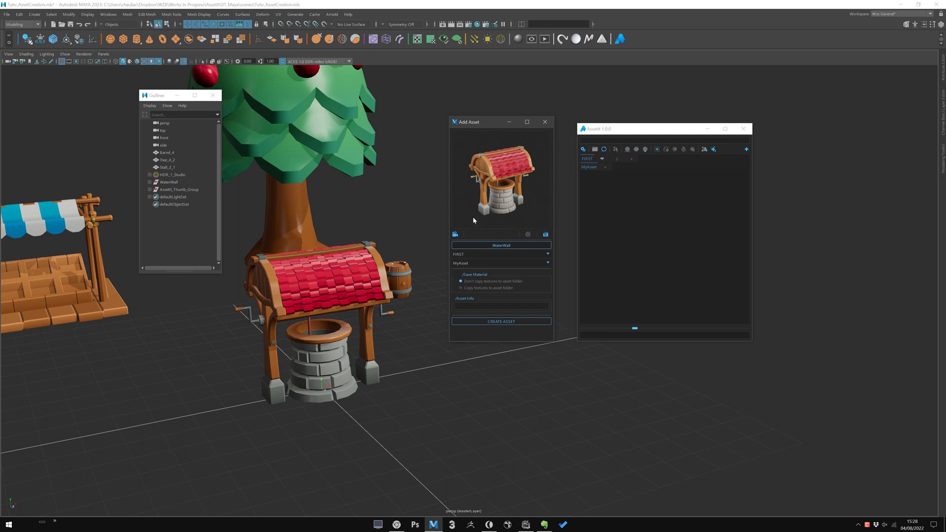
mouse_move(414, 301)
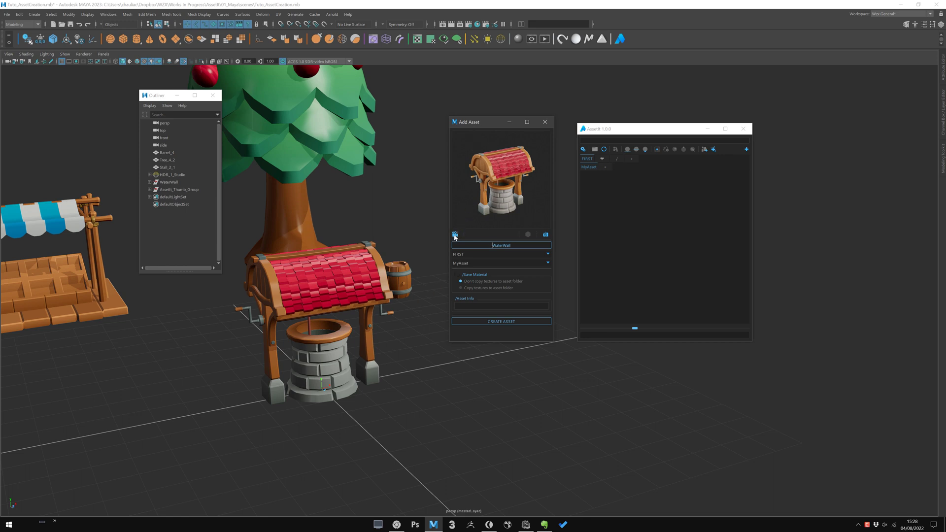
Step: Reframe the well in Thumbnail Framing and apply it as the new thumbnail
left_click(454, 234)
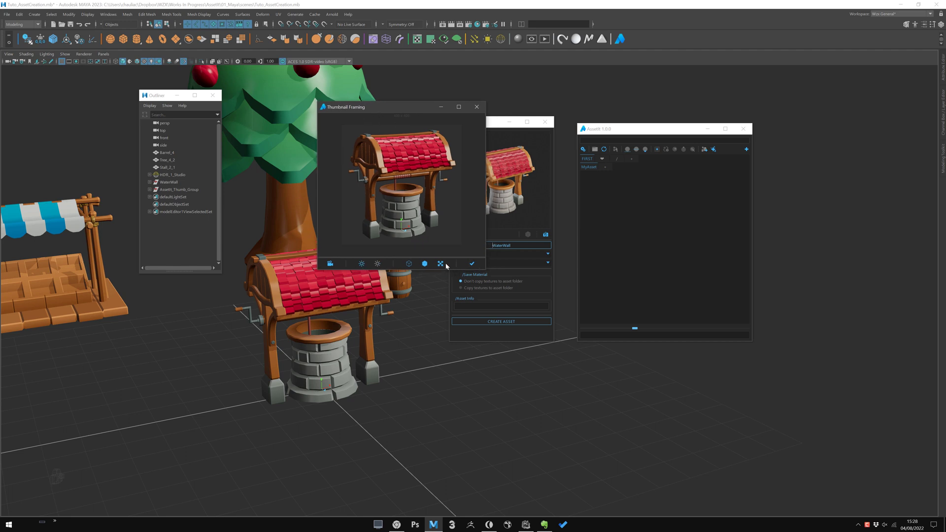
left_click(472, 264)
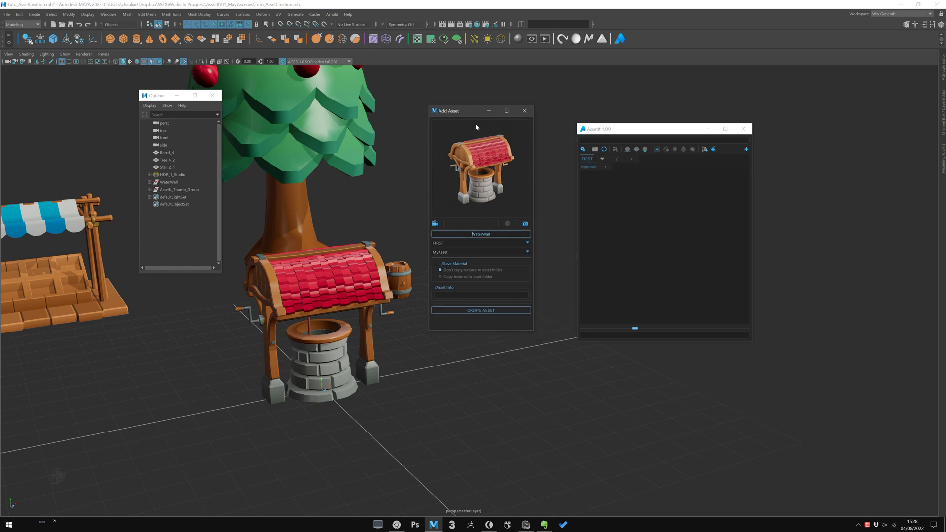
mouse_move(470, 177)
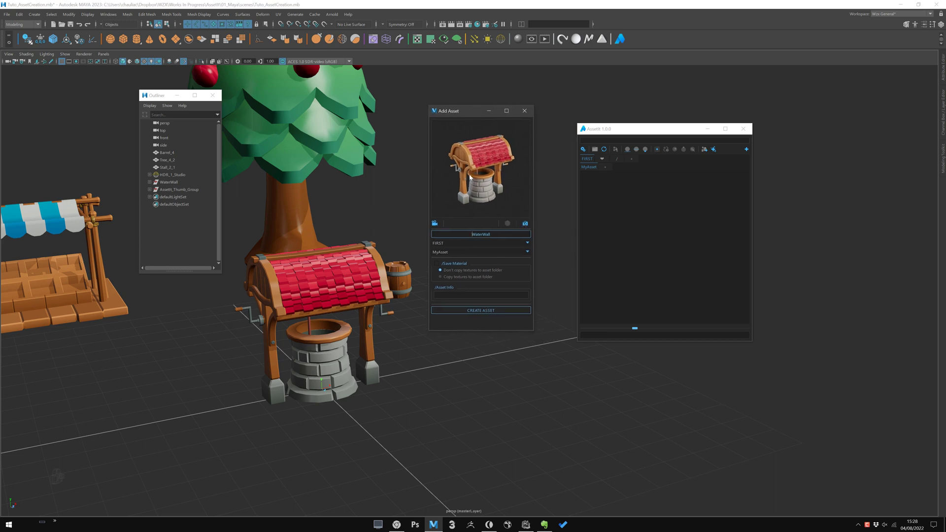
mouse_move(341, 338)
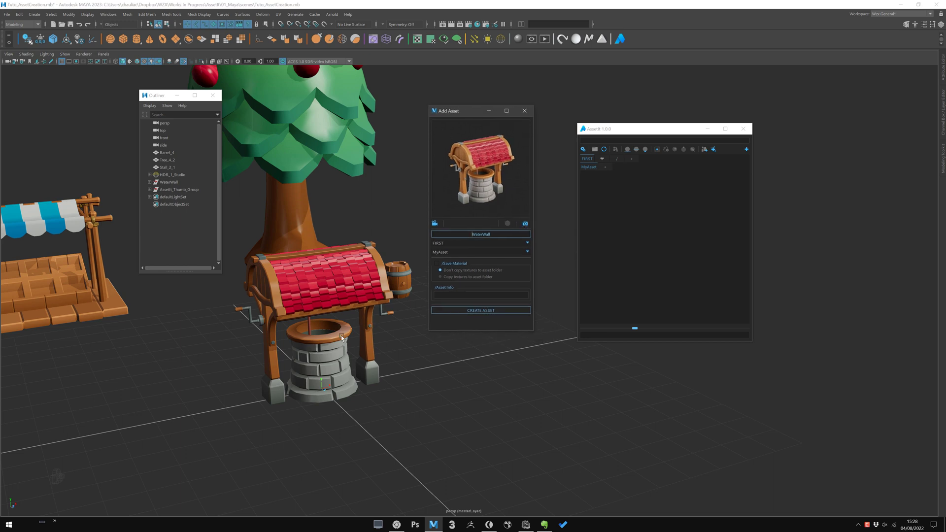
mouse_move(478, 149)
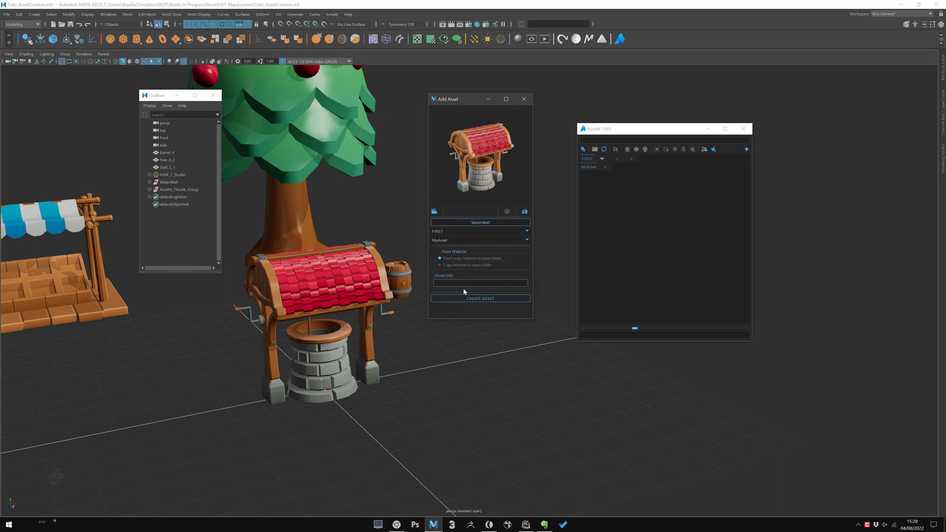
Step: Turn on Save Material for the WaterWall asset, leaving textures uncopied
left_click(507, 212)
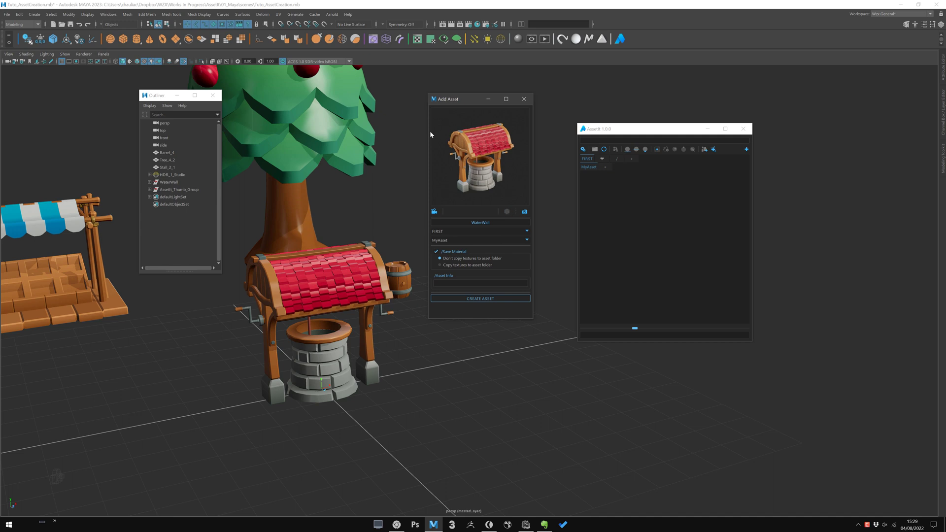
mouse_move(274, 370)
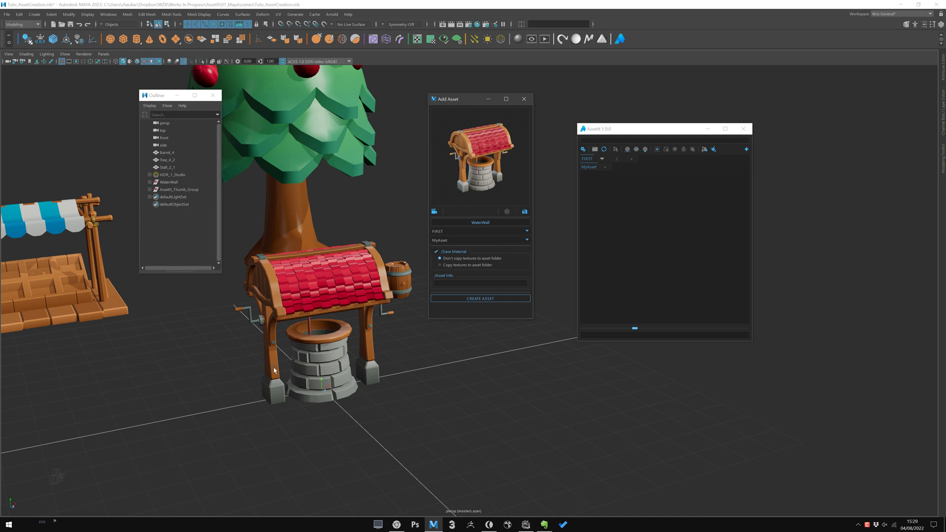
mouse_move(470, 139)
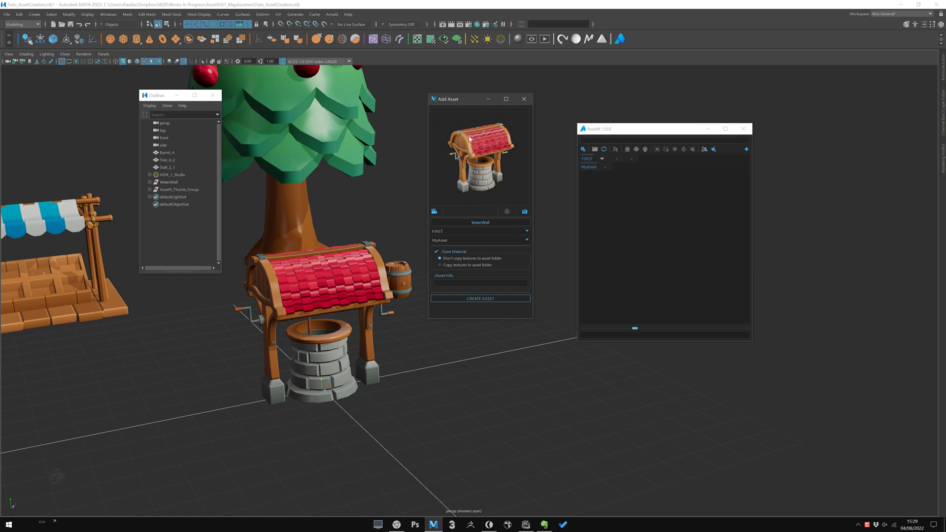
mouse_move(484, 199)
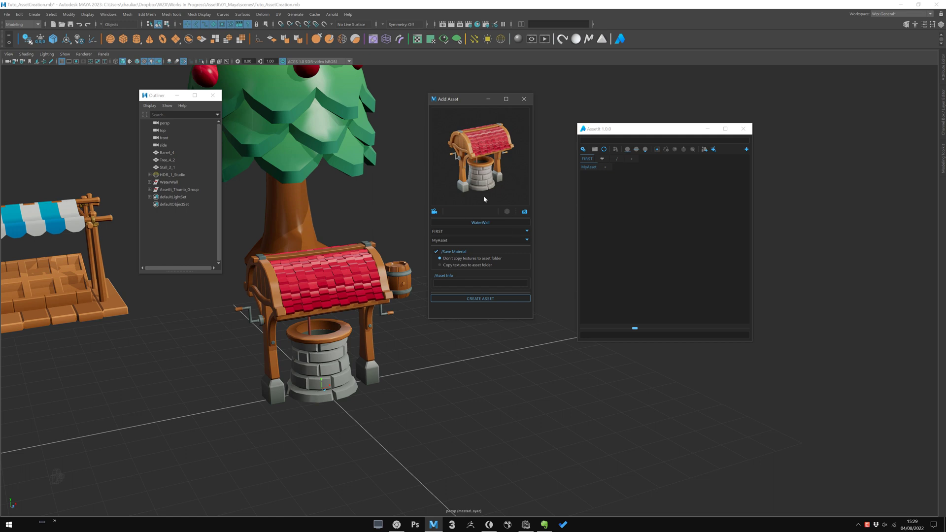
mouse_move(600, 234)
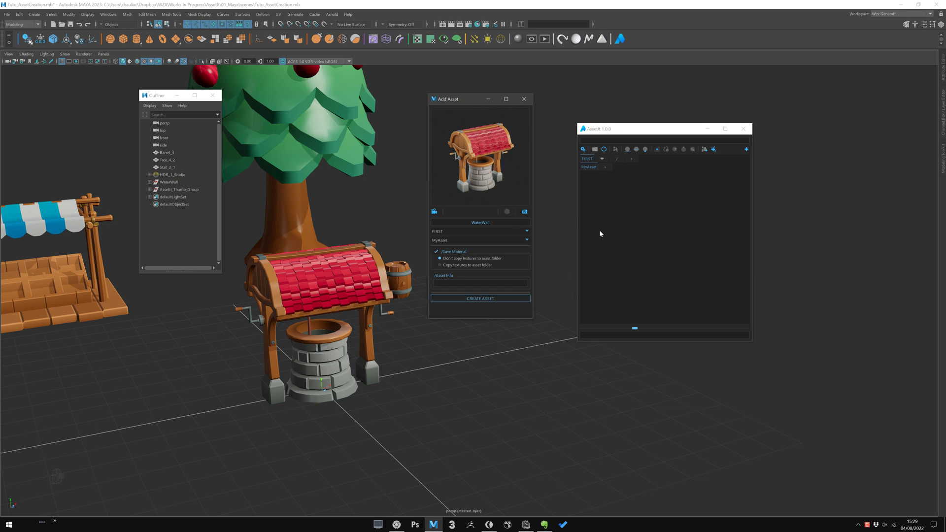
Step: Switch to clay shading and capture a freshly framed grey thumbnail of the well
left_click(507, 211)
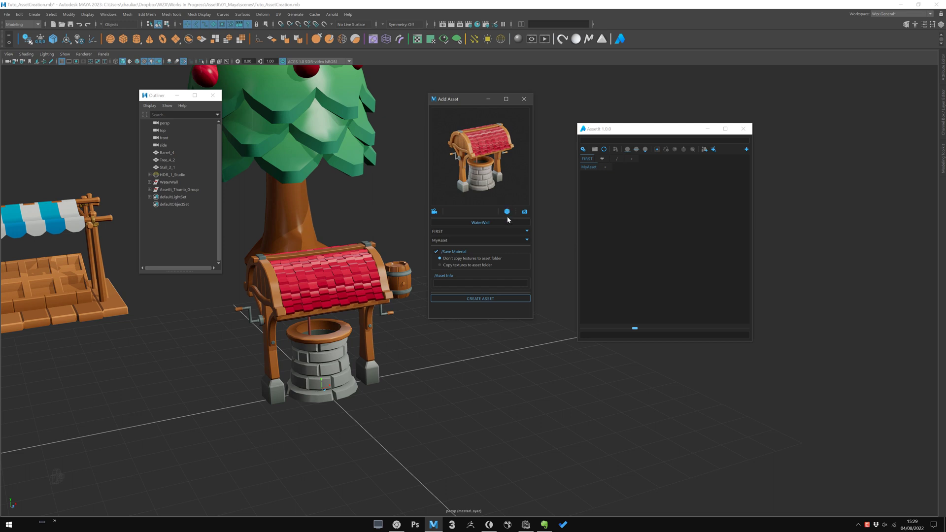
mouse_move(507, 163)
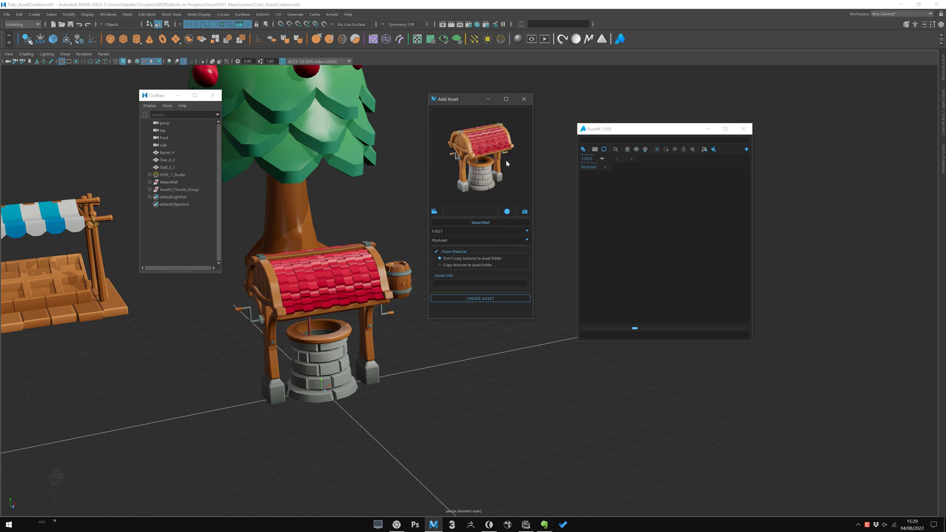
mouse_move(490, 161)
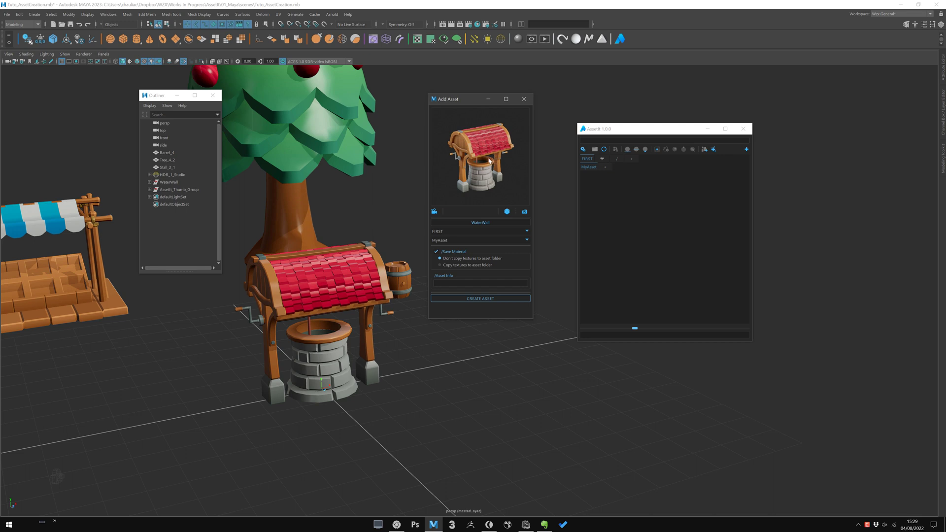
mouse_move(495, 169)
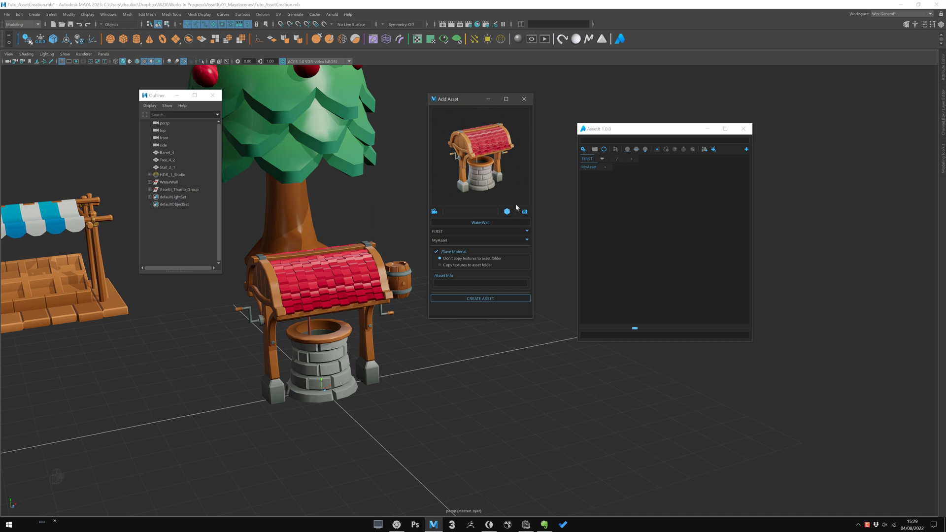
left_click(434, 211)
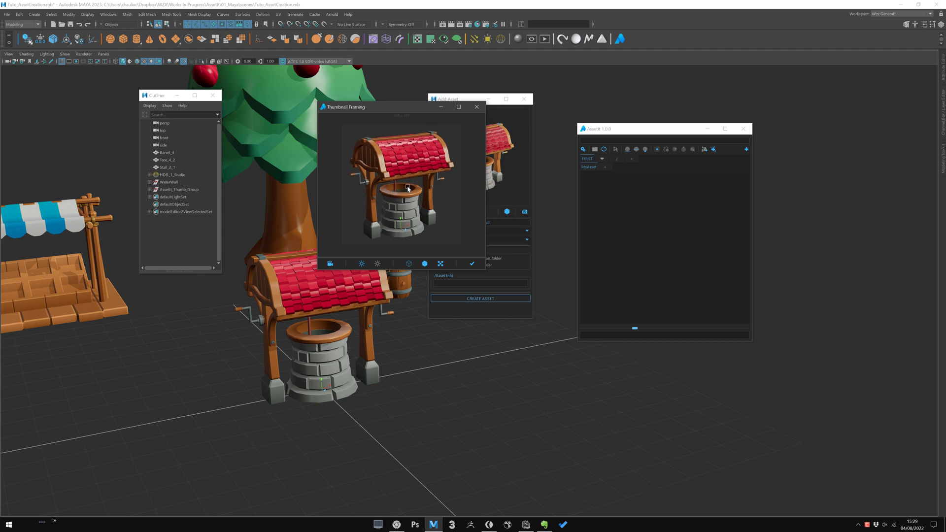
left_click(472, 264)
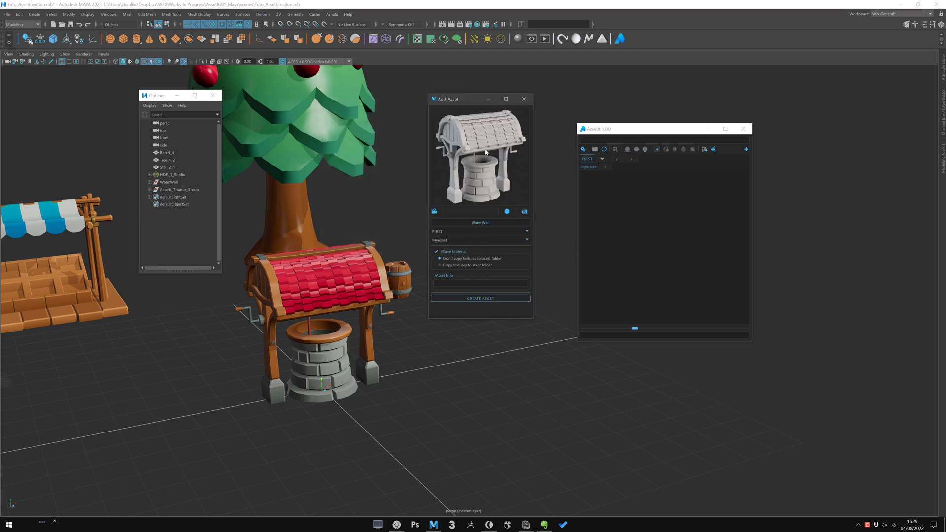
mouse_move(429, 250)
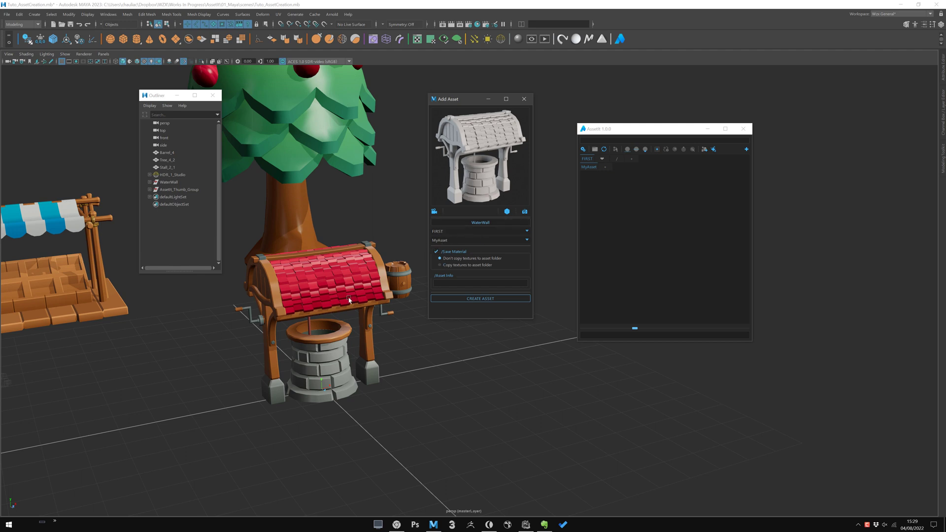
mouse_move(432, 143)
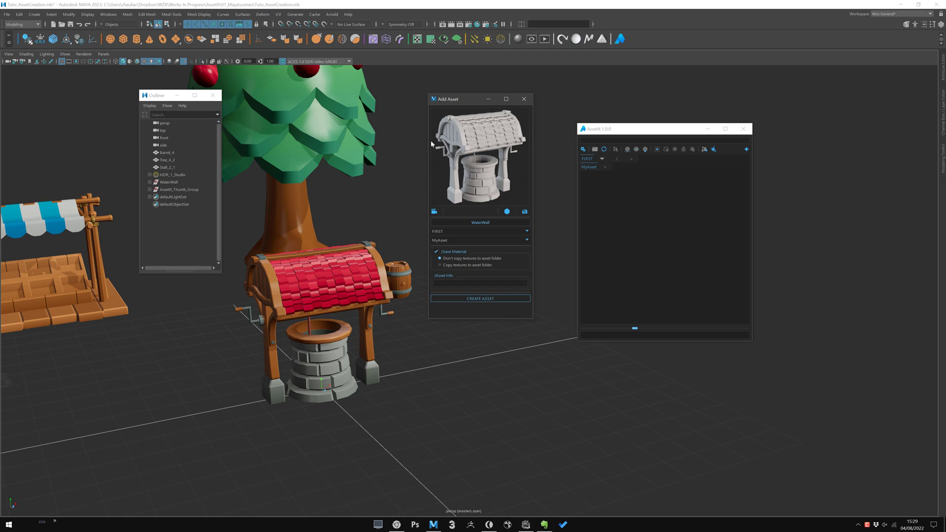
mouse_move(508, 181)
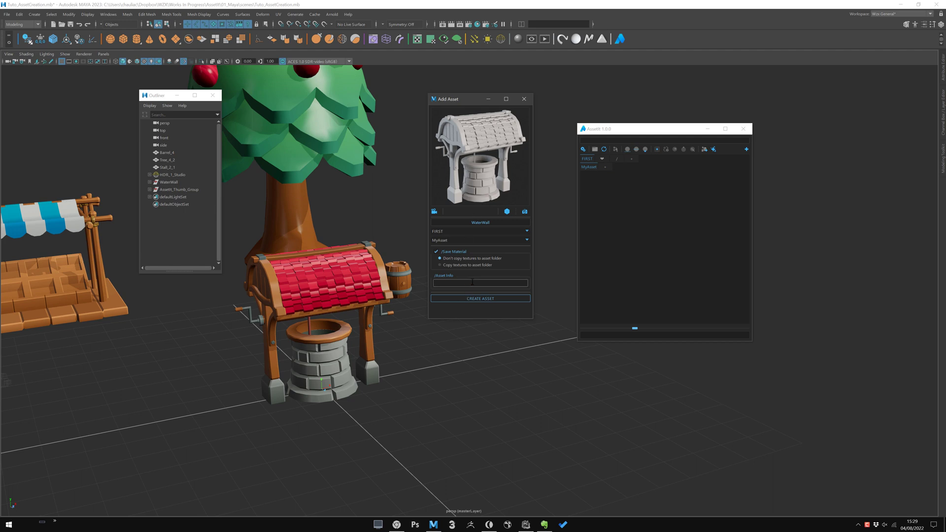
Step: Click the apple tree model, then select the WaterWell group in the Outliner
left_click(480, 283)
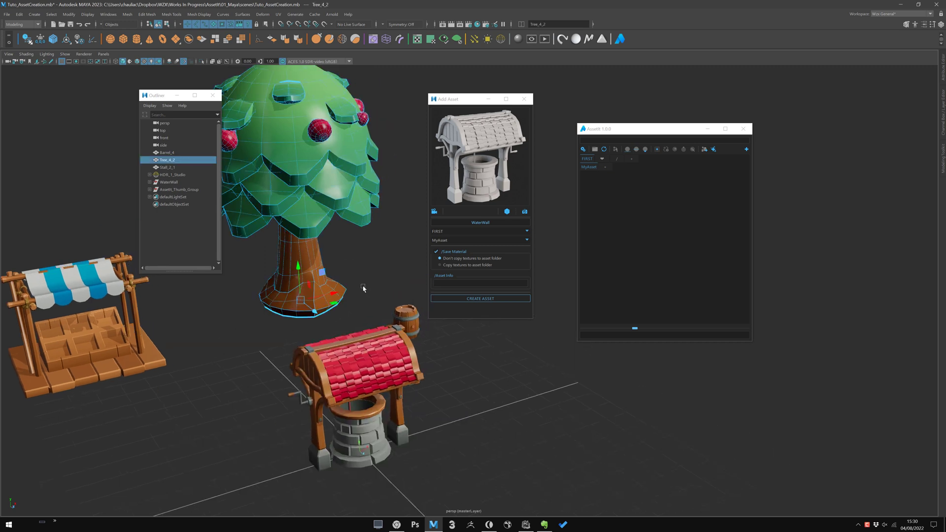
mouse_move(392, 207)
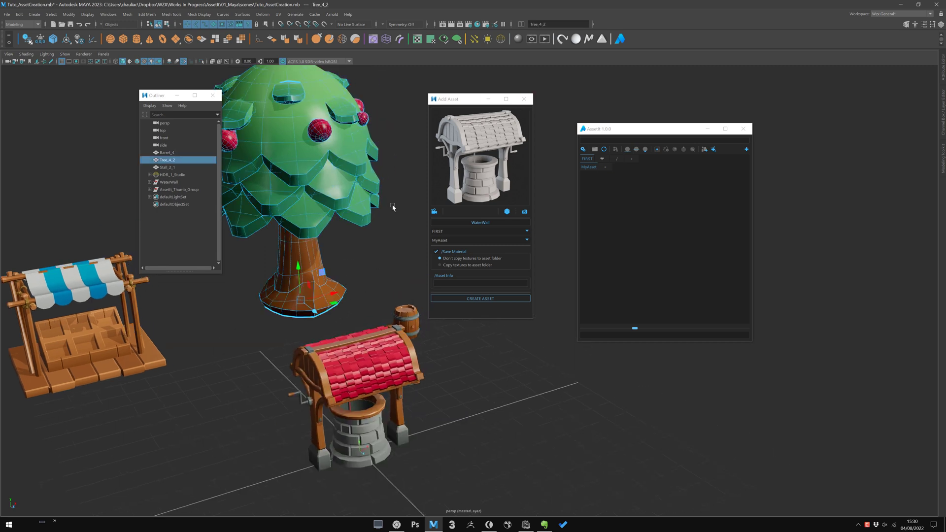
mouse_move(465, 444)
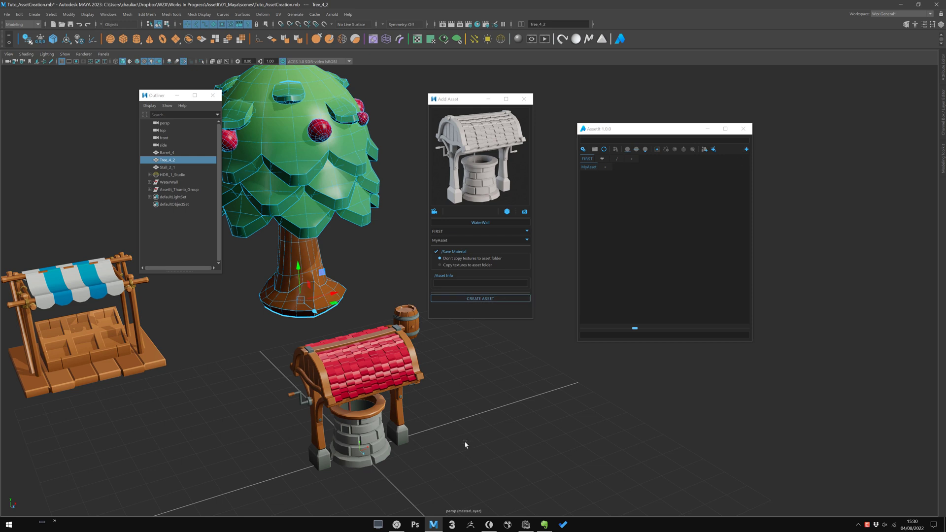
left_click(169, 167)
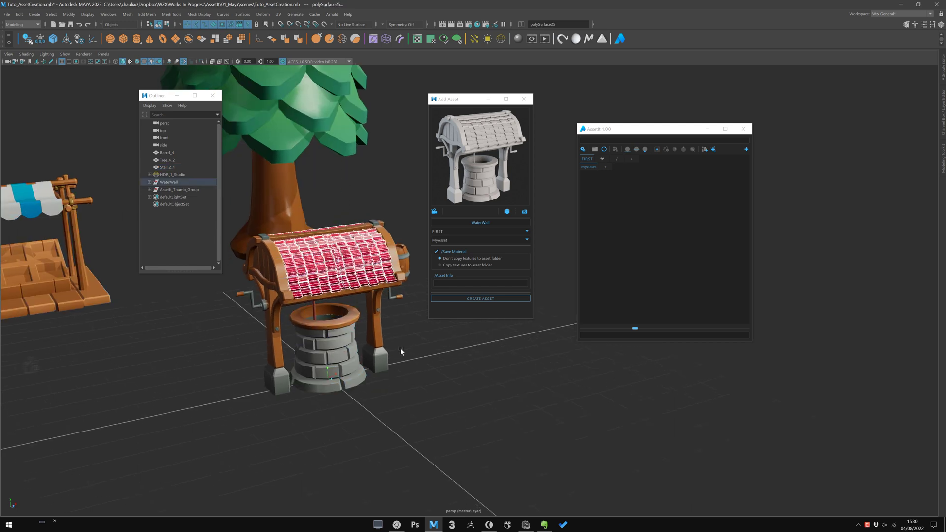
Step: Close the well form, start a polySurface73 asset, and capture a red roof thumbnail
left_click(480, 298)
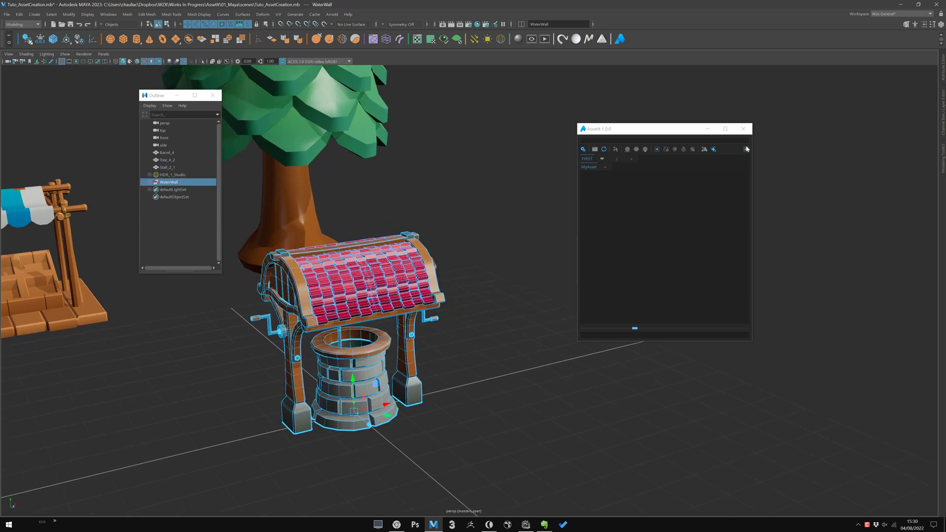
left_click(746, 148)
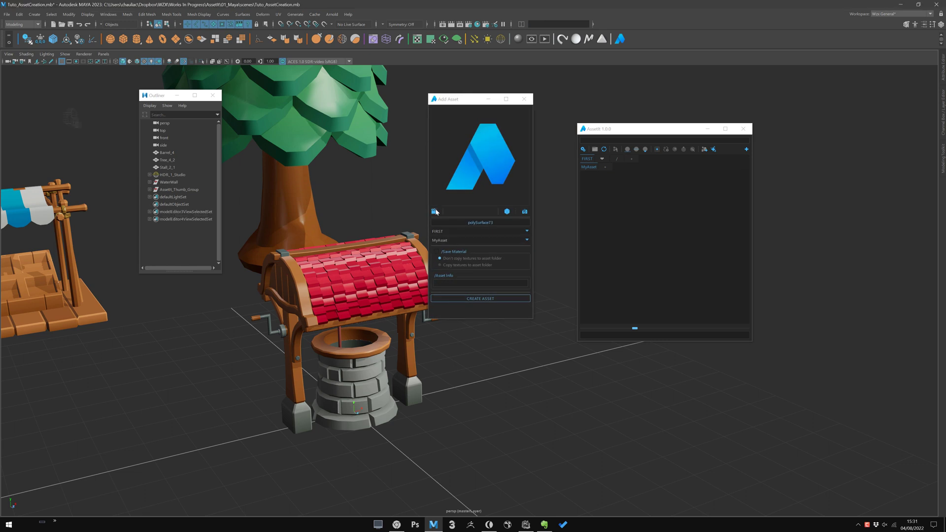
left_click(433, 211)
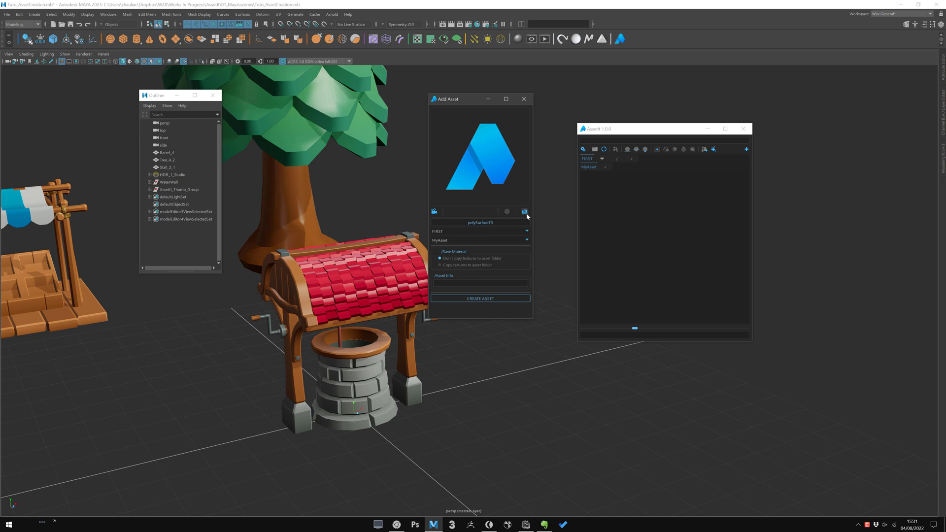
left_click(524, 211)
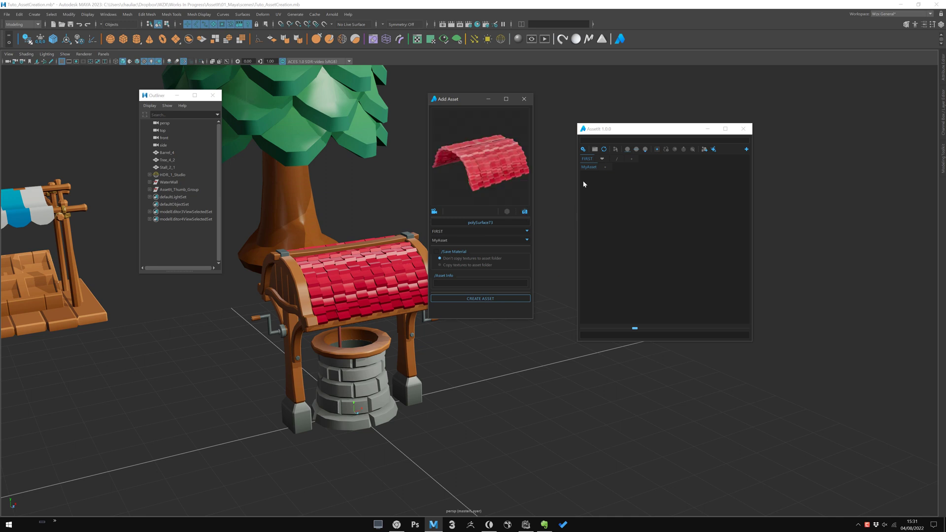
mouse_move(484, 181)
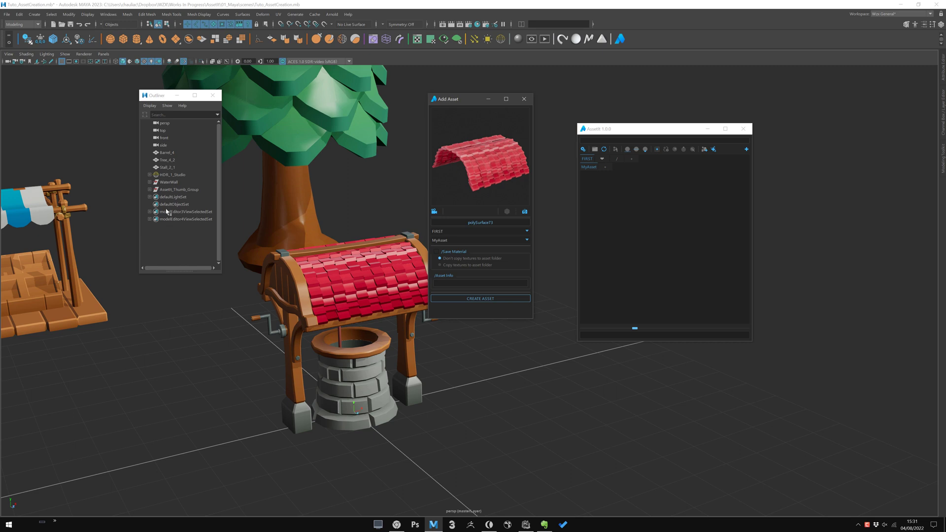
Step: Select the HDR_1_Studio light rig, then the thumbnail group, in the Outliner
left_click(171, 175)
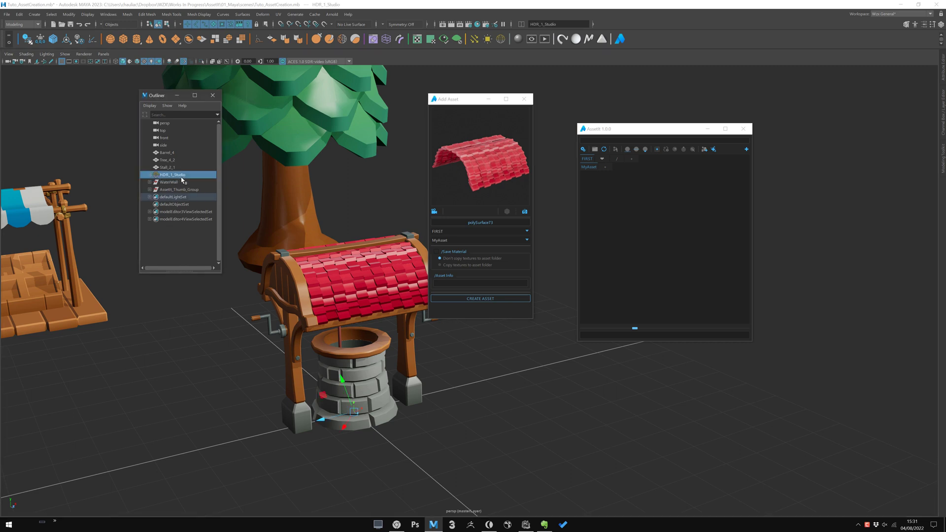
mouse_move(244, 153)
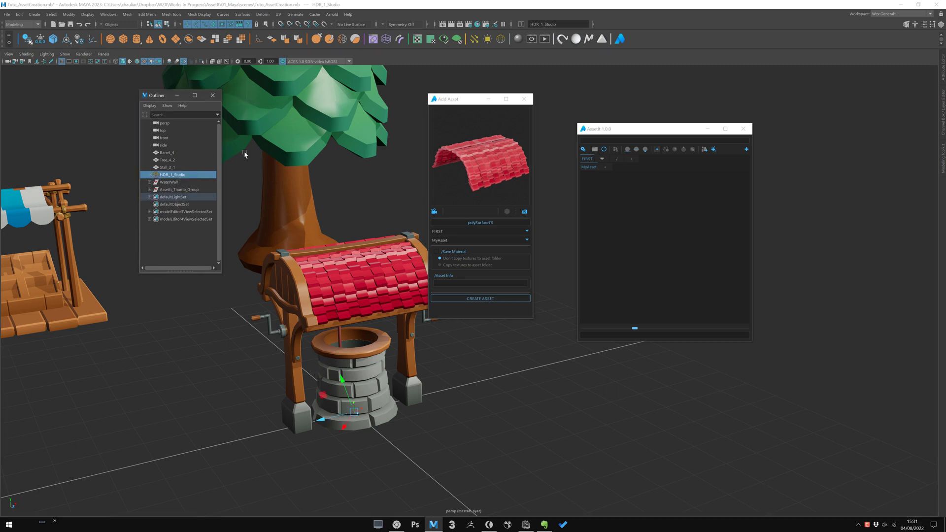
left_click(178, 189)
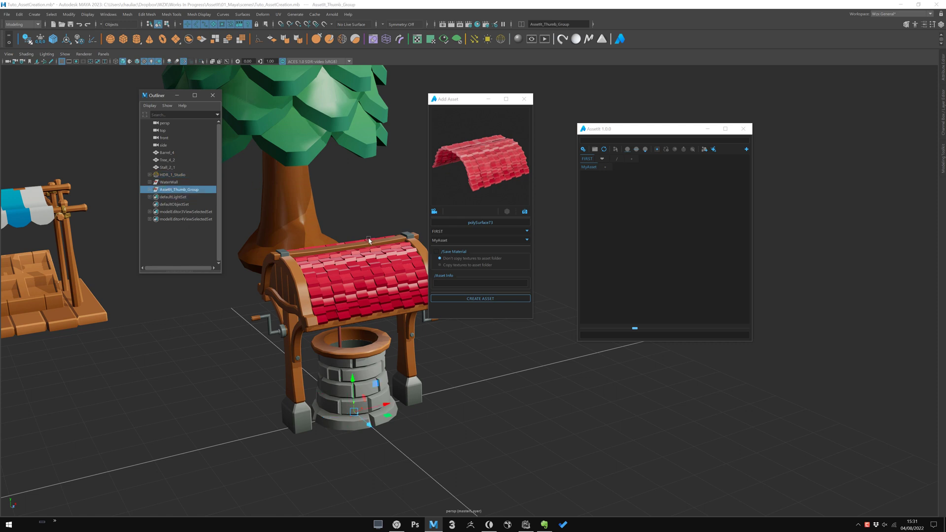
mouse_move(356, 228)
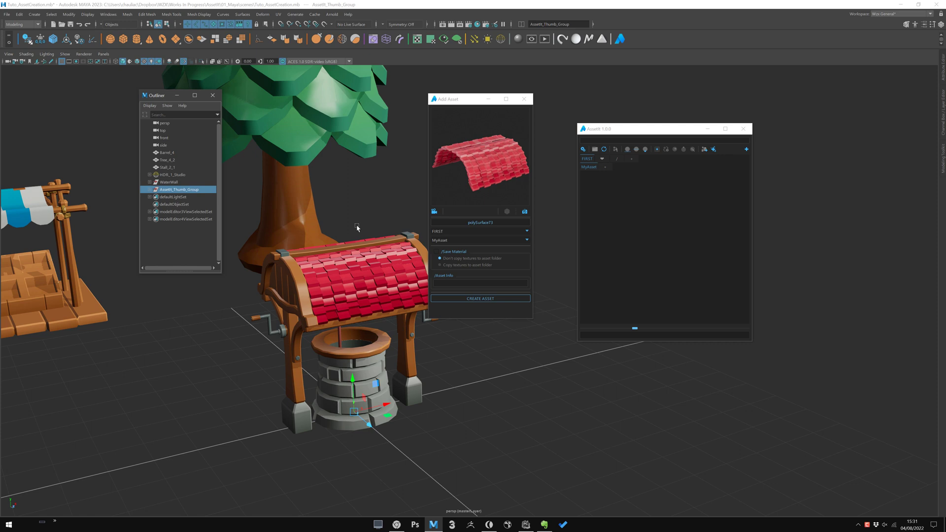
mouse_move(403, 279)
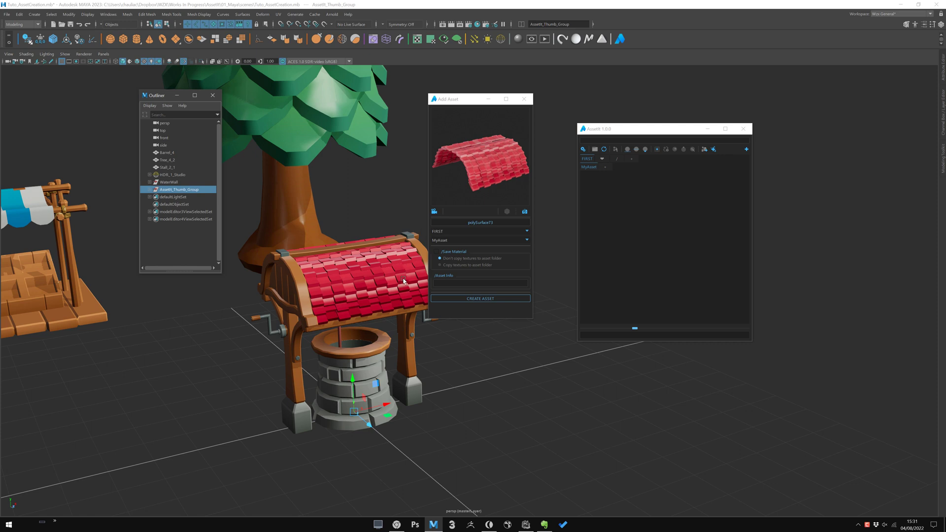
mouse_move(412, 268)
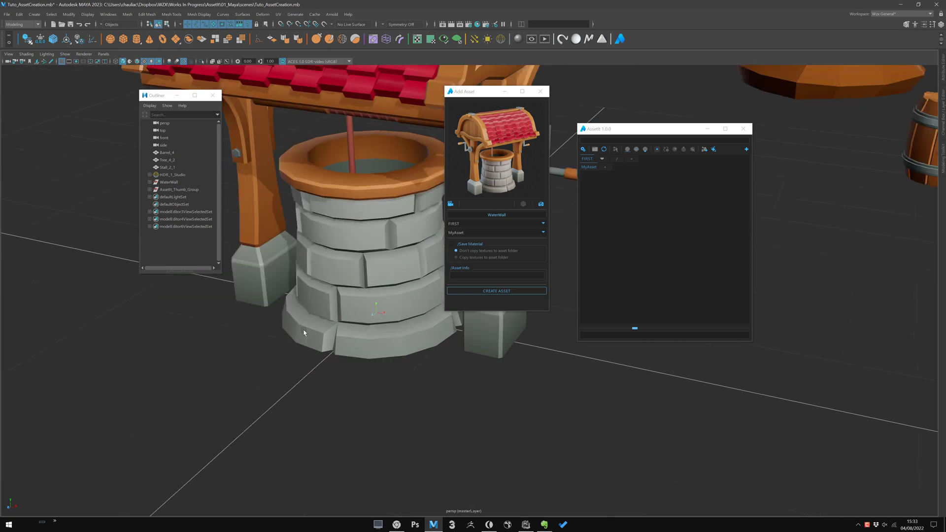
Step: Frame the whole well and select the WaterWall group for the WaterWall_Asset entry
left_click_drag(362, 241, 338, 301)
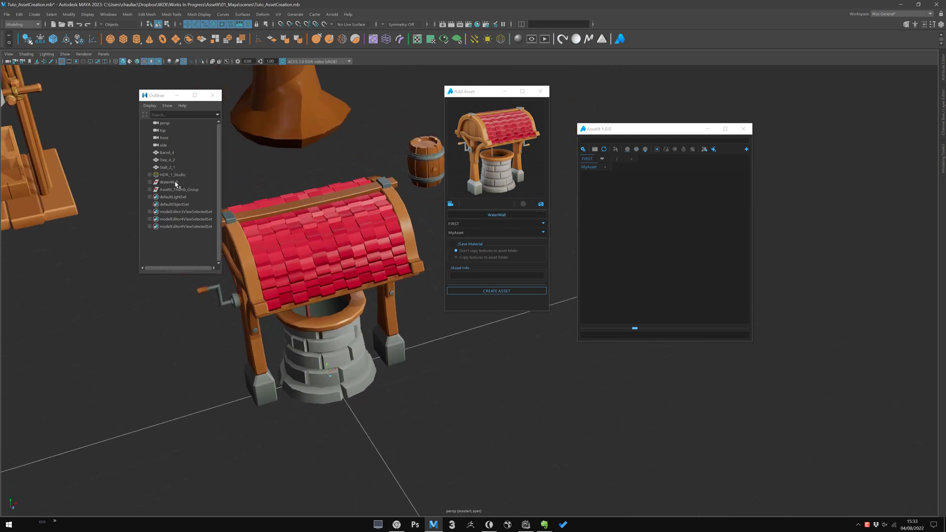
left_click(496, 214)
type("_Asset")
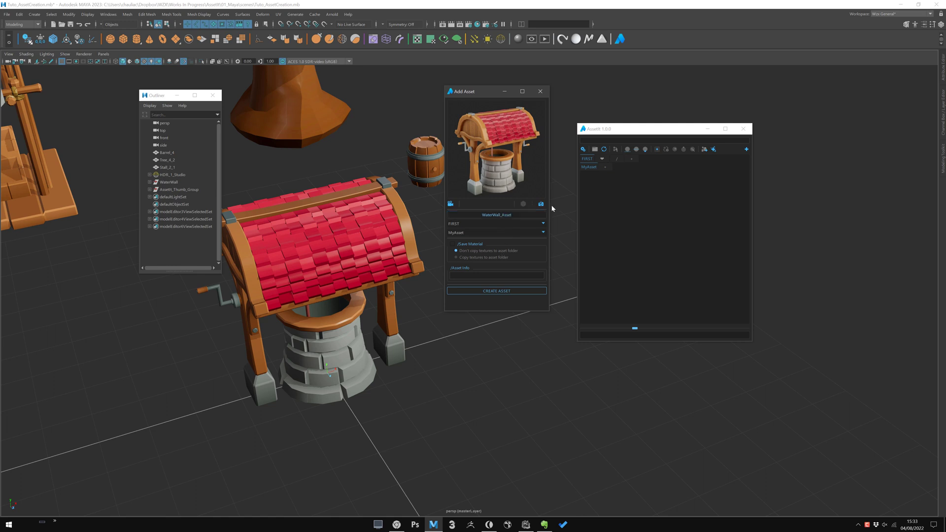
mouse_move(579, 136)
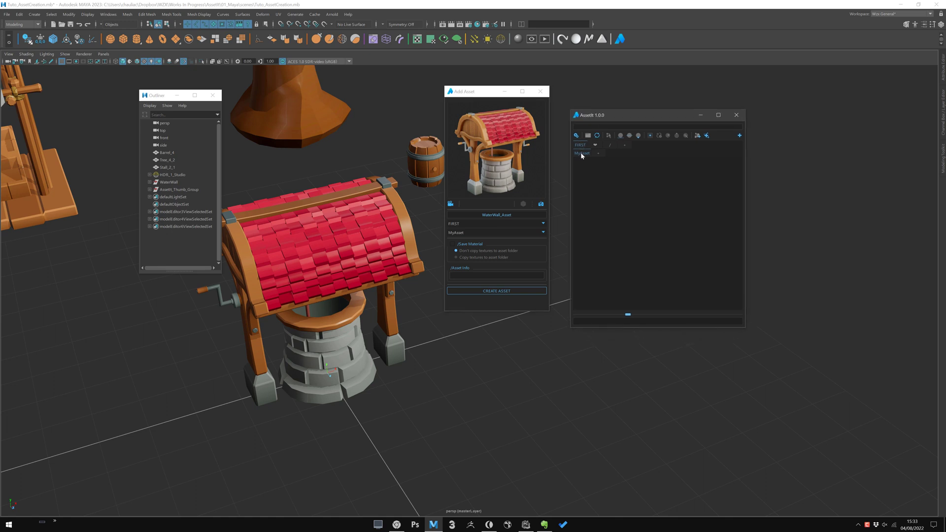
mouse_move(586, 158)
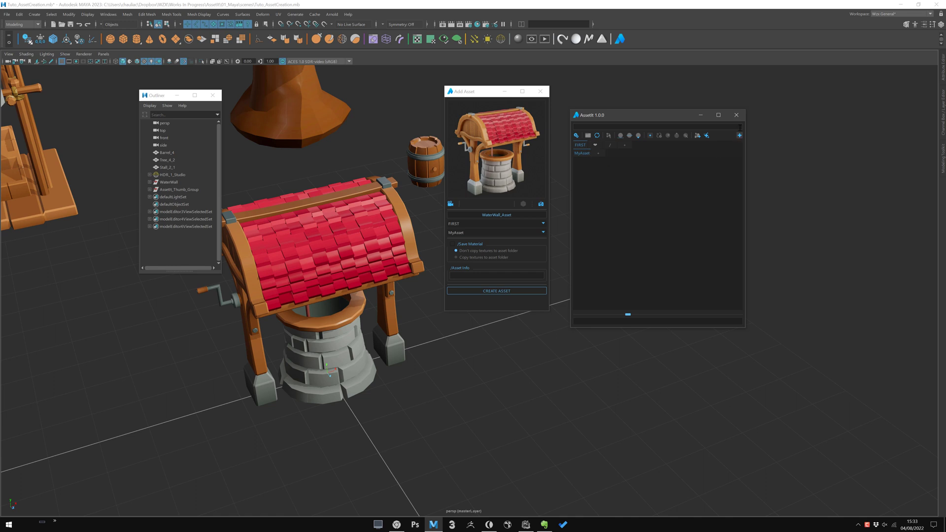
mouse_move(610, 145)
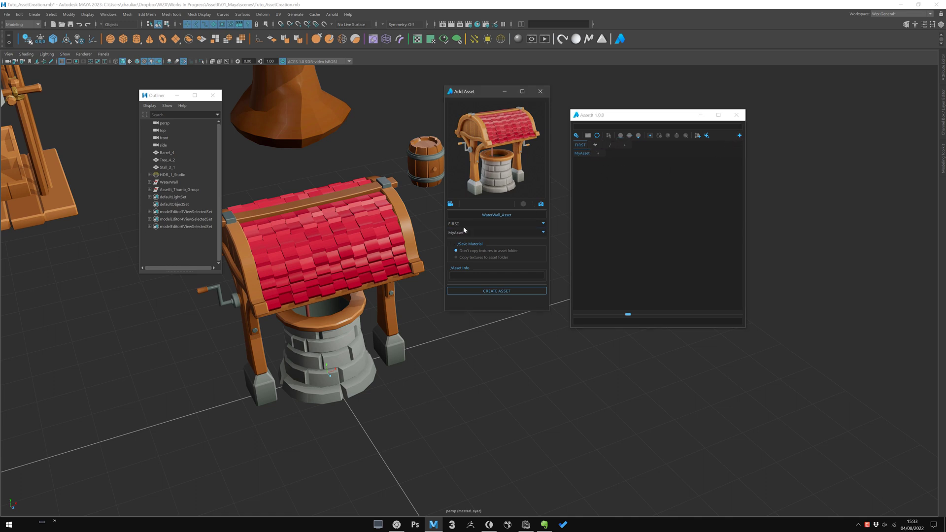
mouse_move(473, 98)
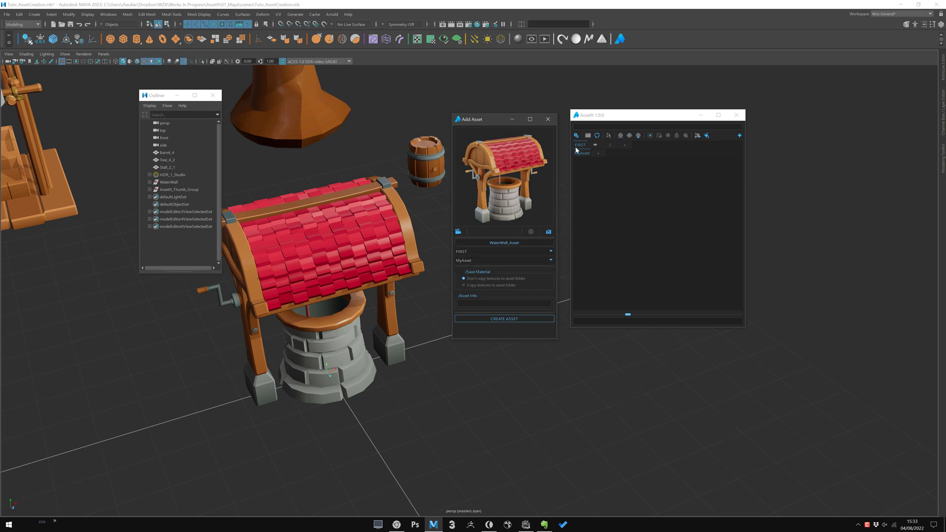
Step: Turn on Save Material in the WaterWell_Asset form
left_click(459, 271)
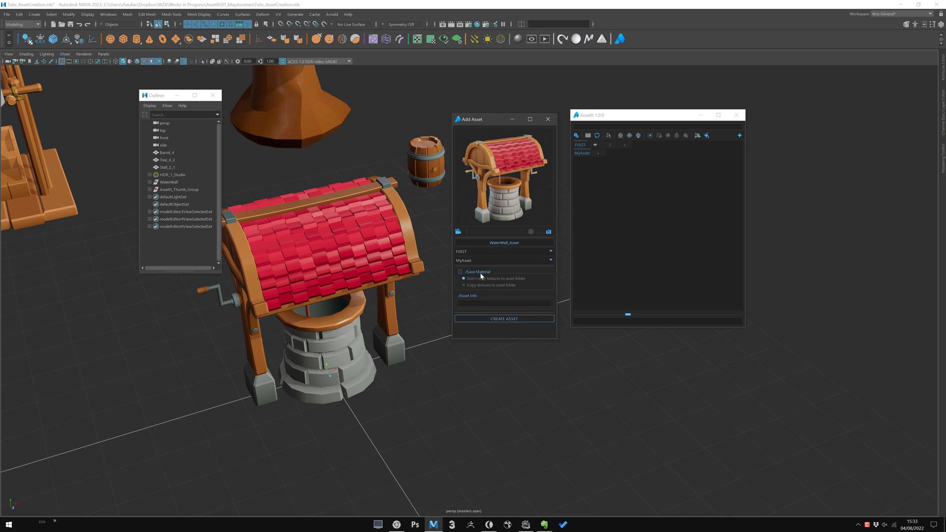
left_click(460, 267)
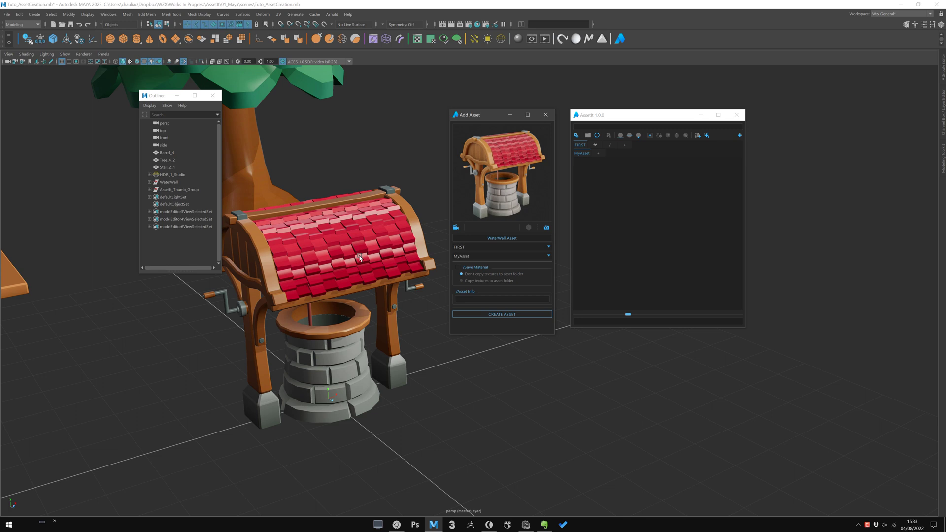
mouse_move(360, 330)
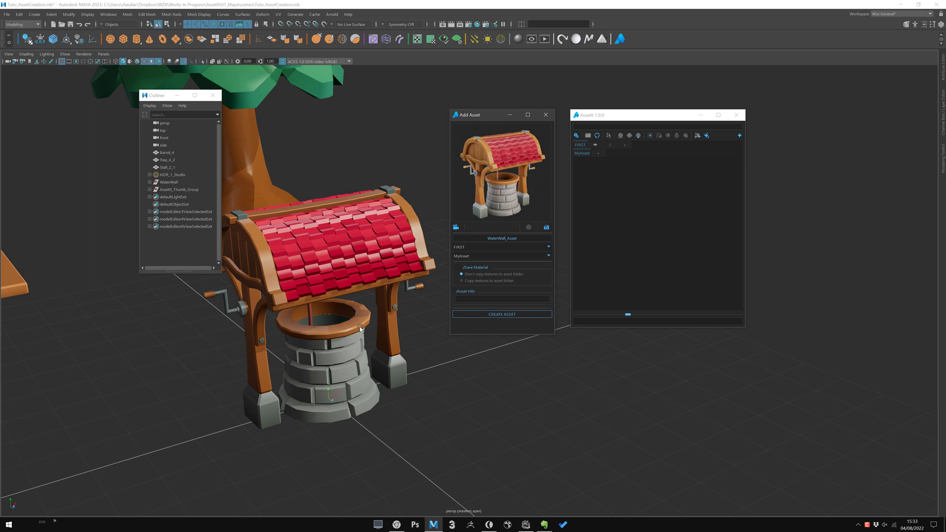
mouse_move(518, 182)
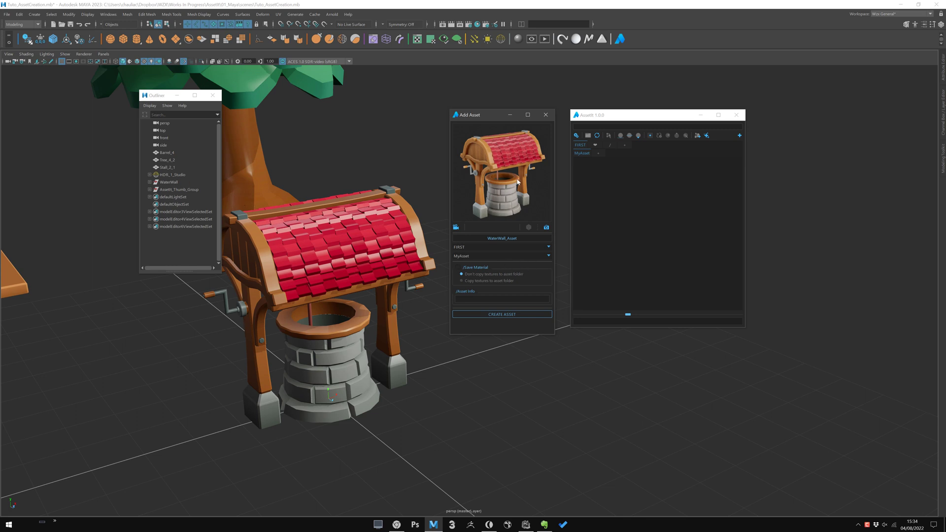
mouse_move(483, 276)
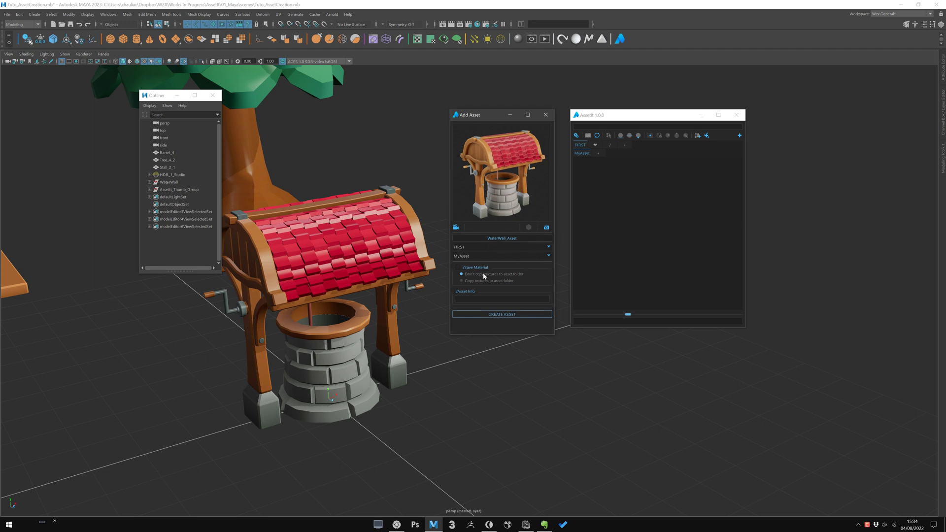
left_click(459, 267)
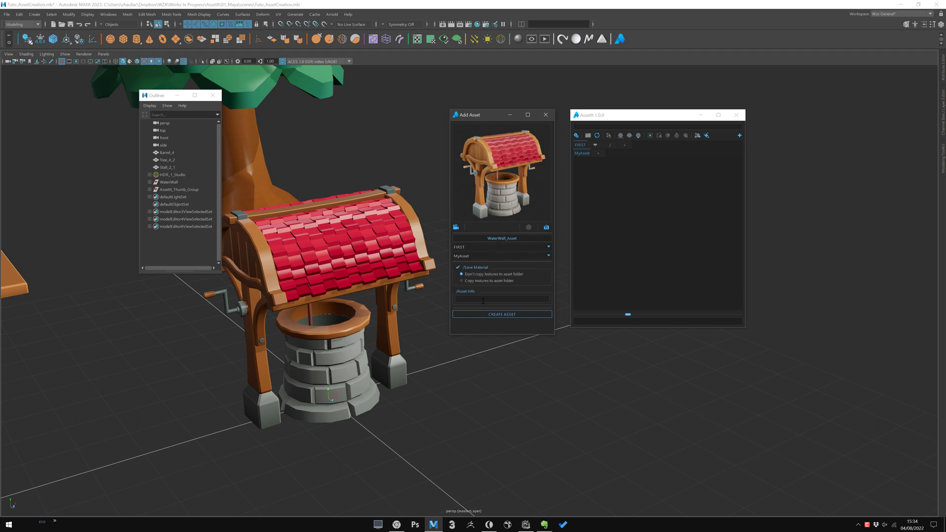
mouse_move(482, 279)
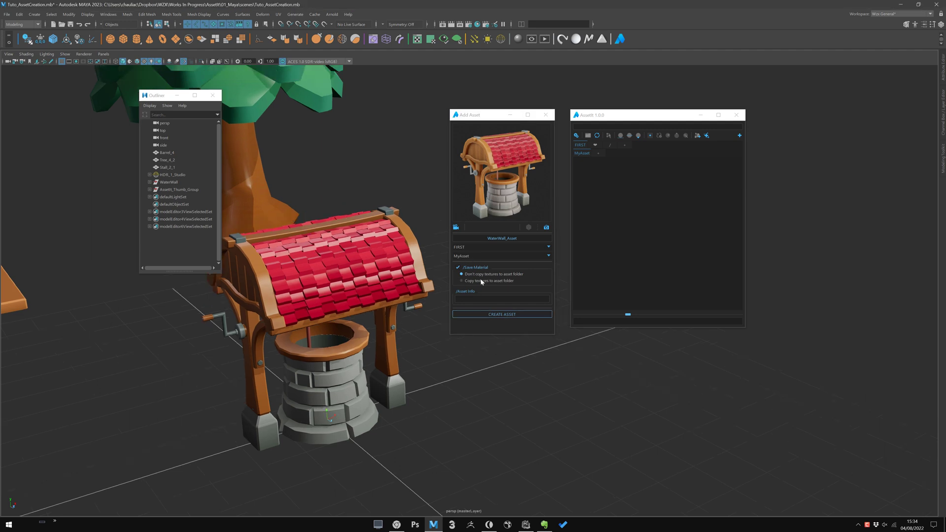
mouse_move(483, 282)
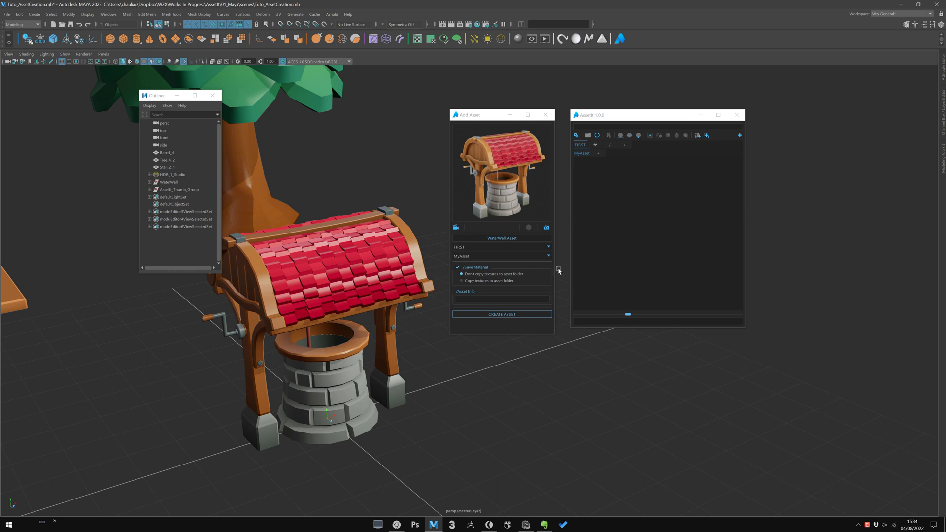
Step: Select the well roof and highlight its file1 gradient Image Name path
left_click(169, 182)
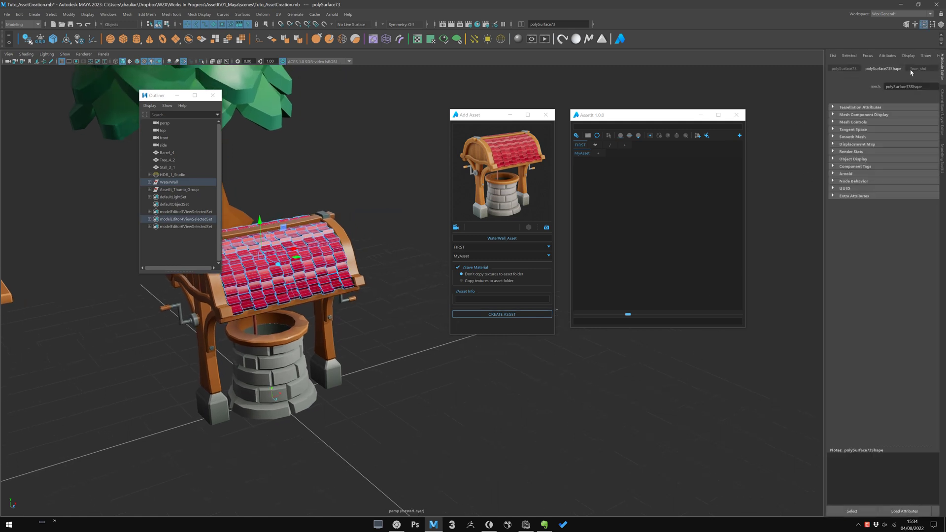
left_click(918, 68)
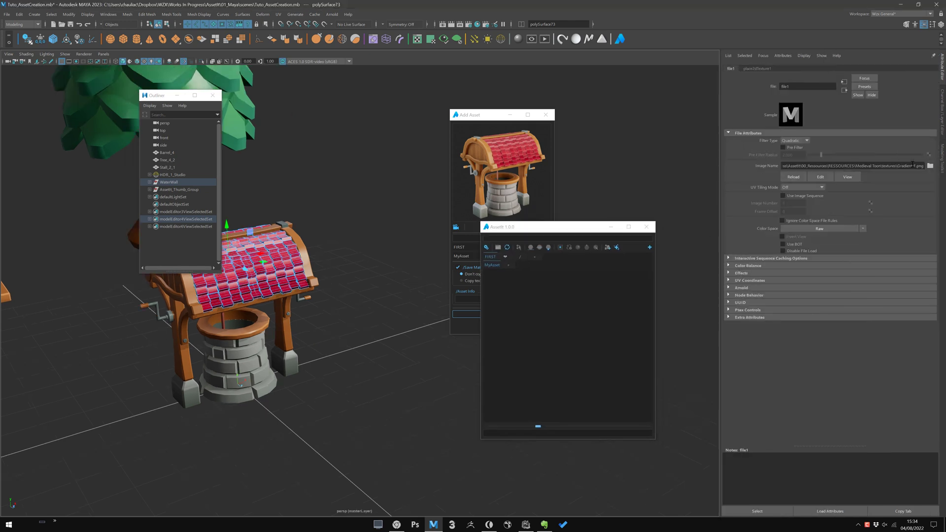
triple_click(854, 165)
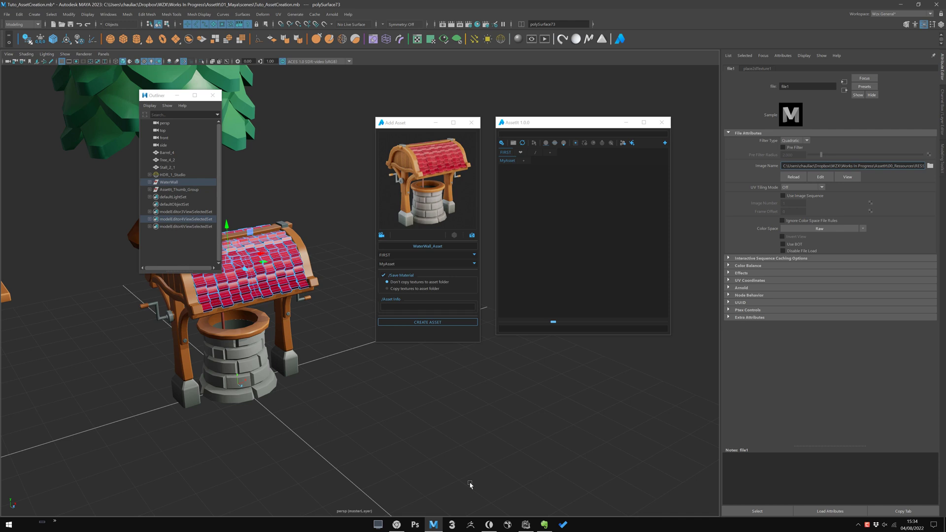
mouse_move(571, 243)
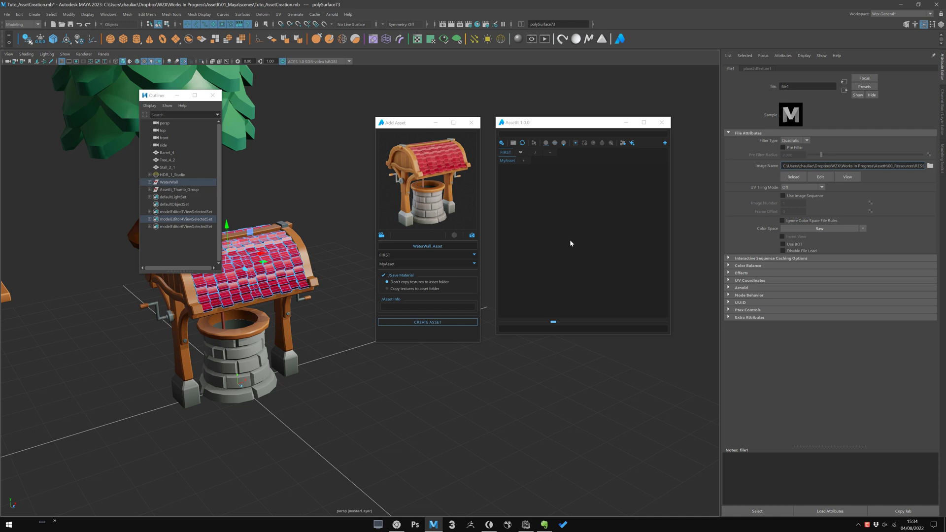
mouse_move(852, 177)
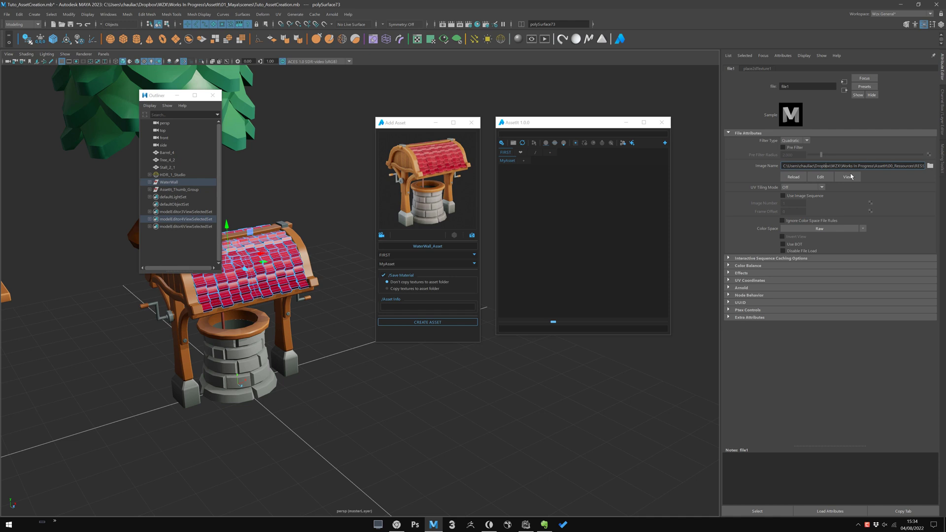
mouse_move(734, 143)
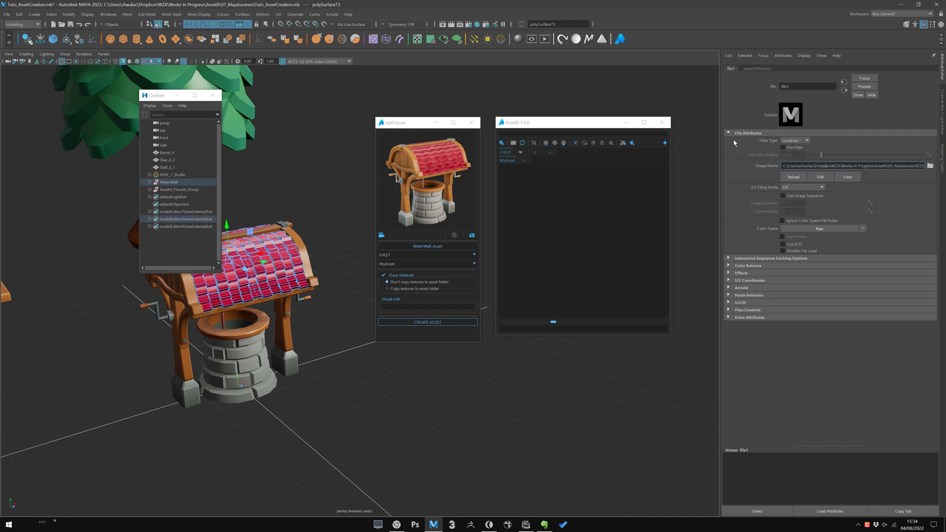
mouse_move(688, 277)
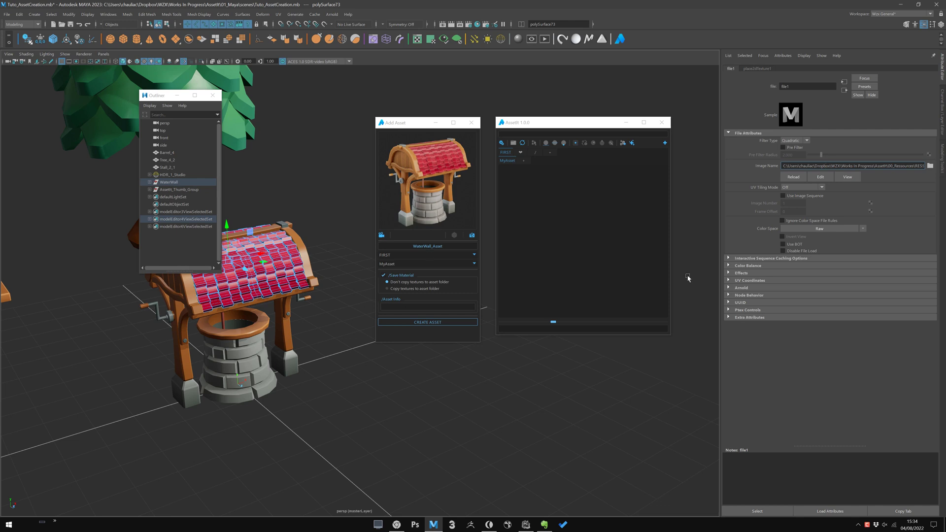
triple_click(854, 165)
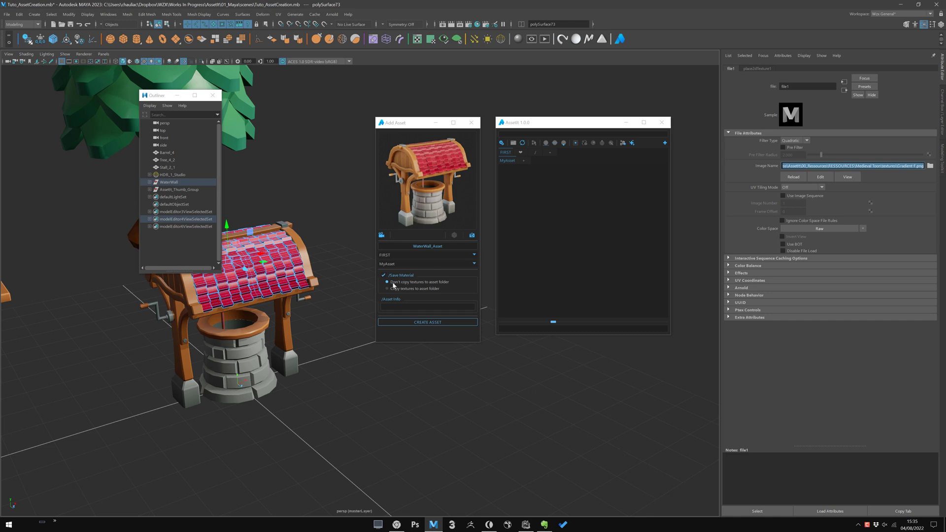
Step: Switch the texture option to copy textures into the asset folder
left_click(387, 288)
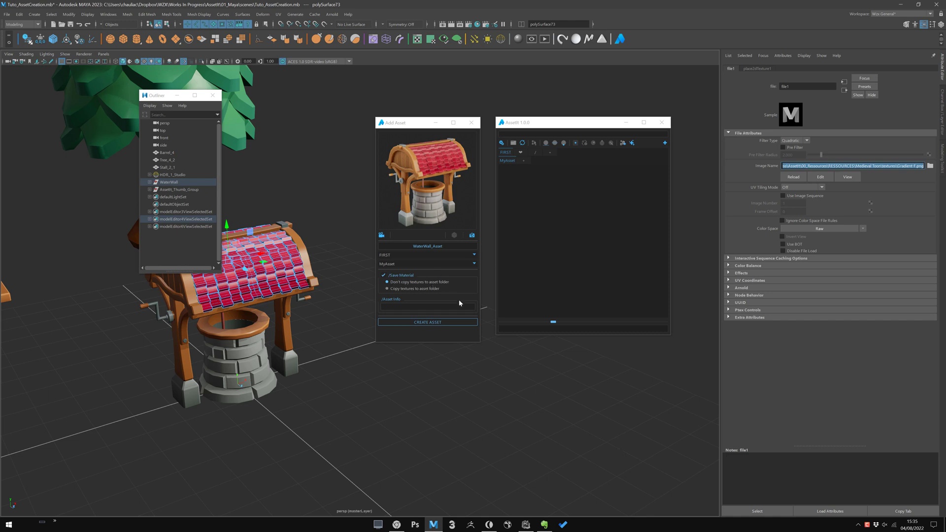
mouse_move(582, 319)
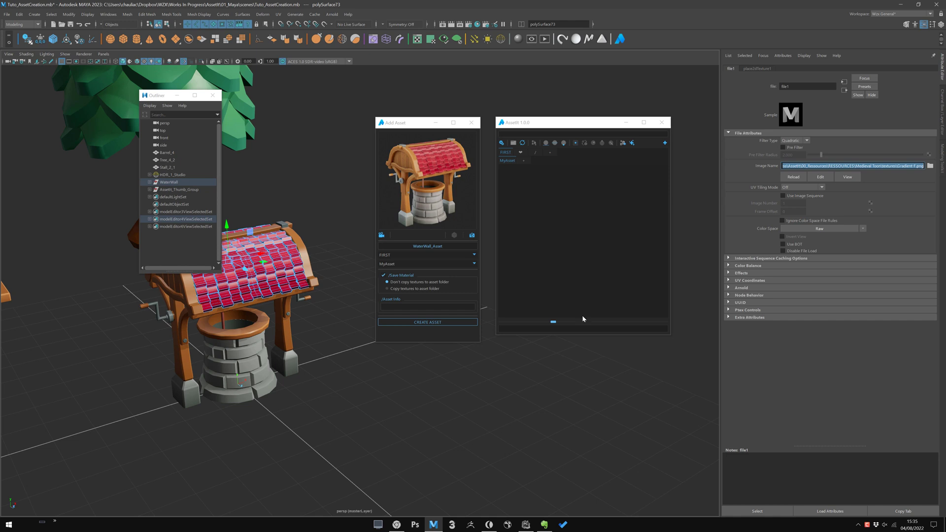
mouse_move(595, 357)
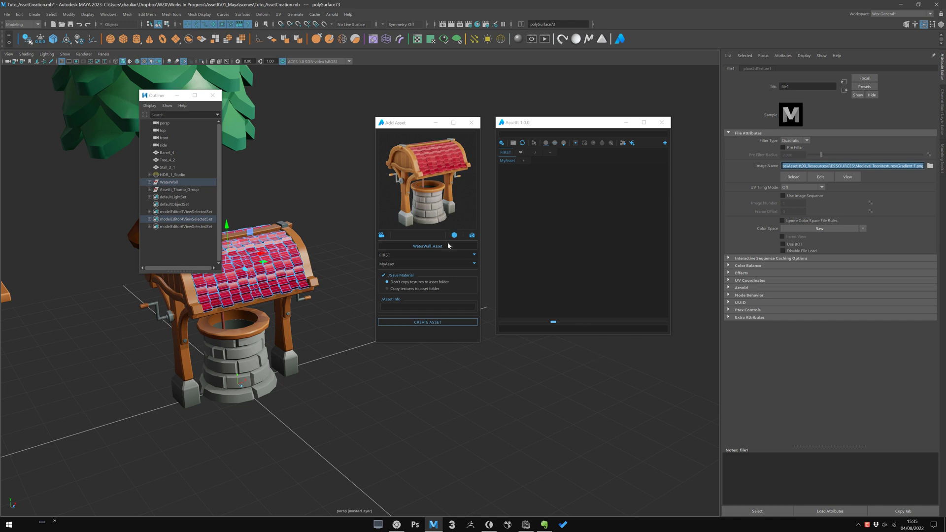
left_click(386, 288)
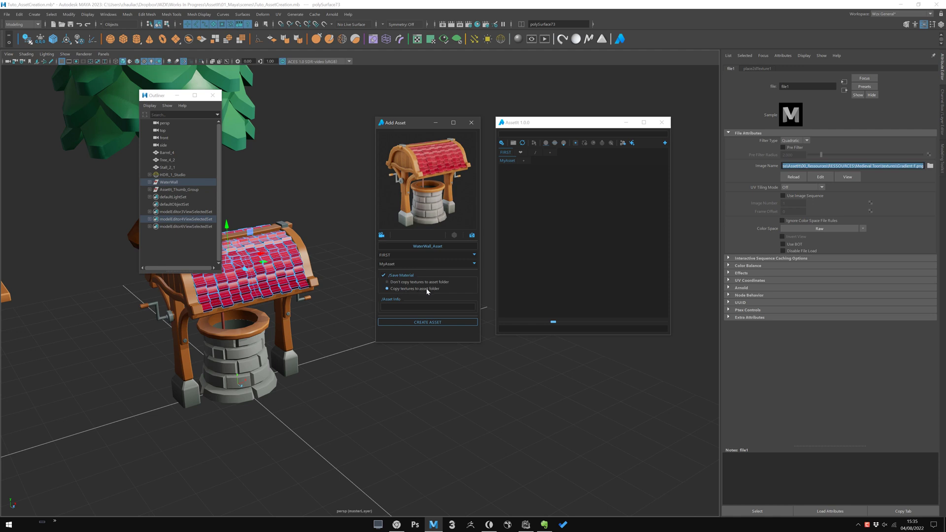
mouse_move(438, 295)
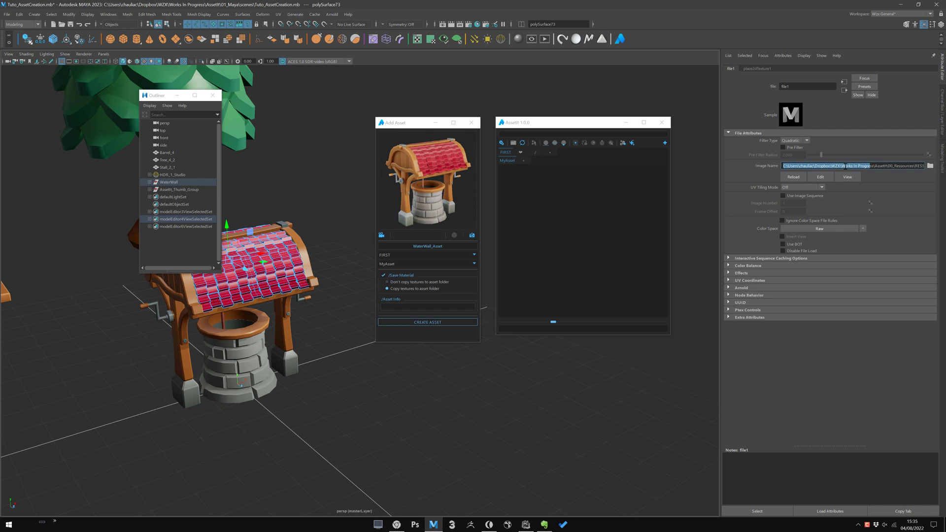
mouse_move(562, 244)
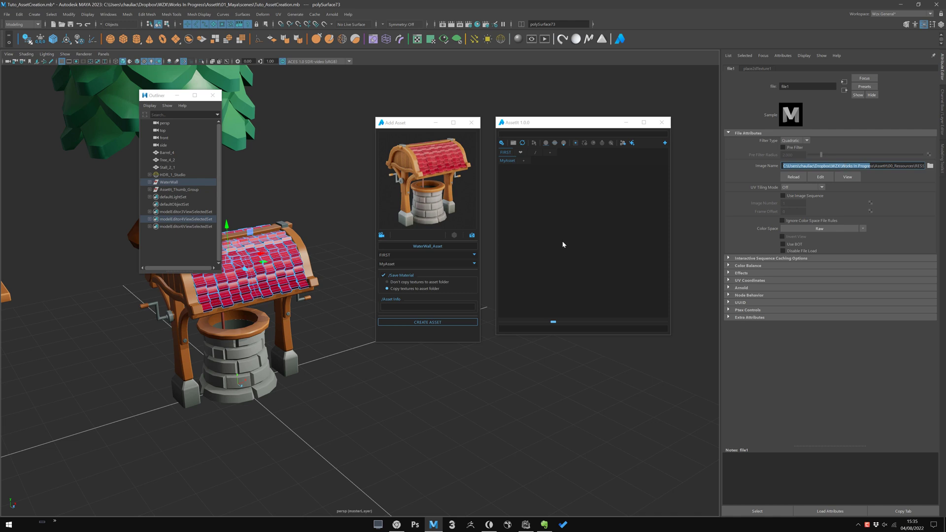
mouse_move(542, 229)
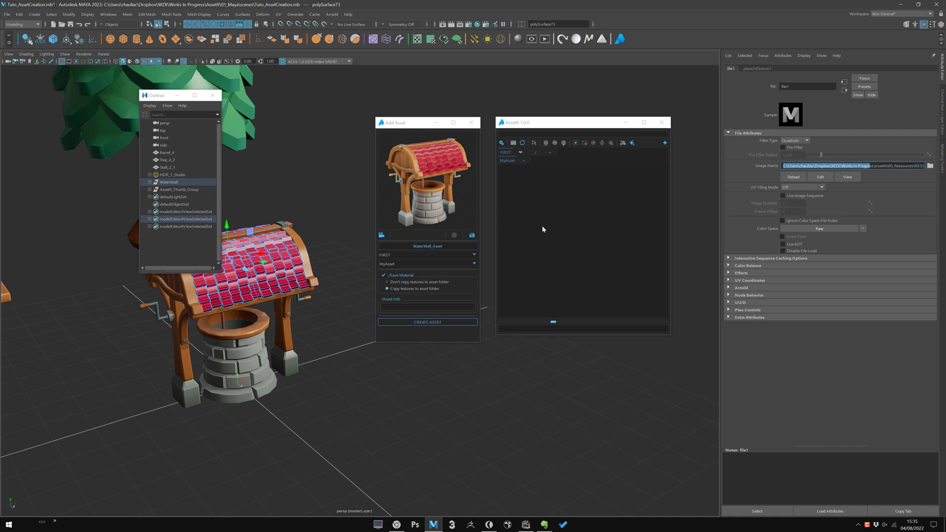
mouse_move(812, 105)
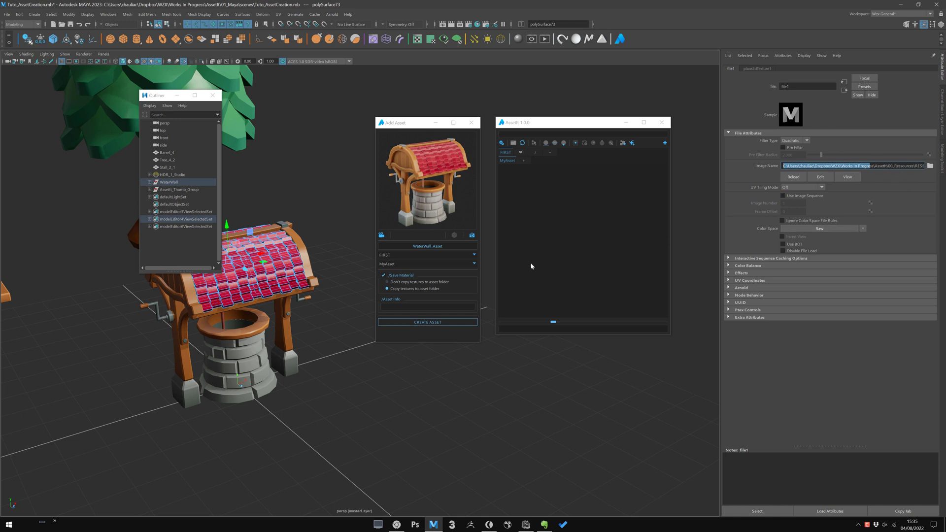
mouse_move(427, 205)
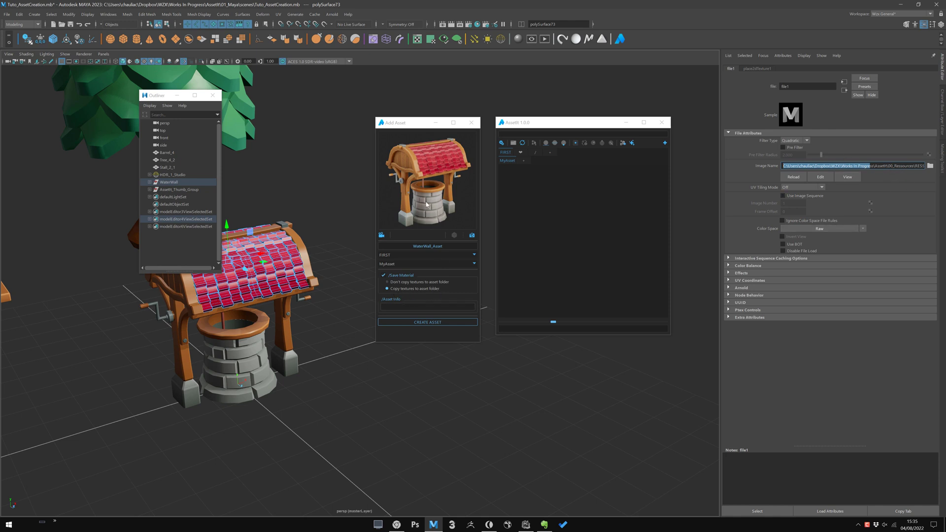
mouse_move(412, 126)
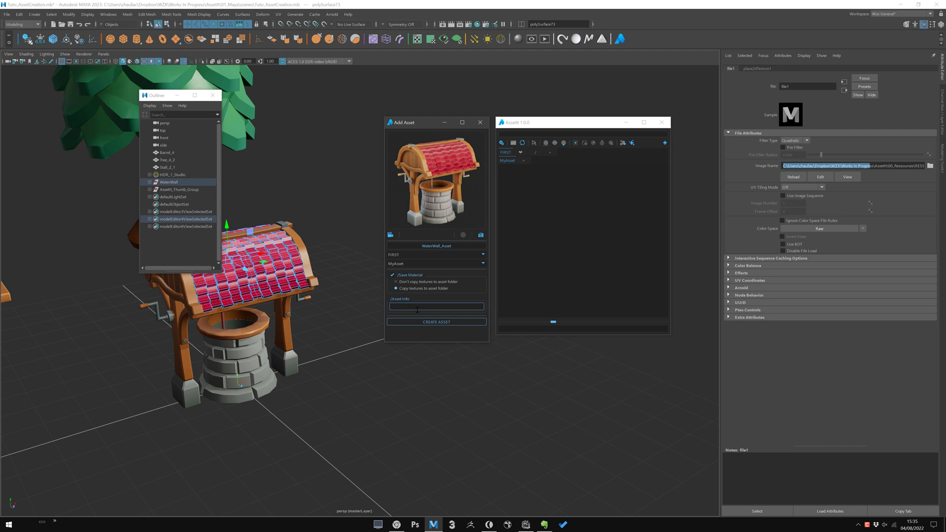
Step: Enter the note 'User', select the well, and create WaterWell_Asset in MyAsset
type("User Note for my Asset")
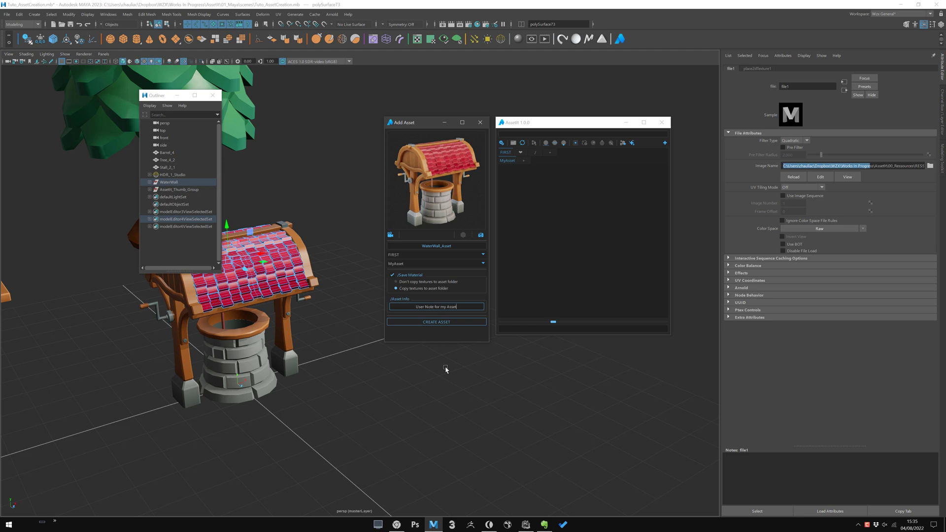
mouse_move(533, 273)
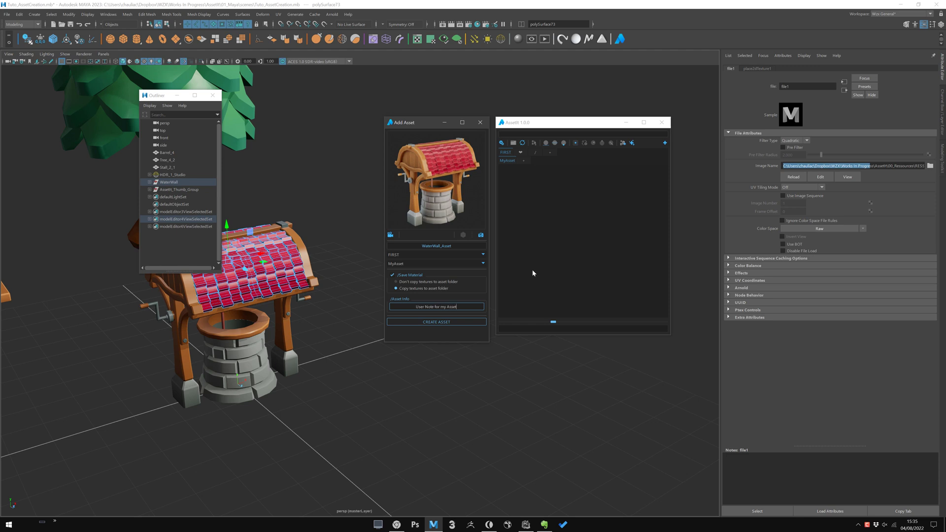
left_click(241, 356)
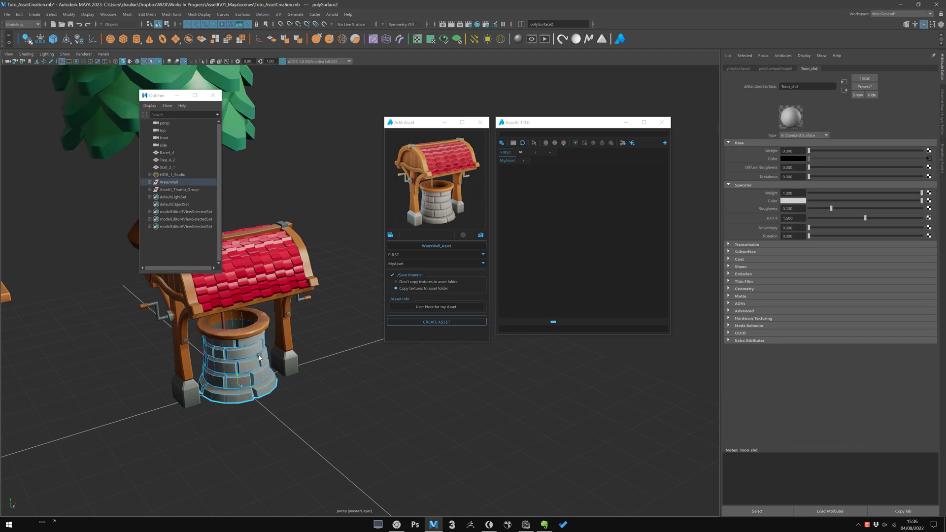
left_click(168, 160)
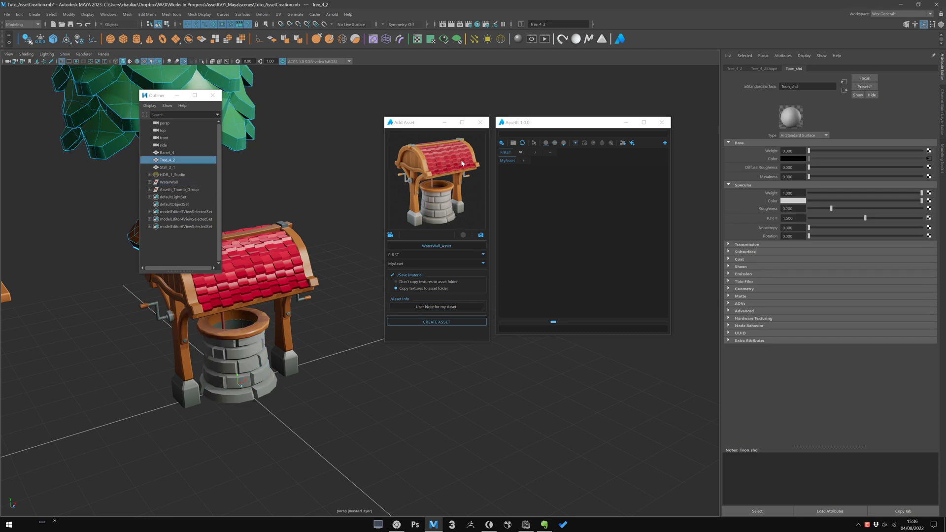
mouse_move(495, 287)
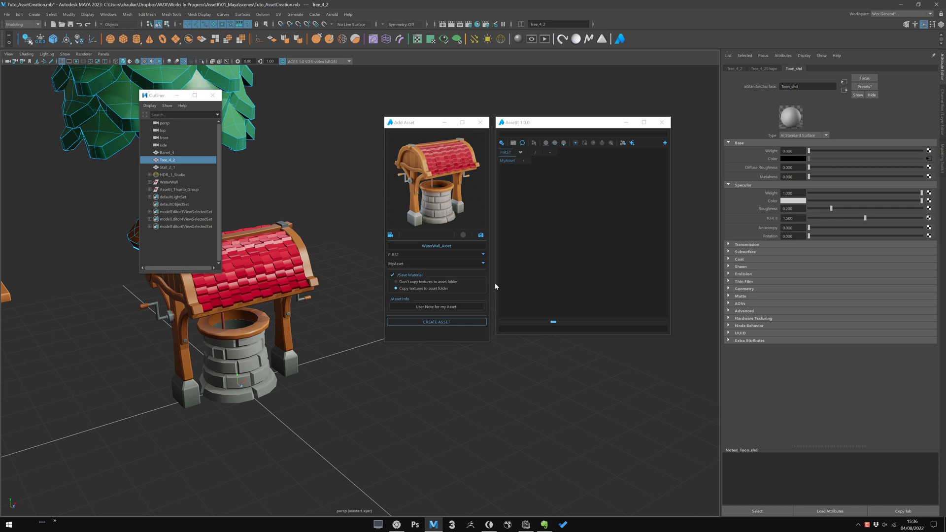
mouse_move(422, 322)
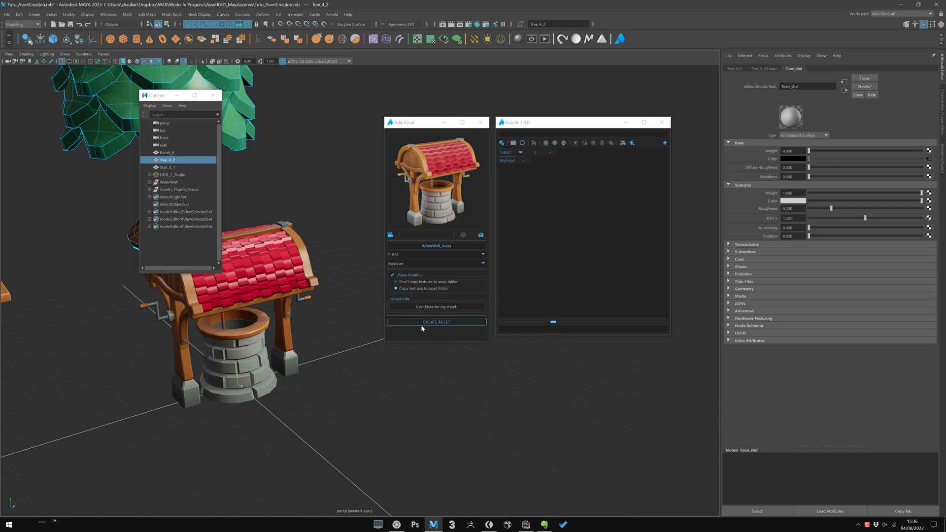
left_click(436, 321)
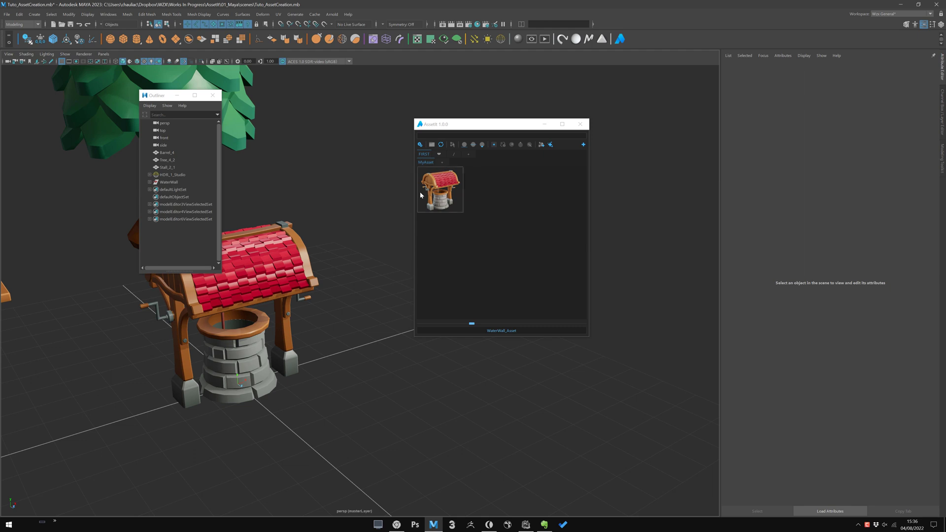
left_click(440, 189)
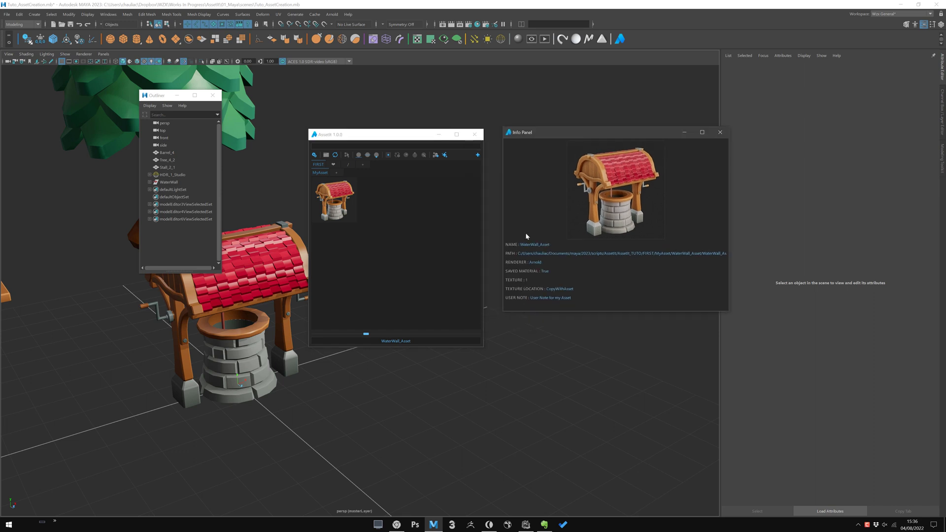
mouse_move(541, 274)
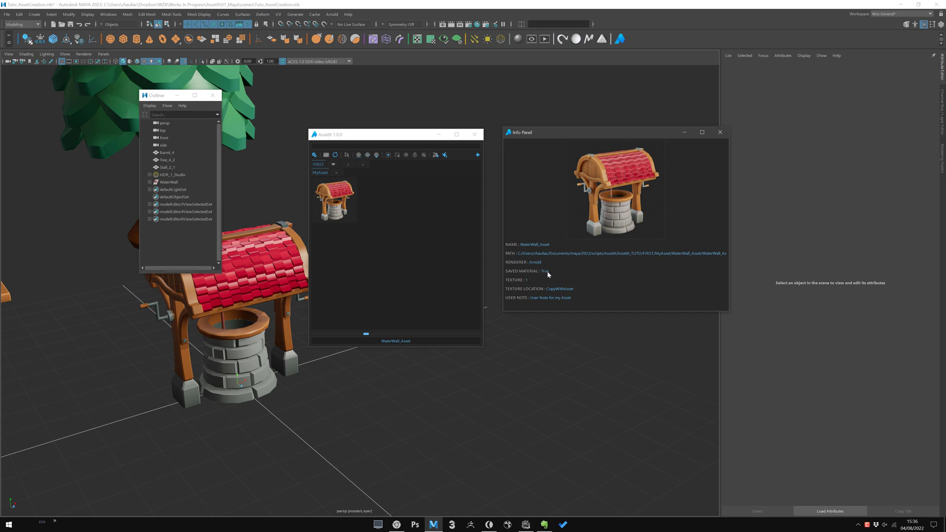
mouse_move(529, 279)
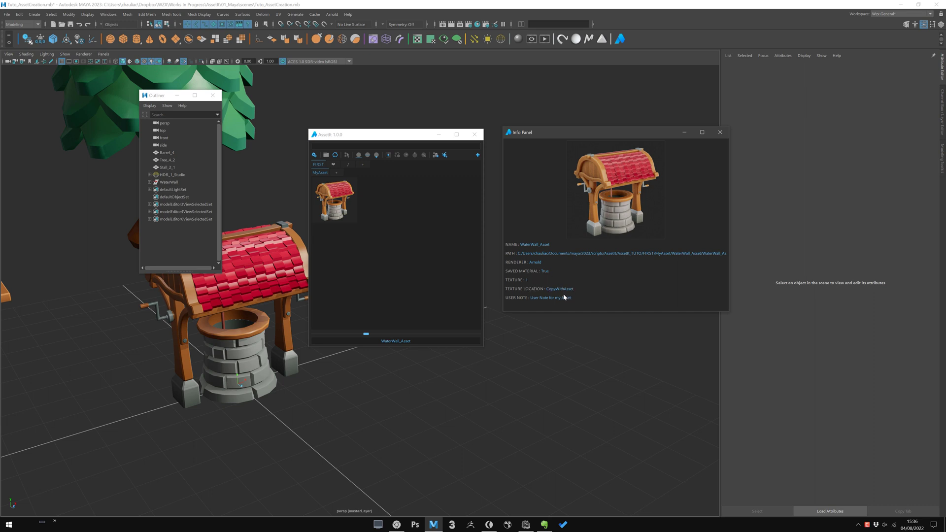
left_click(720, 132)
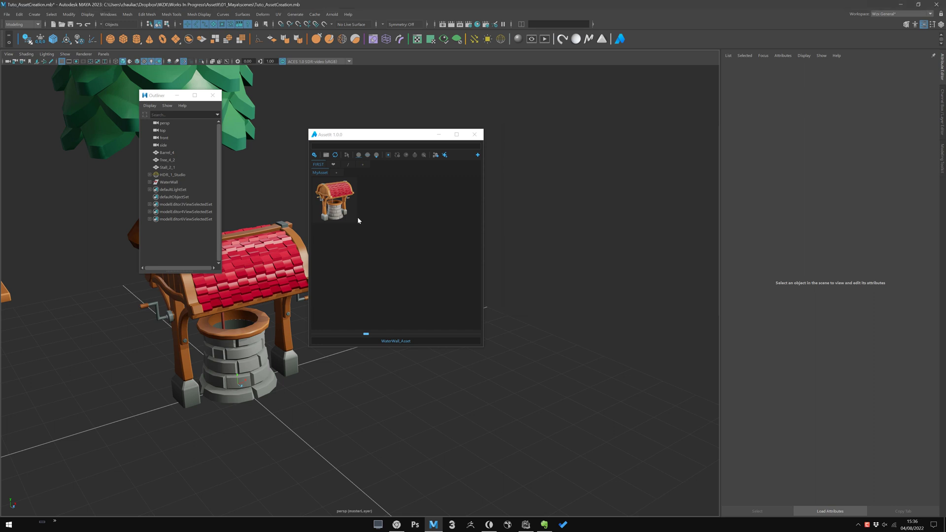
Step: Open the WaterWell asset's folder on disk and create the Another sub-tab
right_click(335, 199)
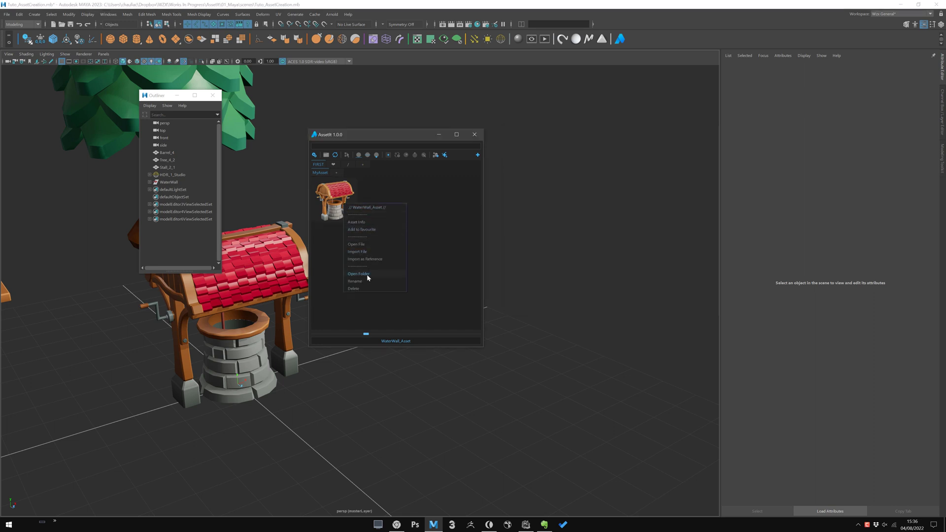
left_click(358, 274)
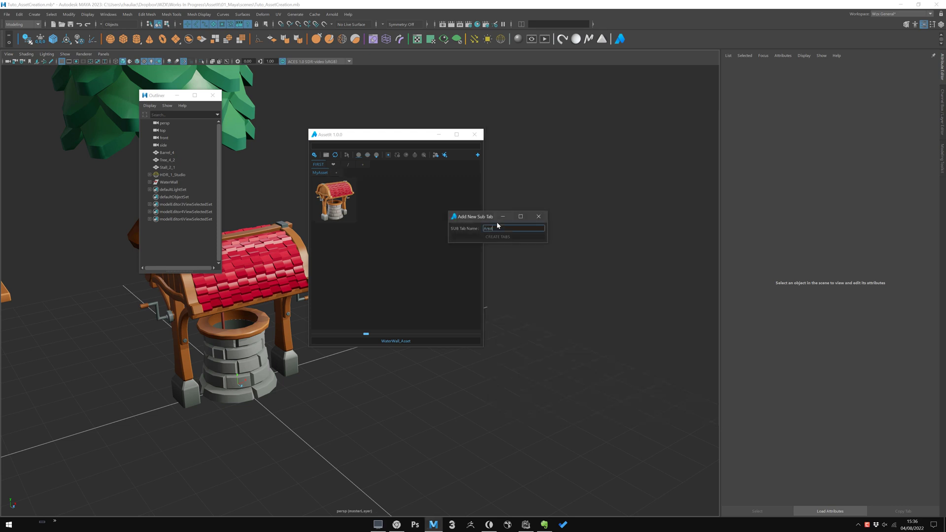
left_click(497, 237)
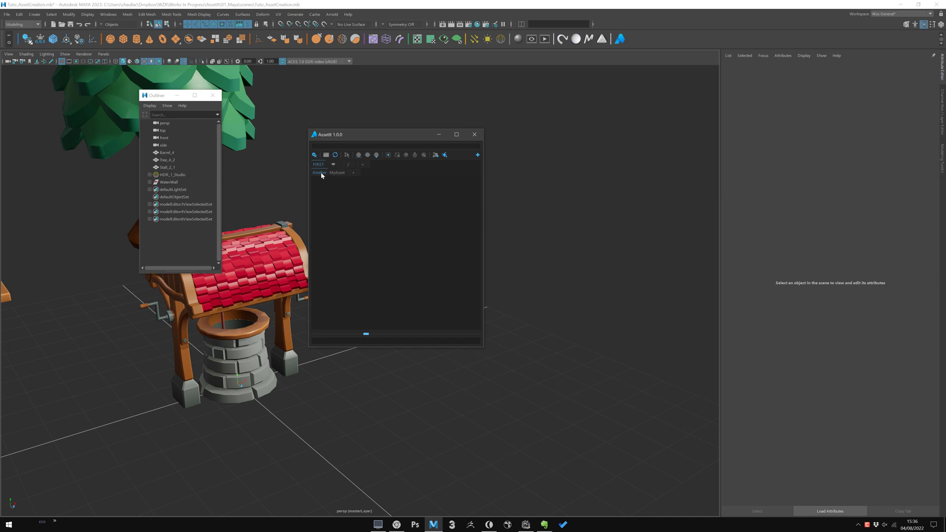
mouse_move(374, 497)
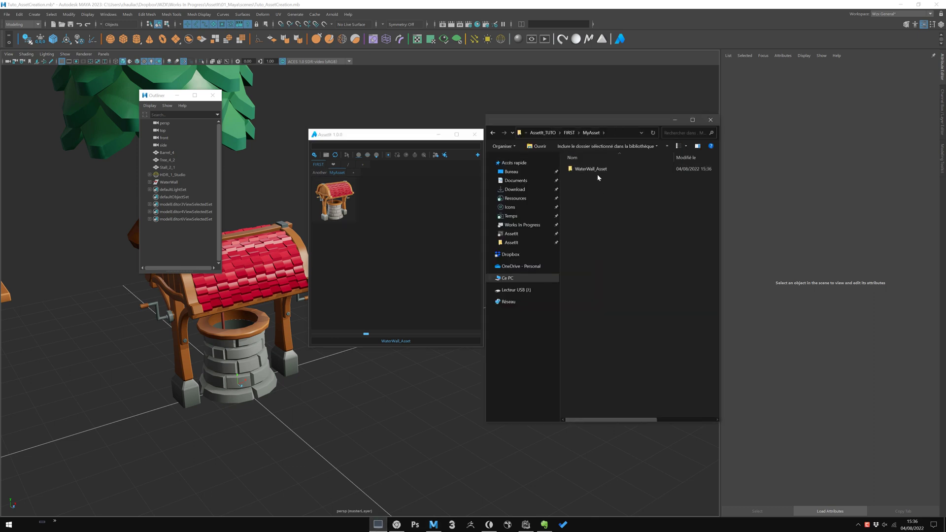
Step: Go up to FIRST, open the Another folder, and refresh the AssetIt library
left_click(568, 132)
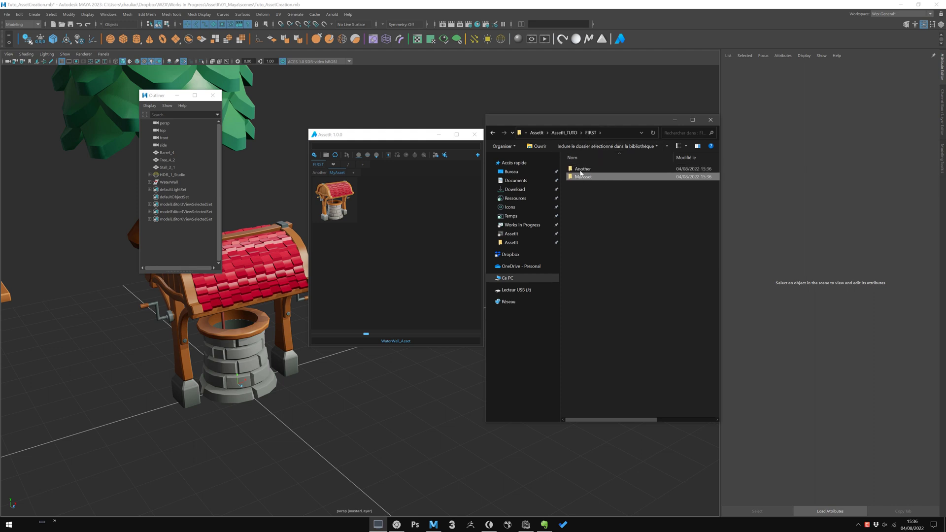
double_click(583, 169)
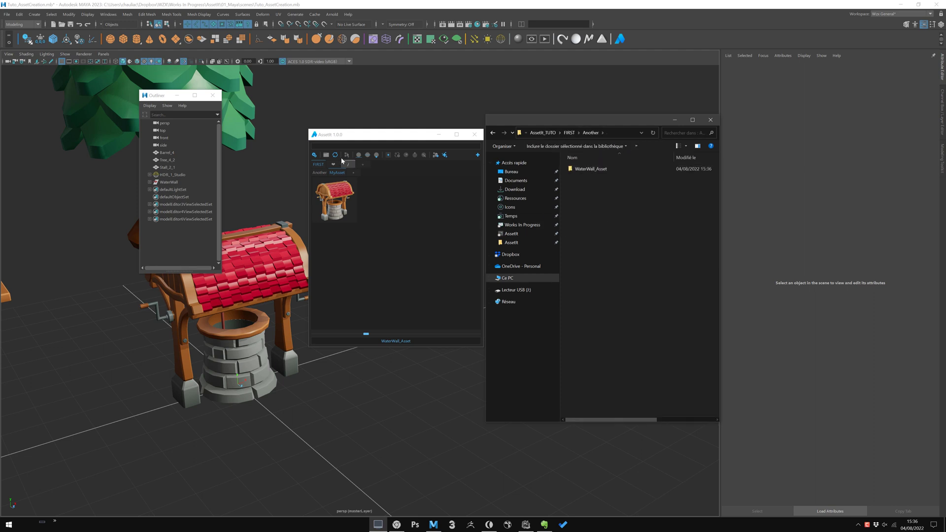
left_click(710, 119)
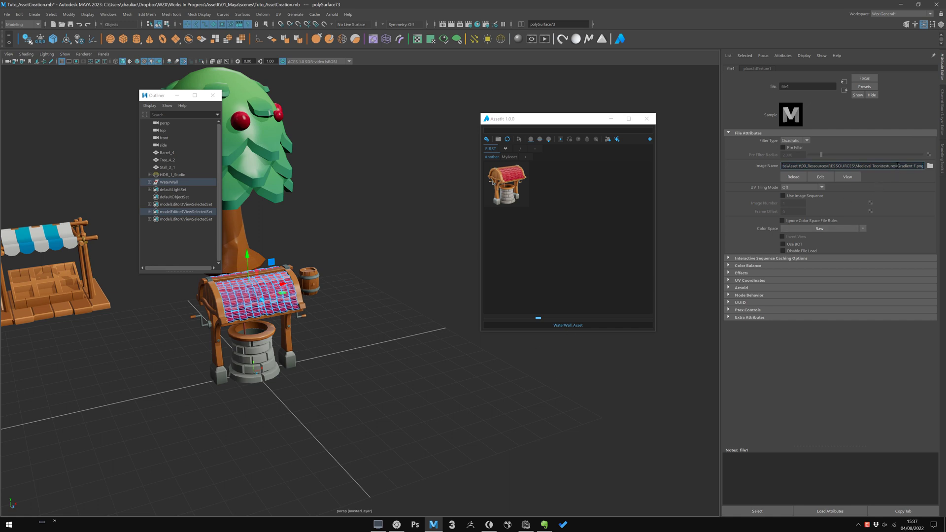
Step: Copy the texture path and rename Gradient-F.png to Gradient-F.png.bckp
triple_click(851, 166)
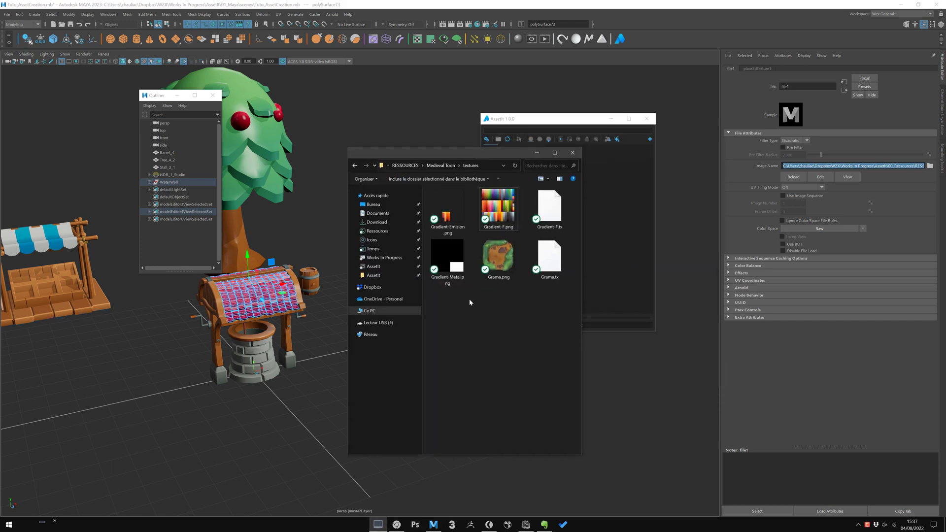
left_click(572, 152)
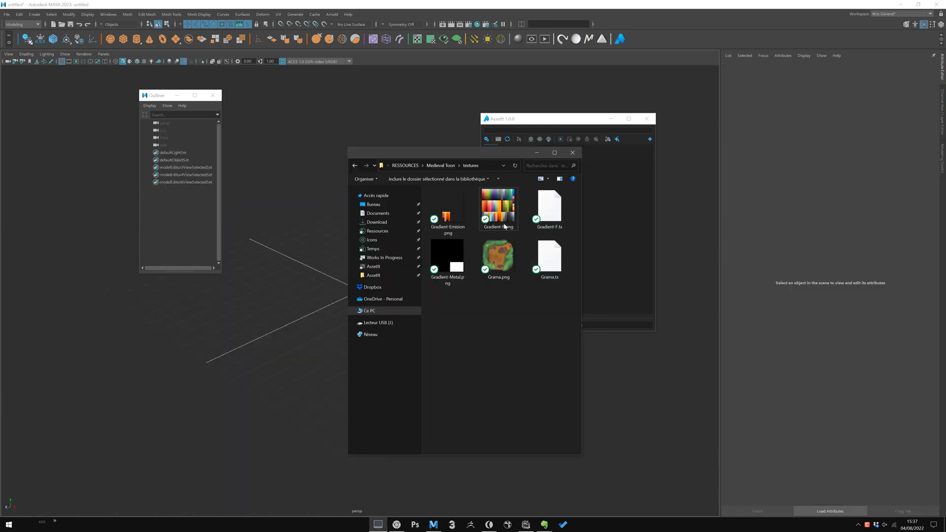
left_click(498, 208)
type(".bckp")
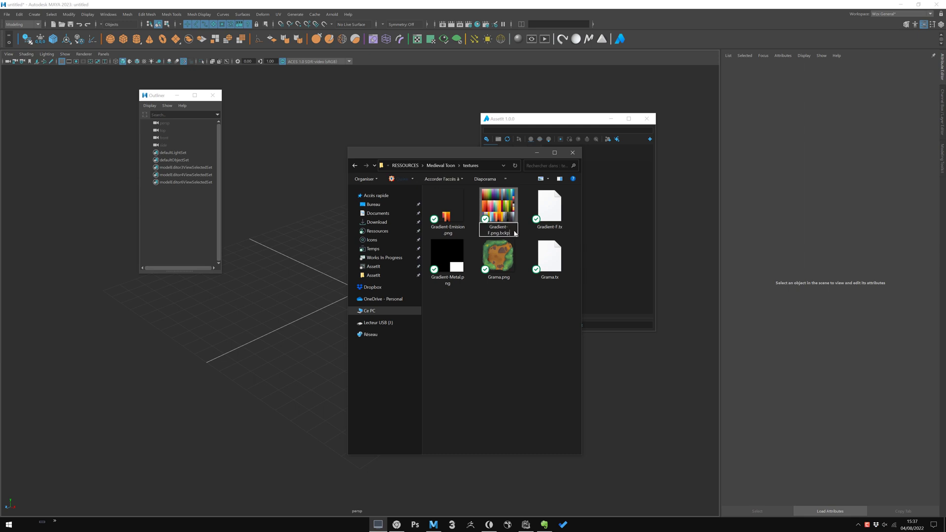
left_click(498, 208)
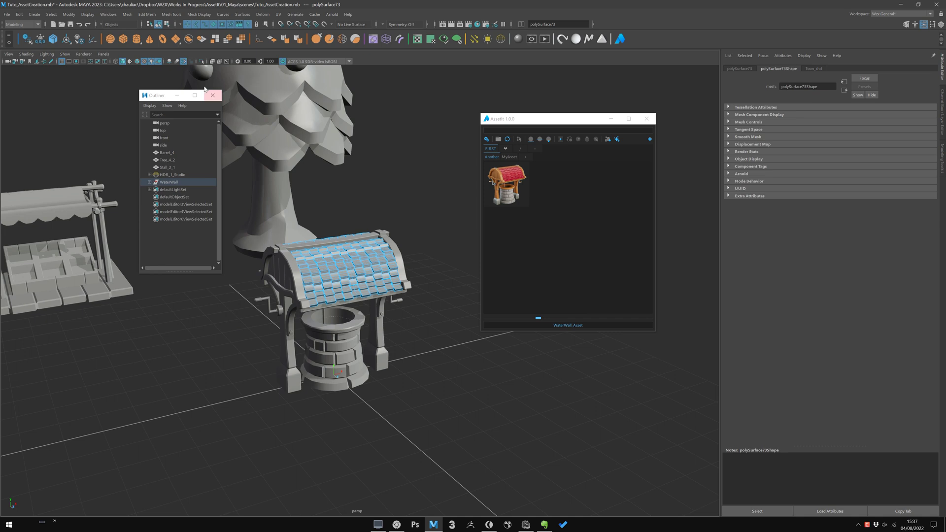
Step: Choose New Scene and discard changes to the grey village scene
left_click(108, 13)
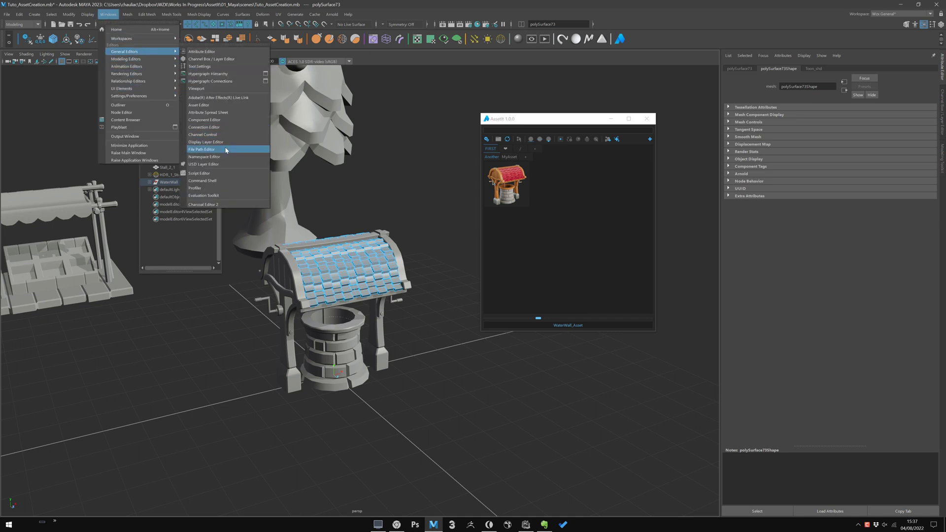
left_click(202, 149)
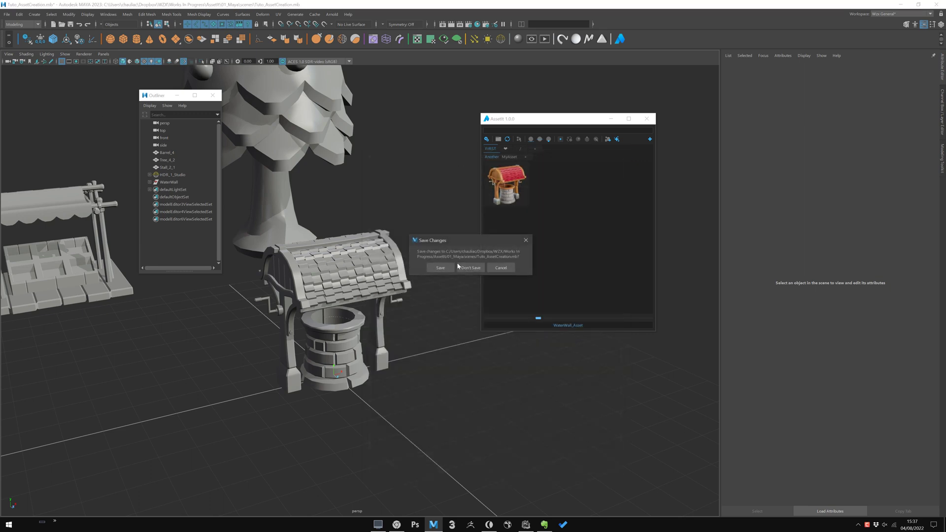
left_click(470, 267)
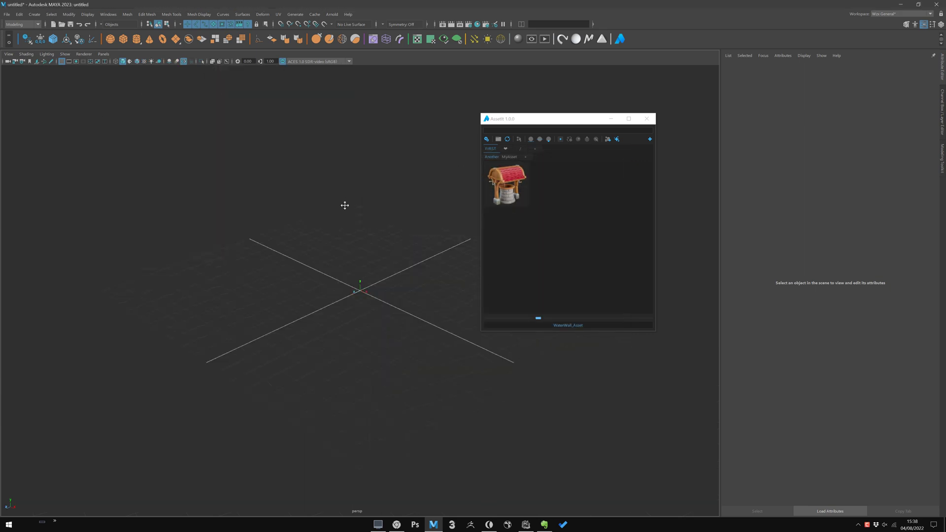
Step: Import WaterWell_Asset and confirm the roof's file1 path points into its asset folder
right_click(507, 185)
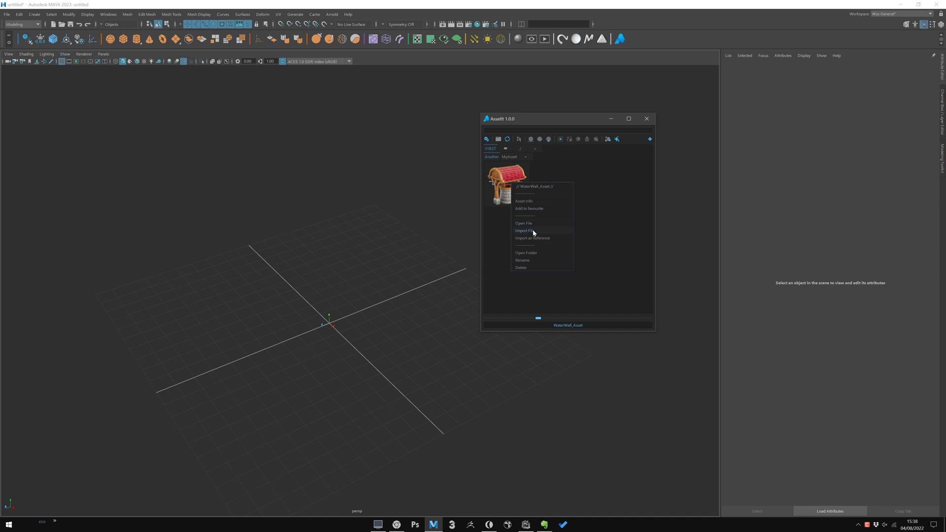
left_click(524, 231)
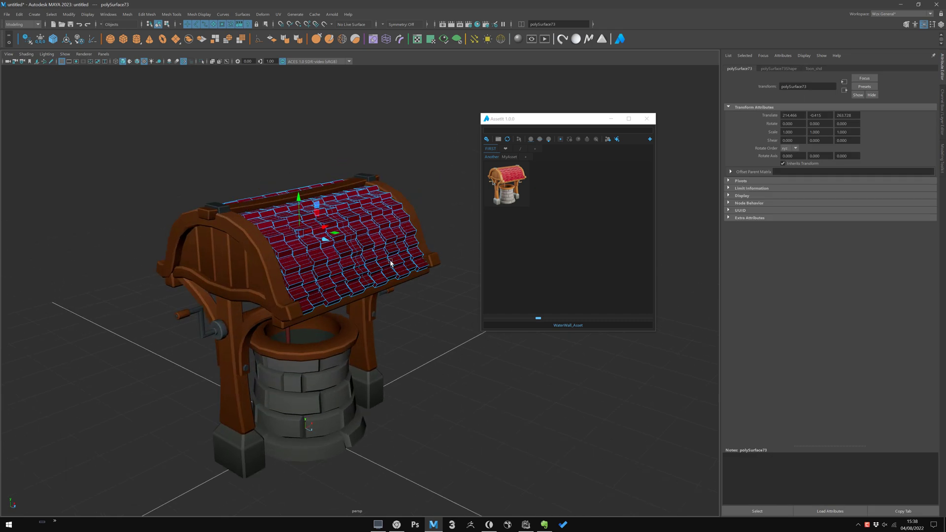
left_click(814, 68)
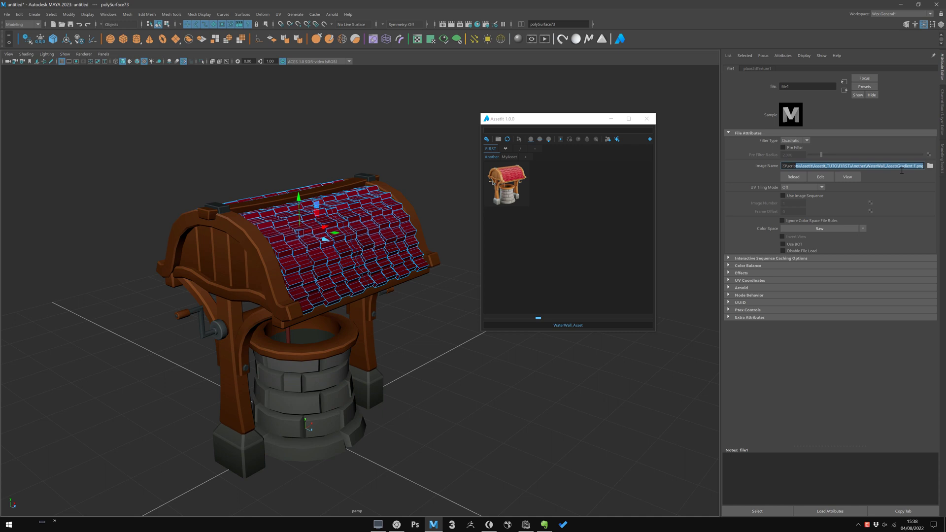
left_click(819, 166)
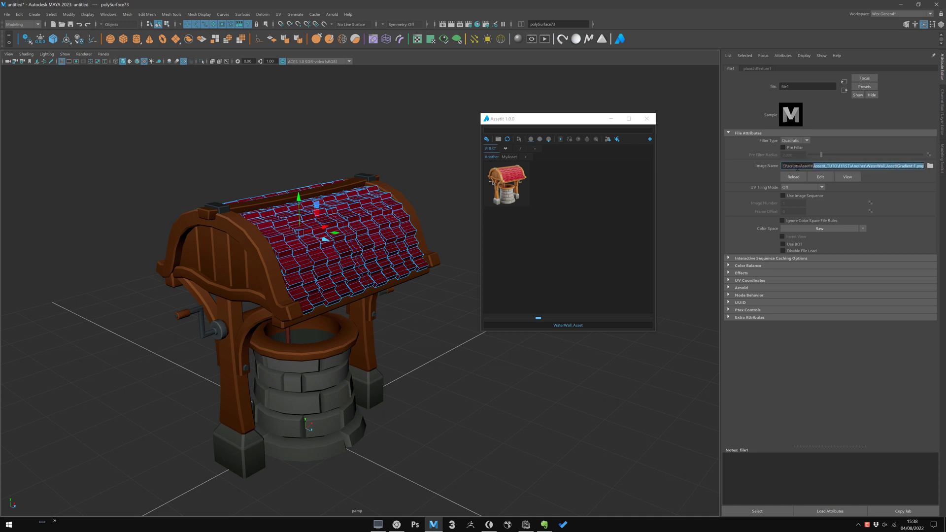
left_click(579, 416)
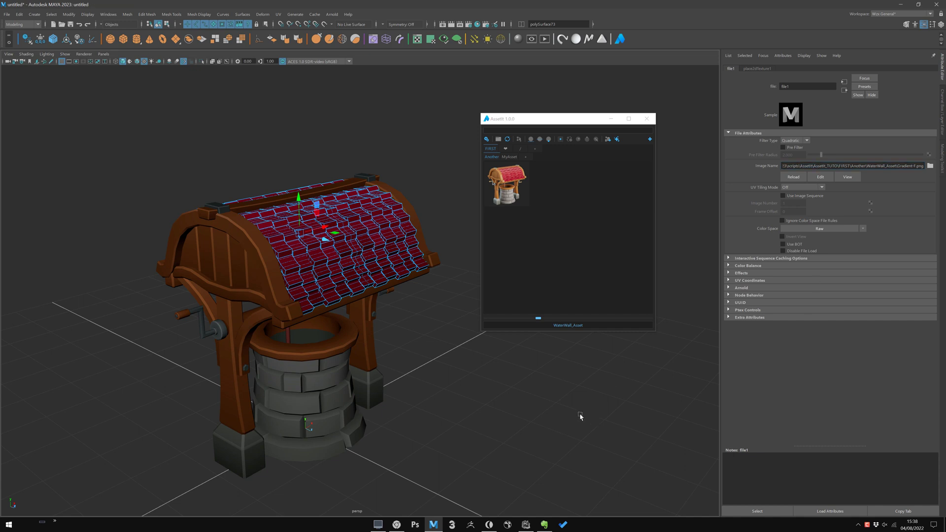
left_click(490, 407)
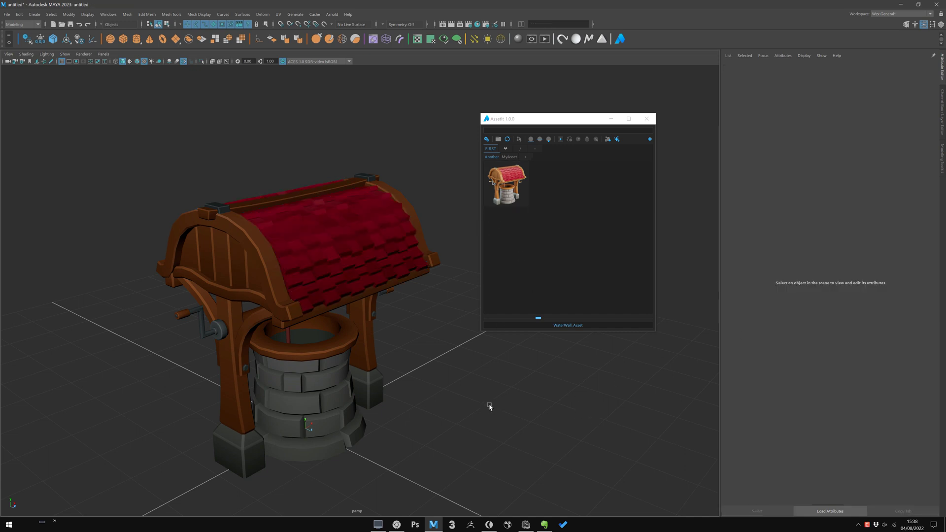
mouse_move(506, 221)
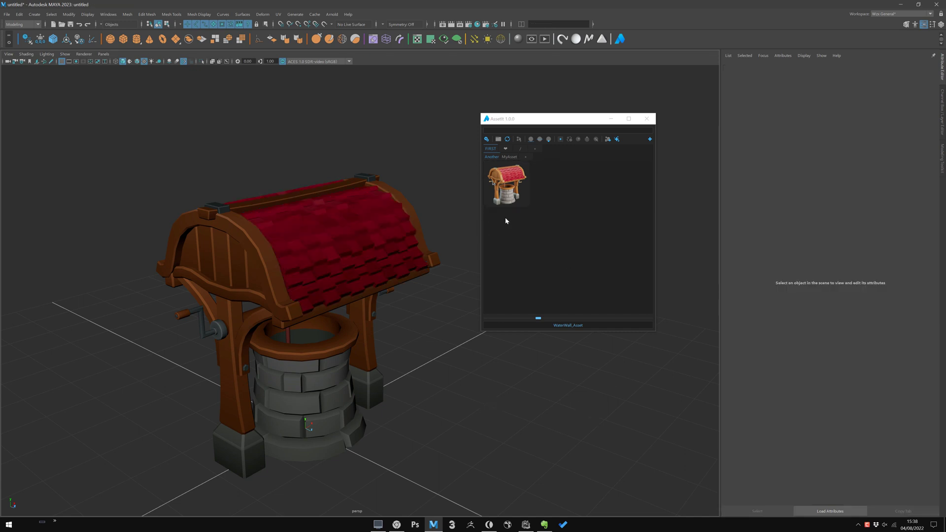
mouse_move(334, 479)
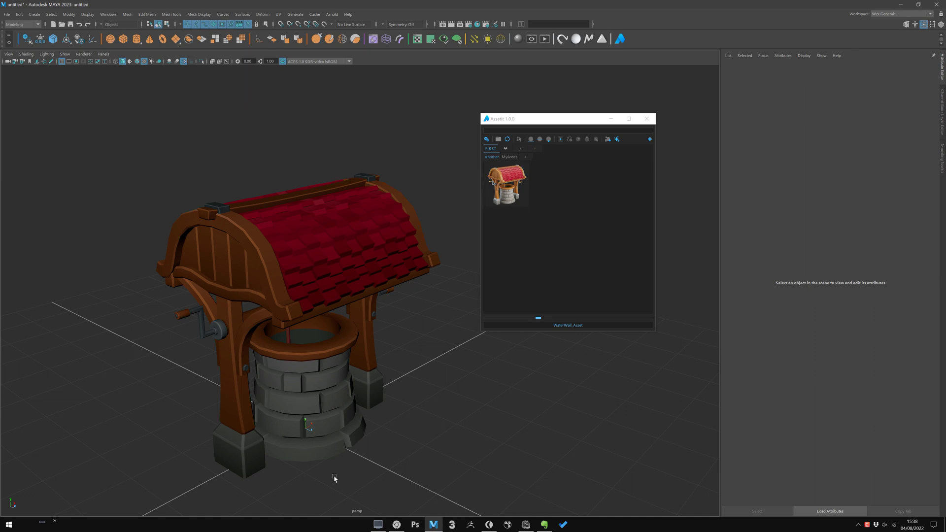
mouse_move(417, 407)
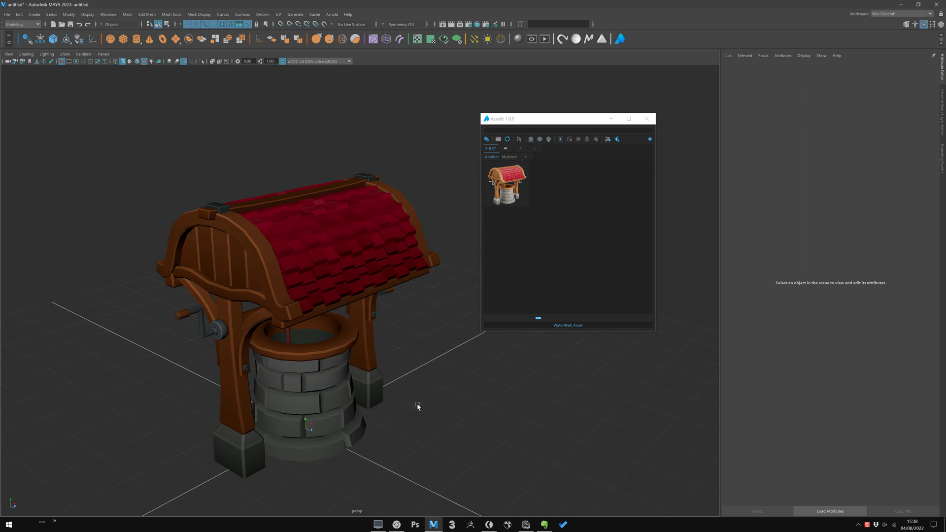
mouse_move(392, 336)
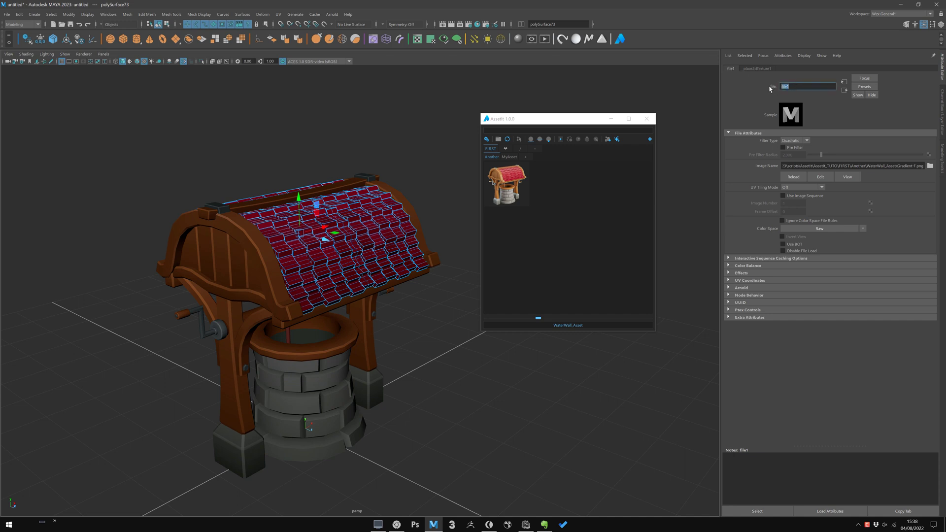
mouse_move(766, 156)
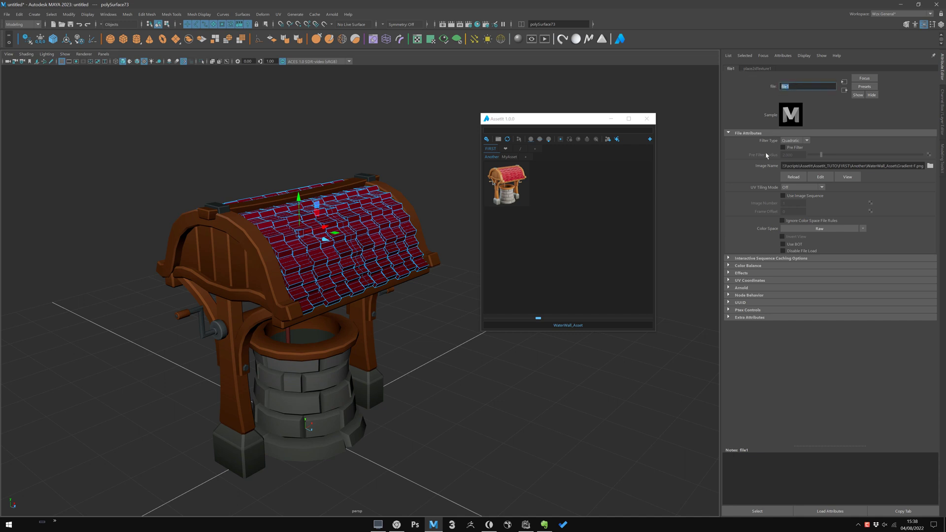
mouse_move(747, 195)
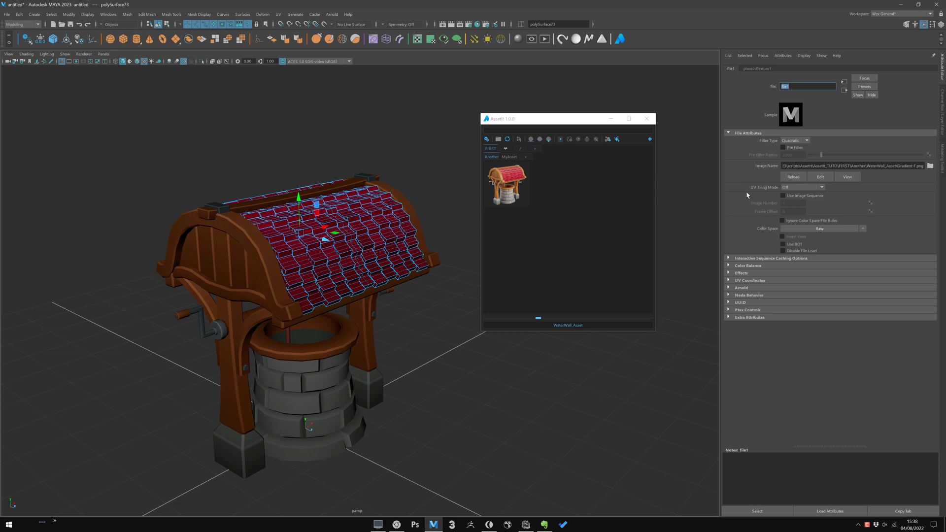
Step: Deselect the roof after re-checking its texture path
left_click(463, 372)
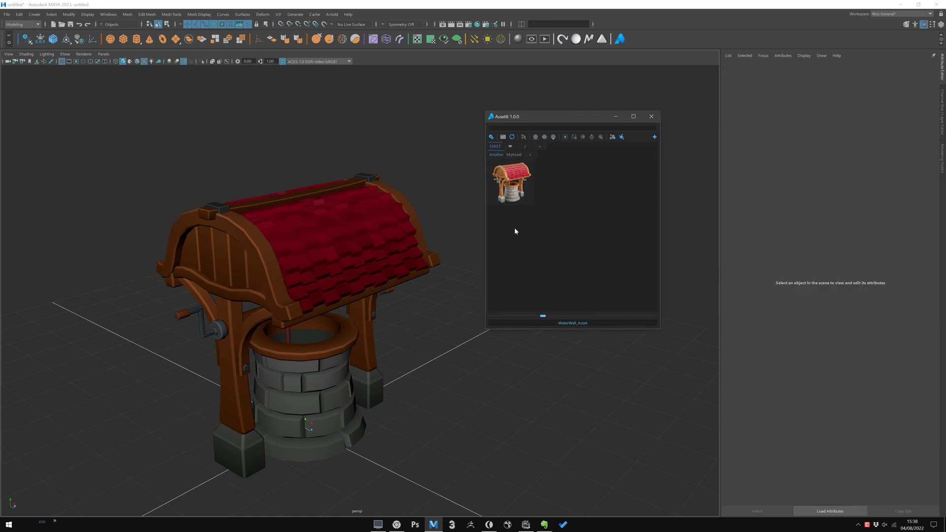
mouse_move(578, 210)
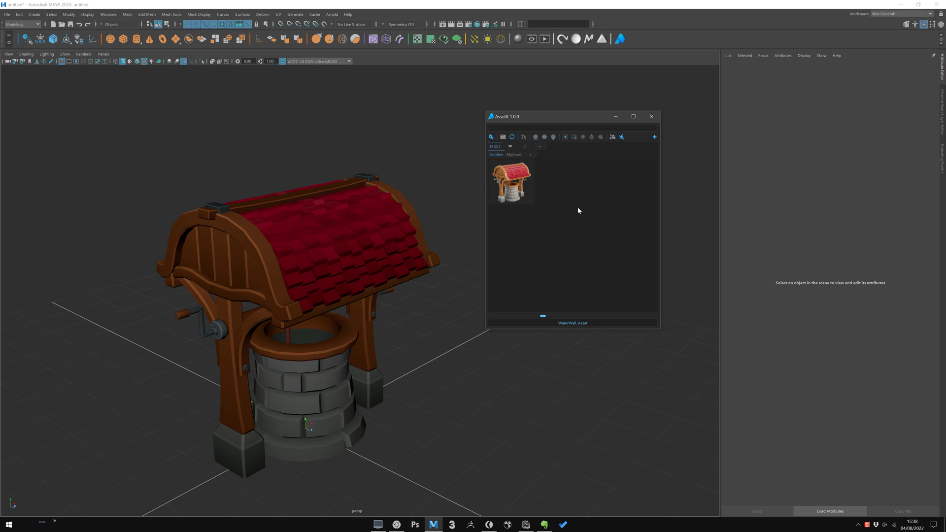
mouse_move(567, 234)
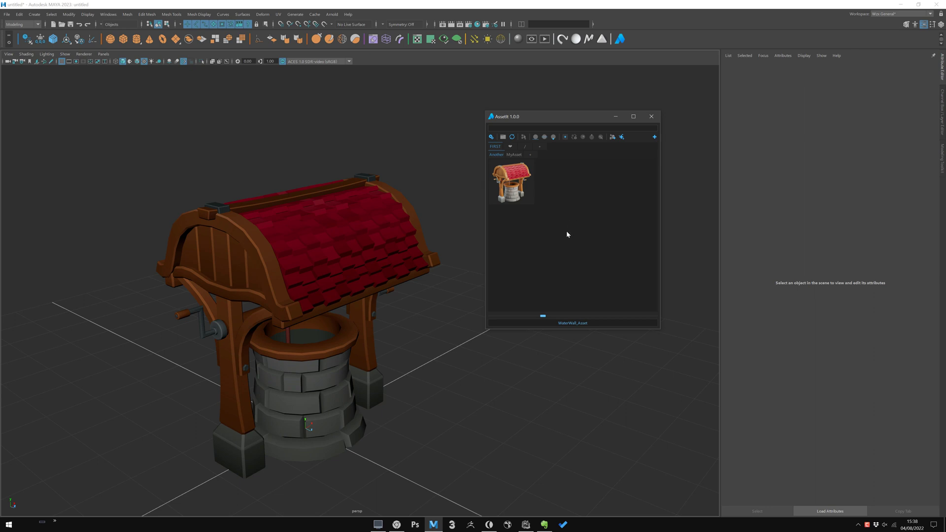
mouse_move(524, 179)
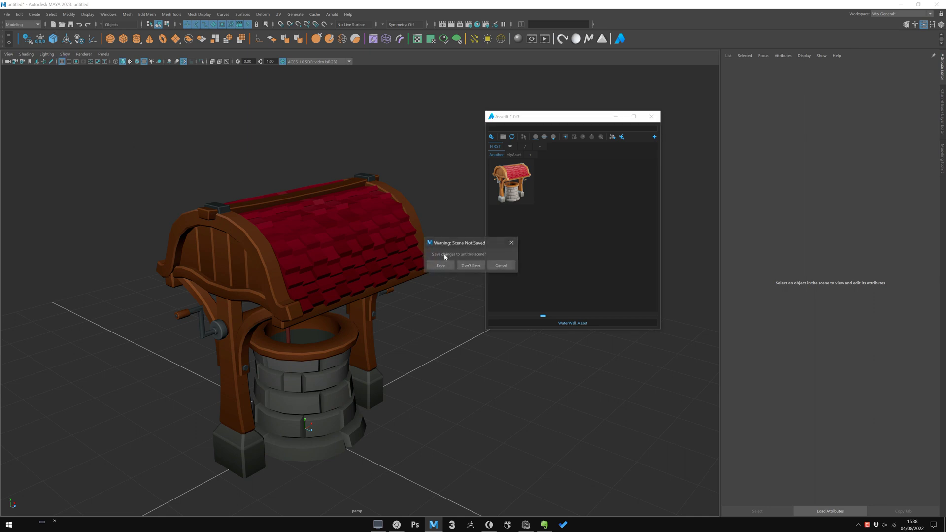
Step: Discard the well scene, add a polygon sphere, and select it
left_click(470, 266)
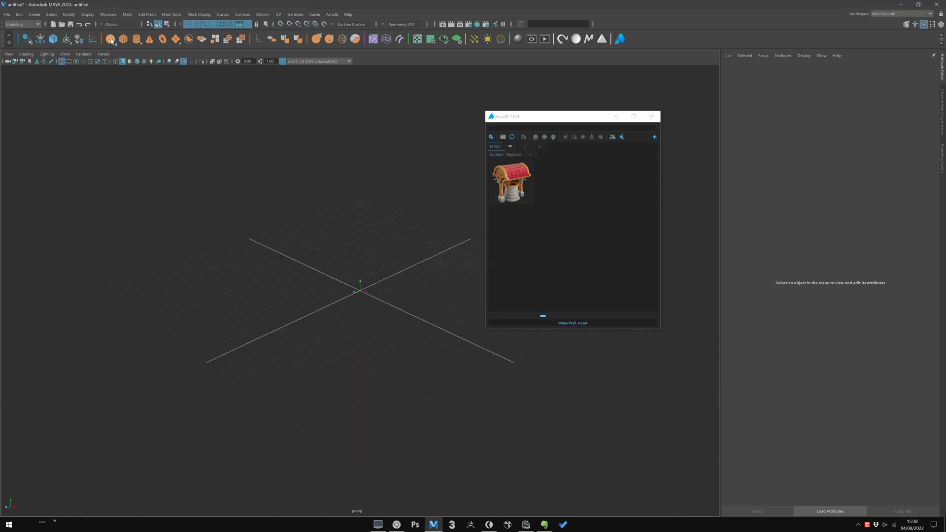
left_click(654, 137)
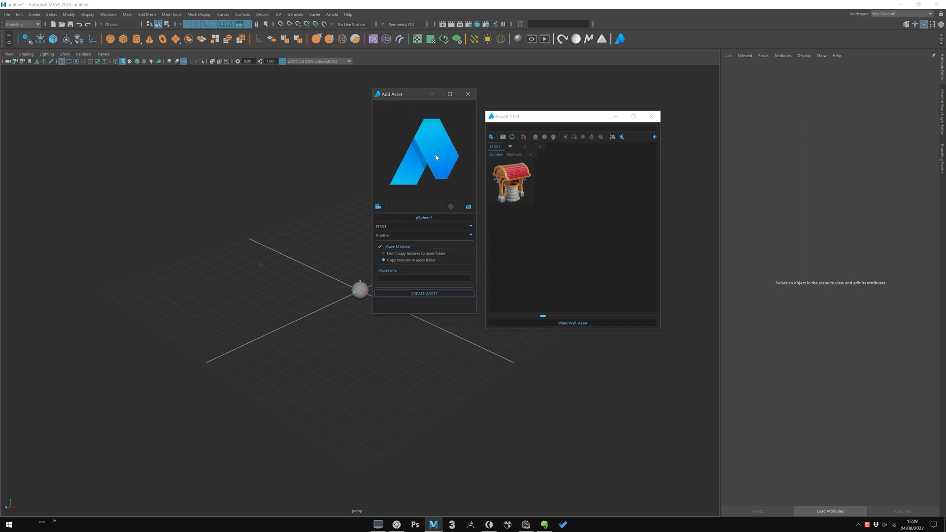
mouse_move(422, 118)
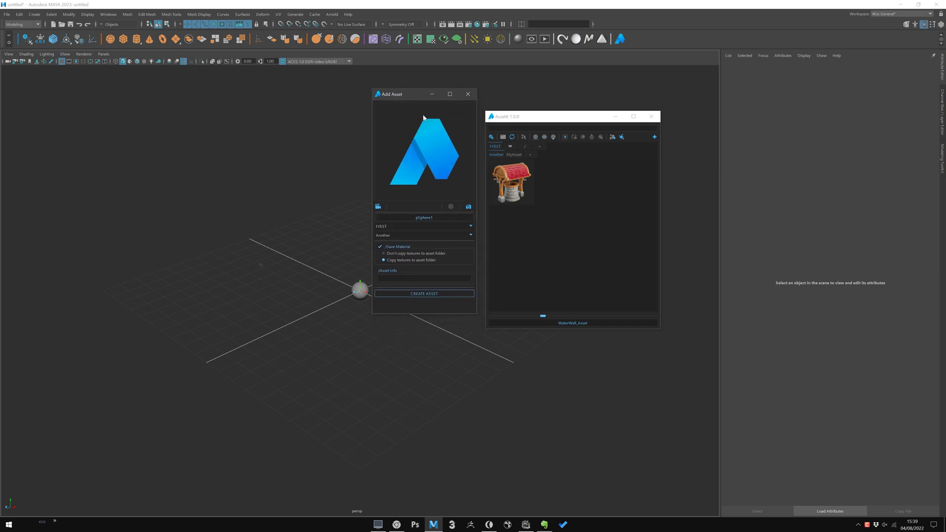
mouse_move(406, 133)
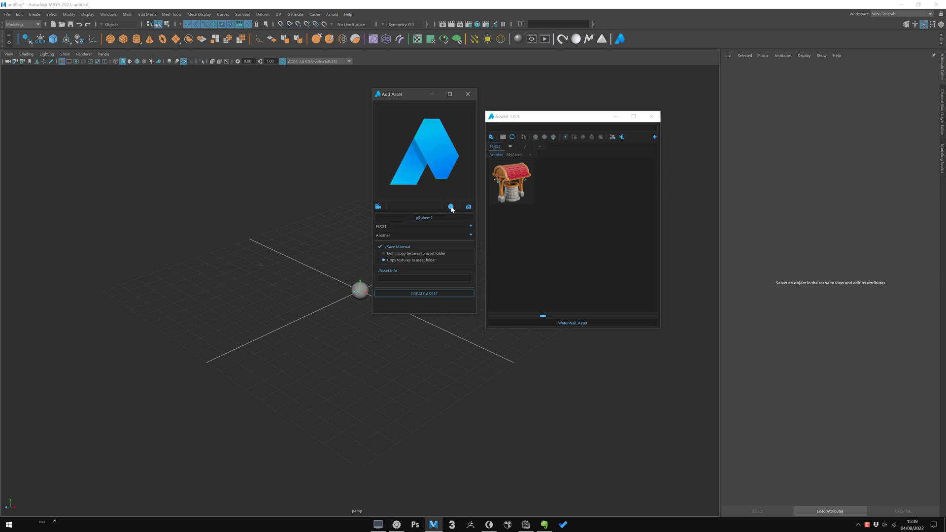
mouse_move(478, 147)
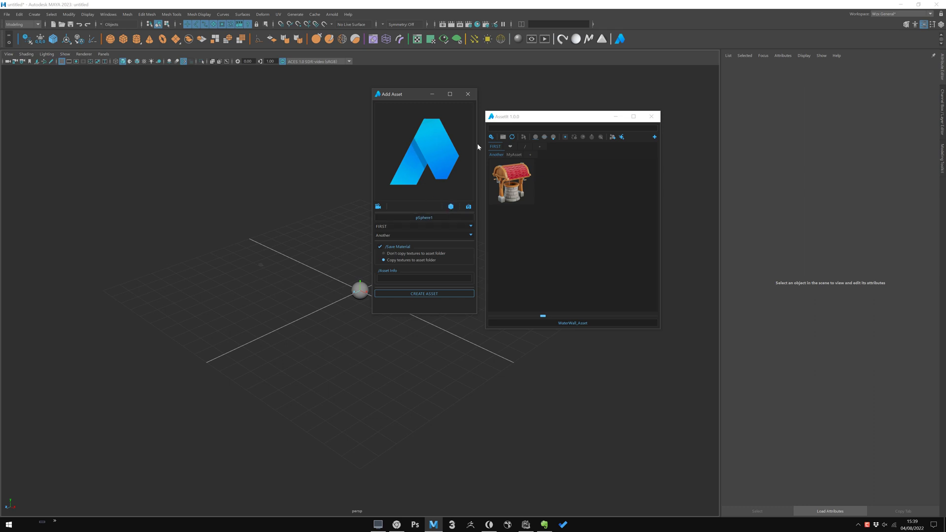
mouse_move(309, 333)
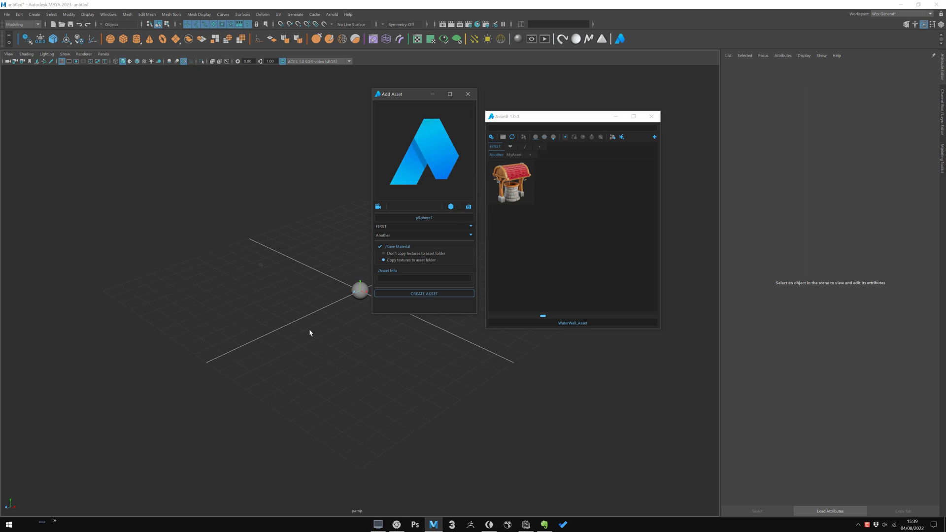
mouse_move(279, 330)
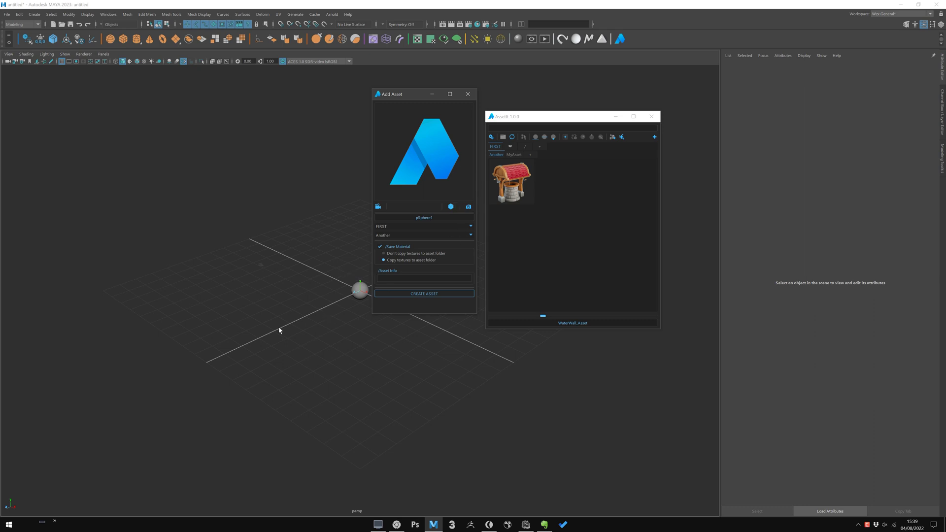
mouse_move(466, 185)
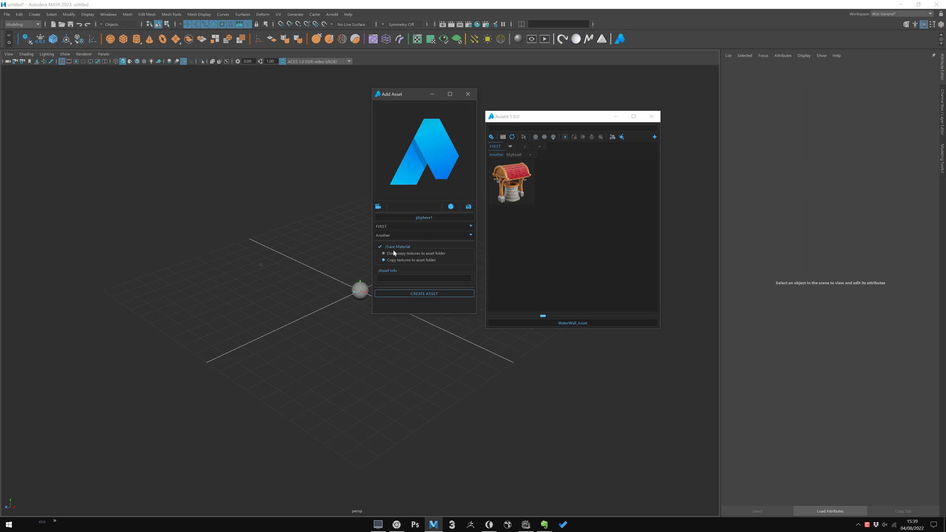
left_click(360, 291)
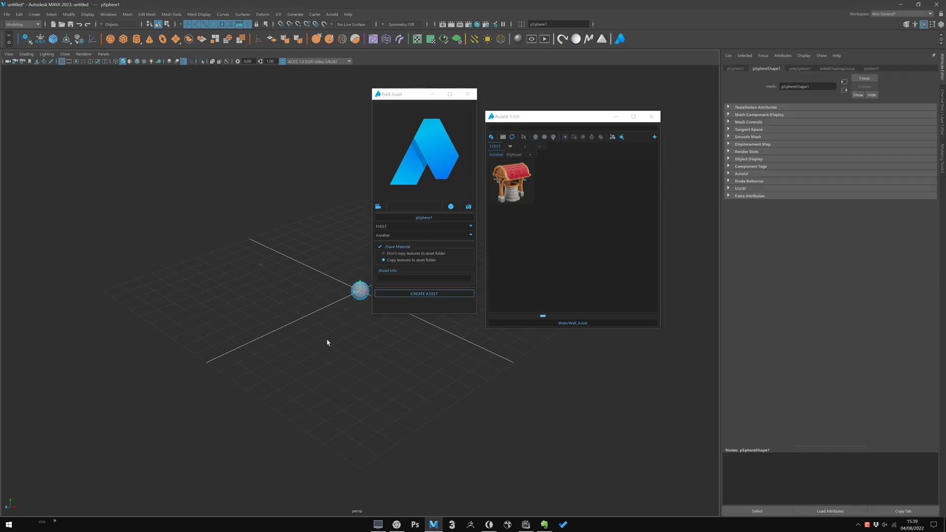
left_click(7, 14)
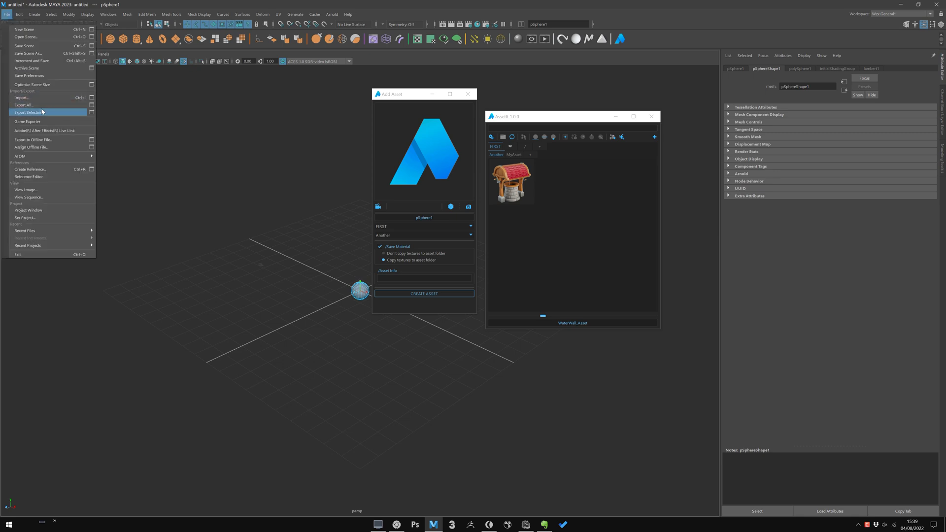
mouse_move(312, 360)
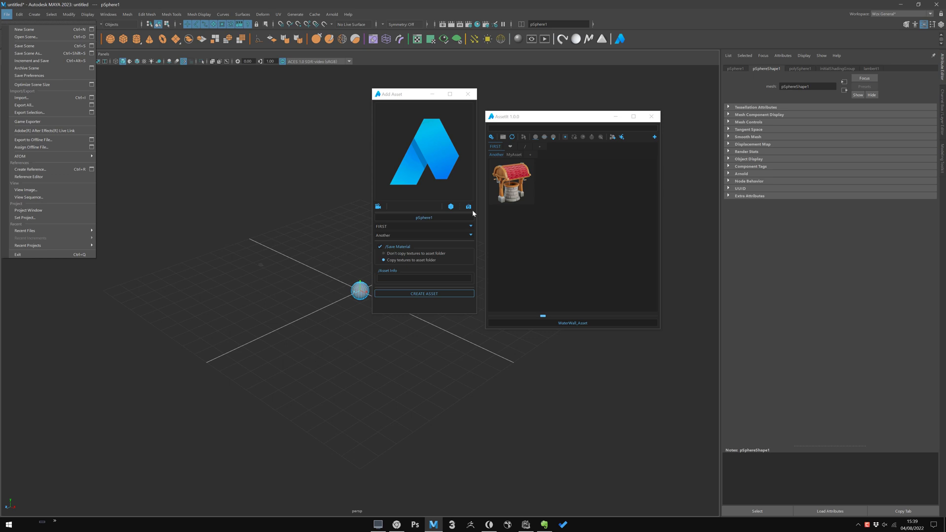
mouse_move(412, 365)
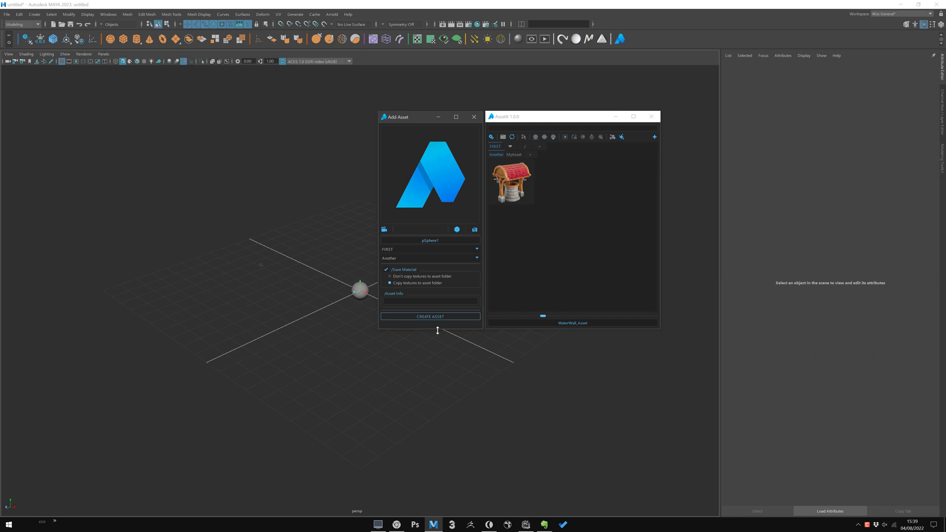
mouse_move(414, 523)
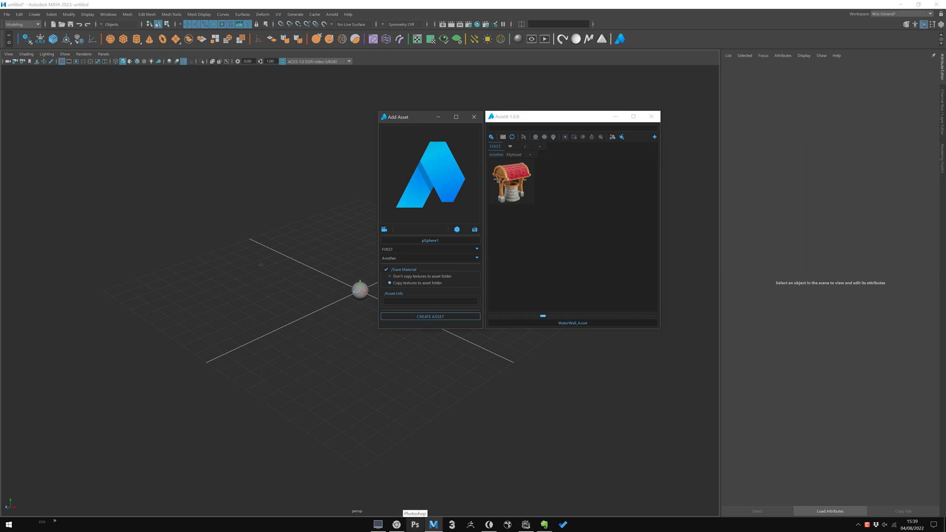
mouse_move(415, 524)
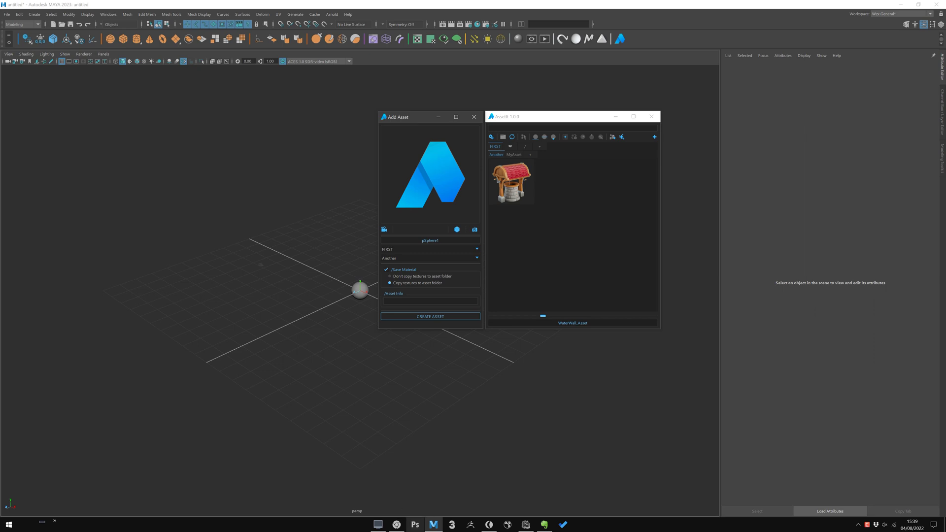
mouse_move(608, 194)
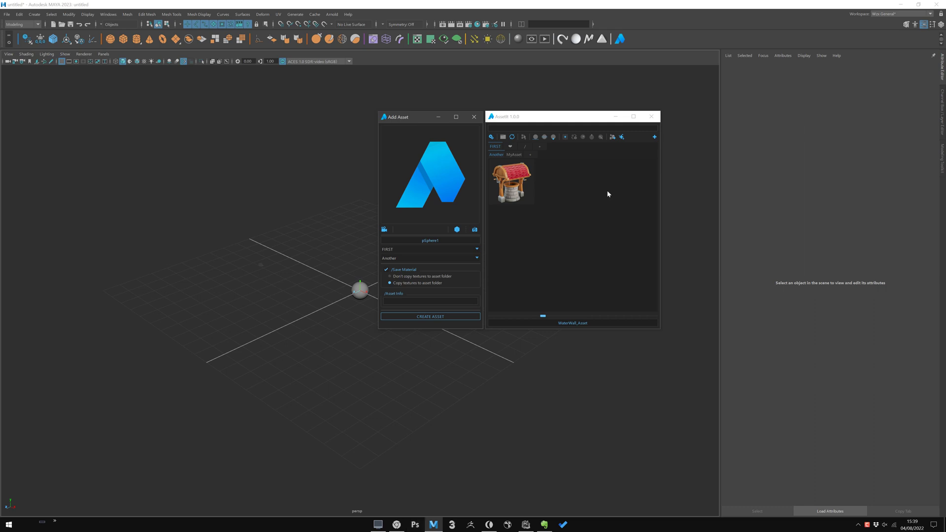
mouse_move(543, 255)
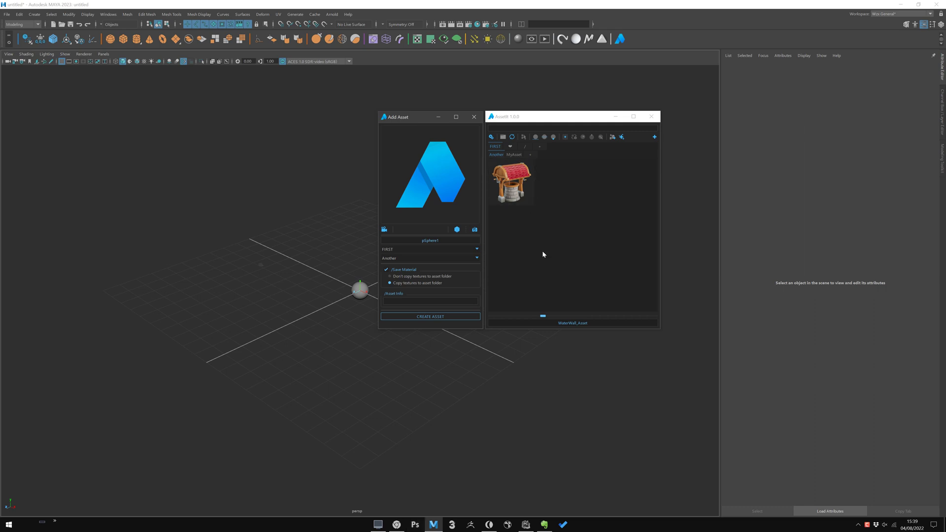